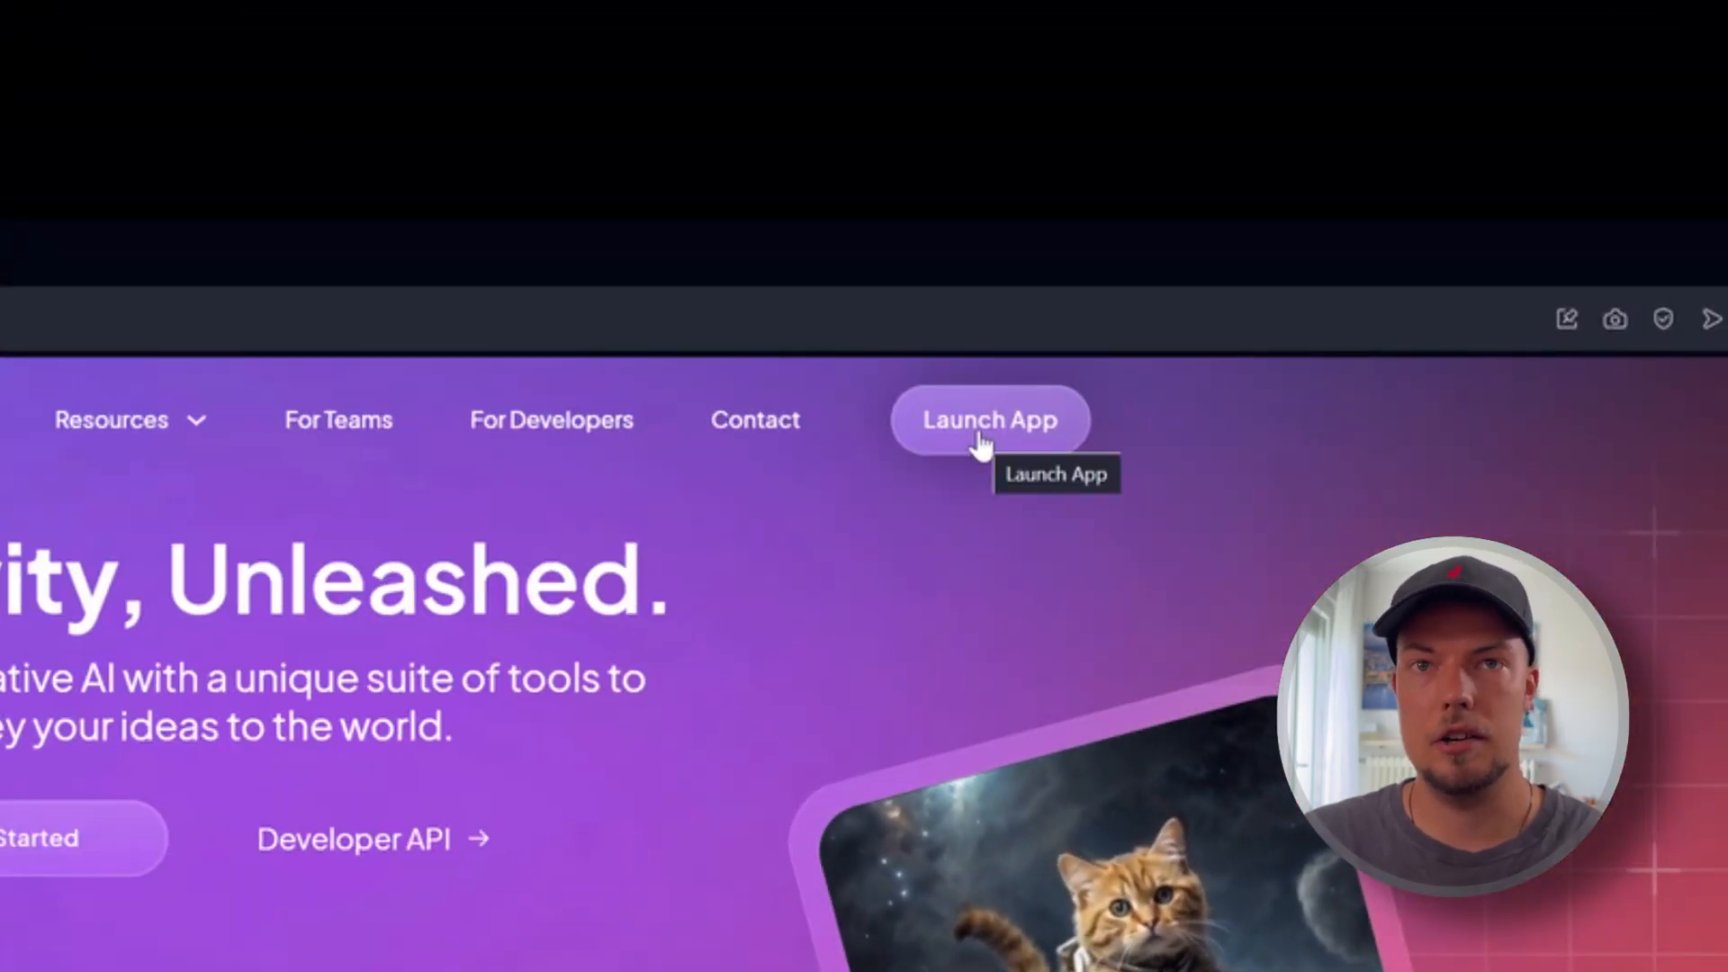
- Launch the Leonardo.Ai web app from the marketing homepage
{"action": "left_click", "coordinate": [988, 419]}
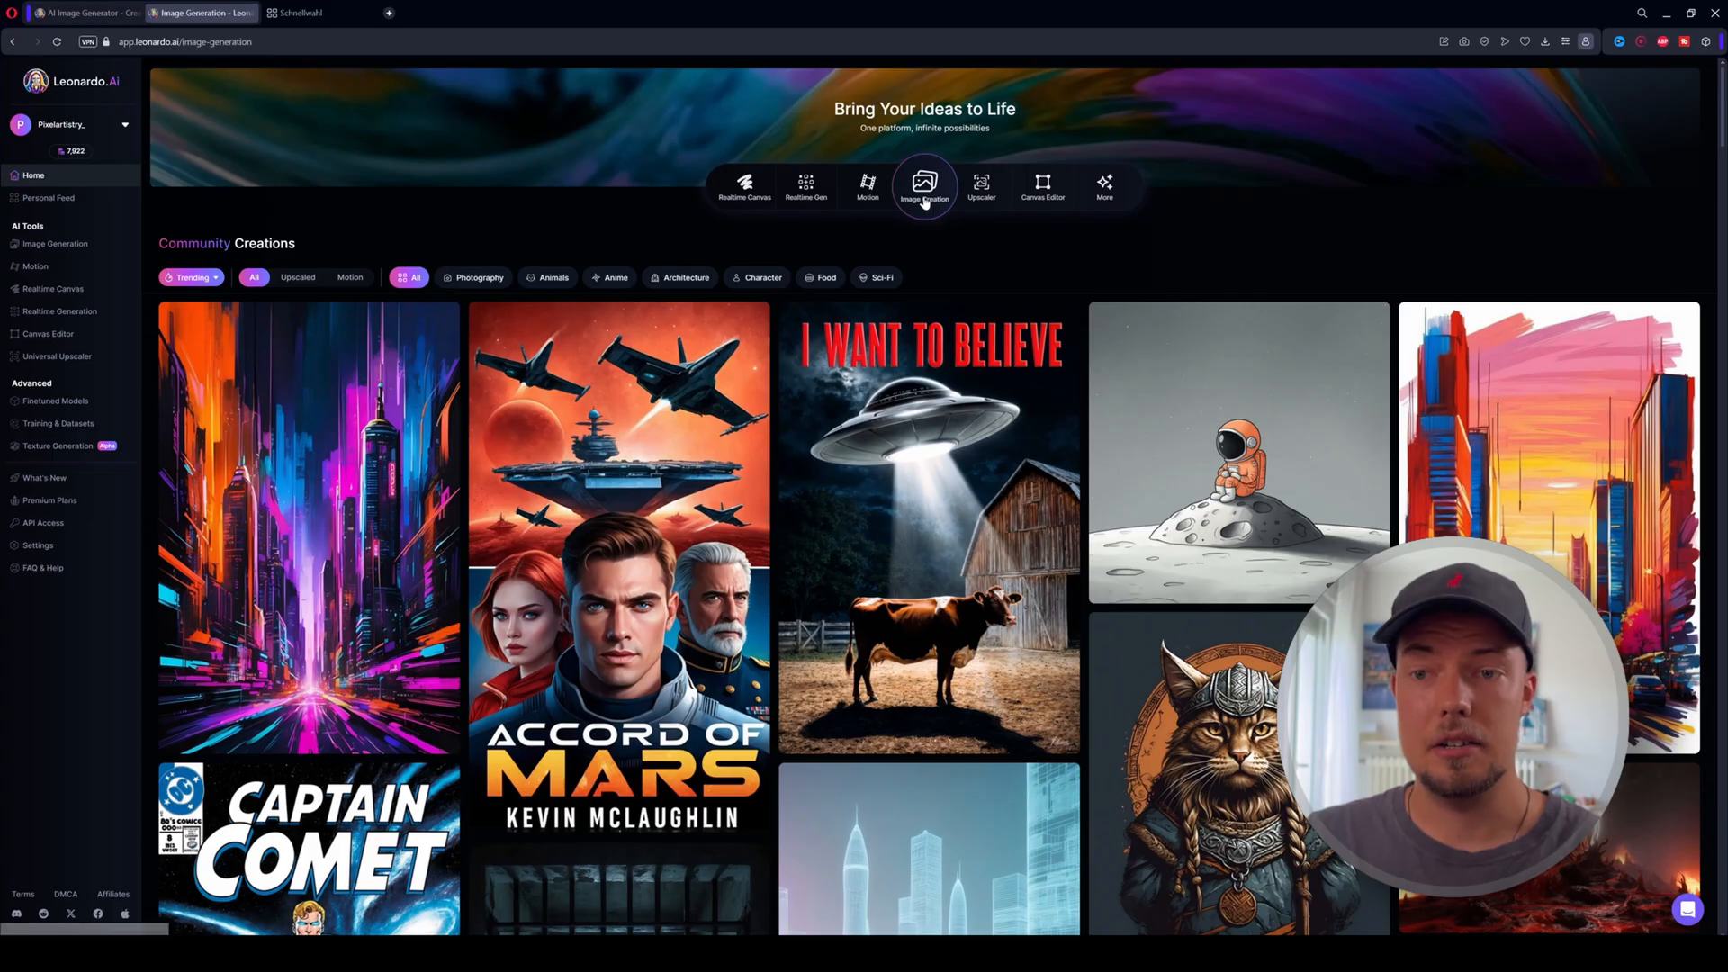
- Enter the Image Generation workspace and bring up the platform presets list with Cinematic Kino chosen
{"action": "left_click", "coordinate": [924, 184]}
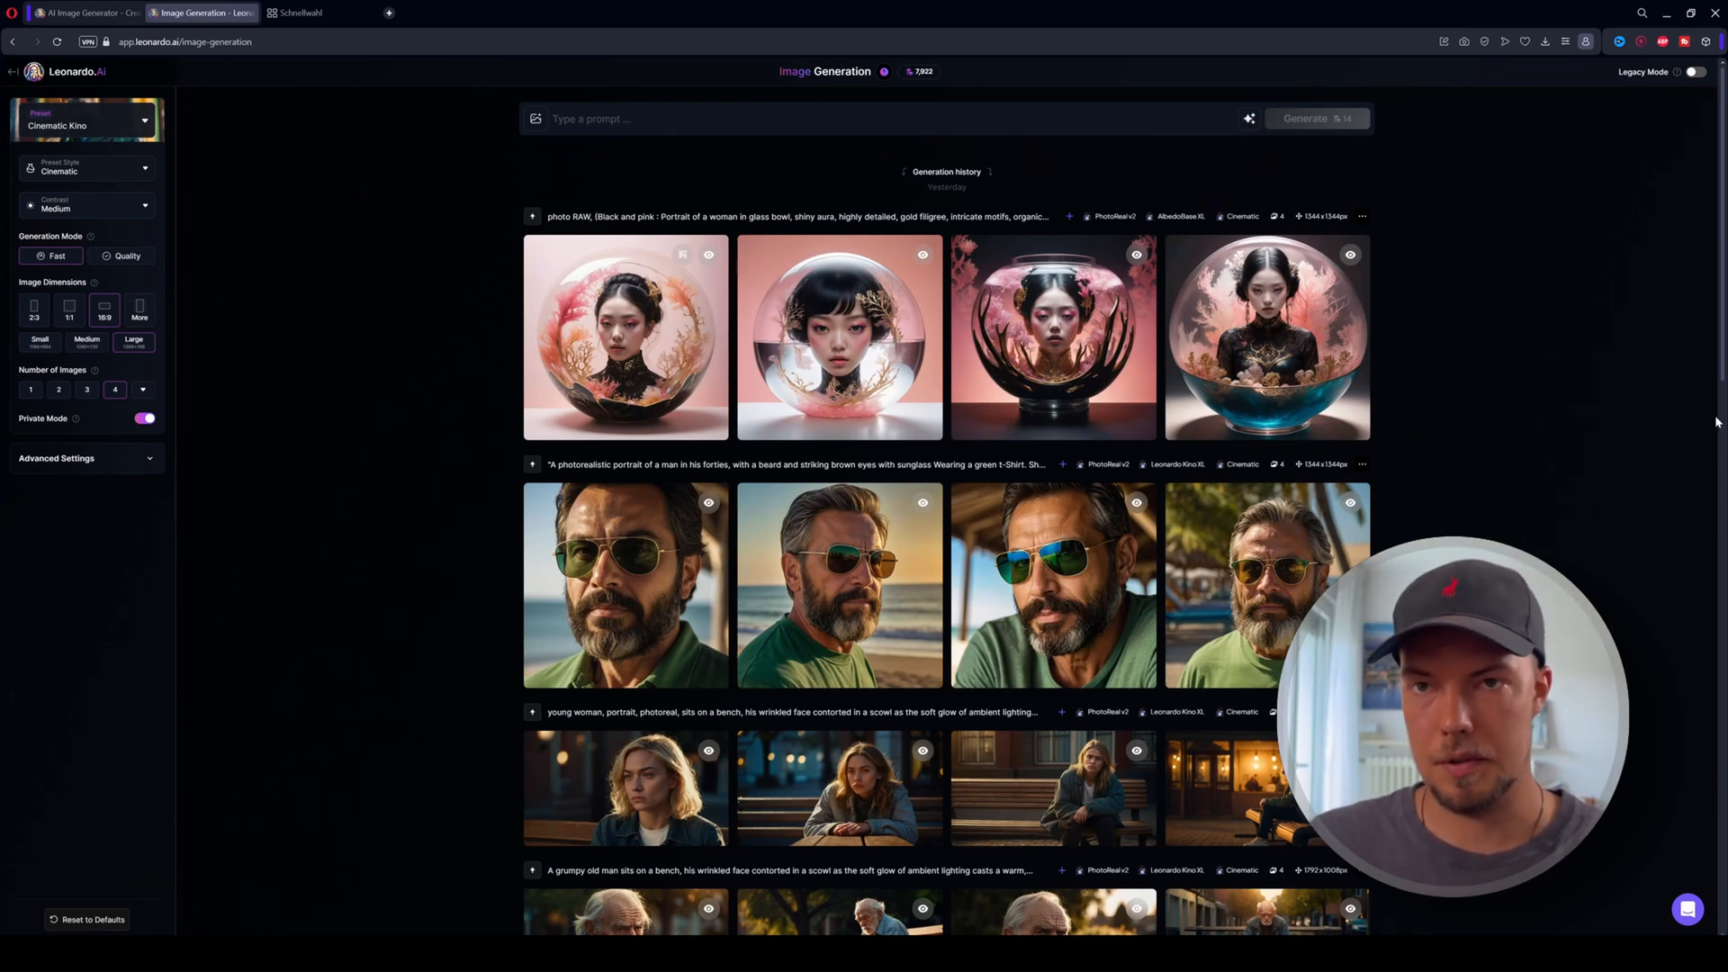
{"action": "left_click", "coordinate": [772, 119]}
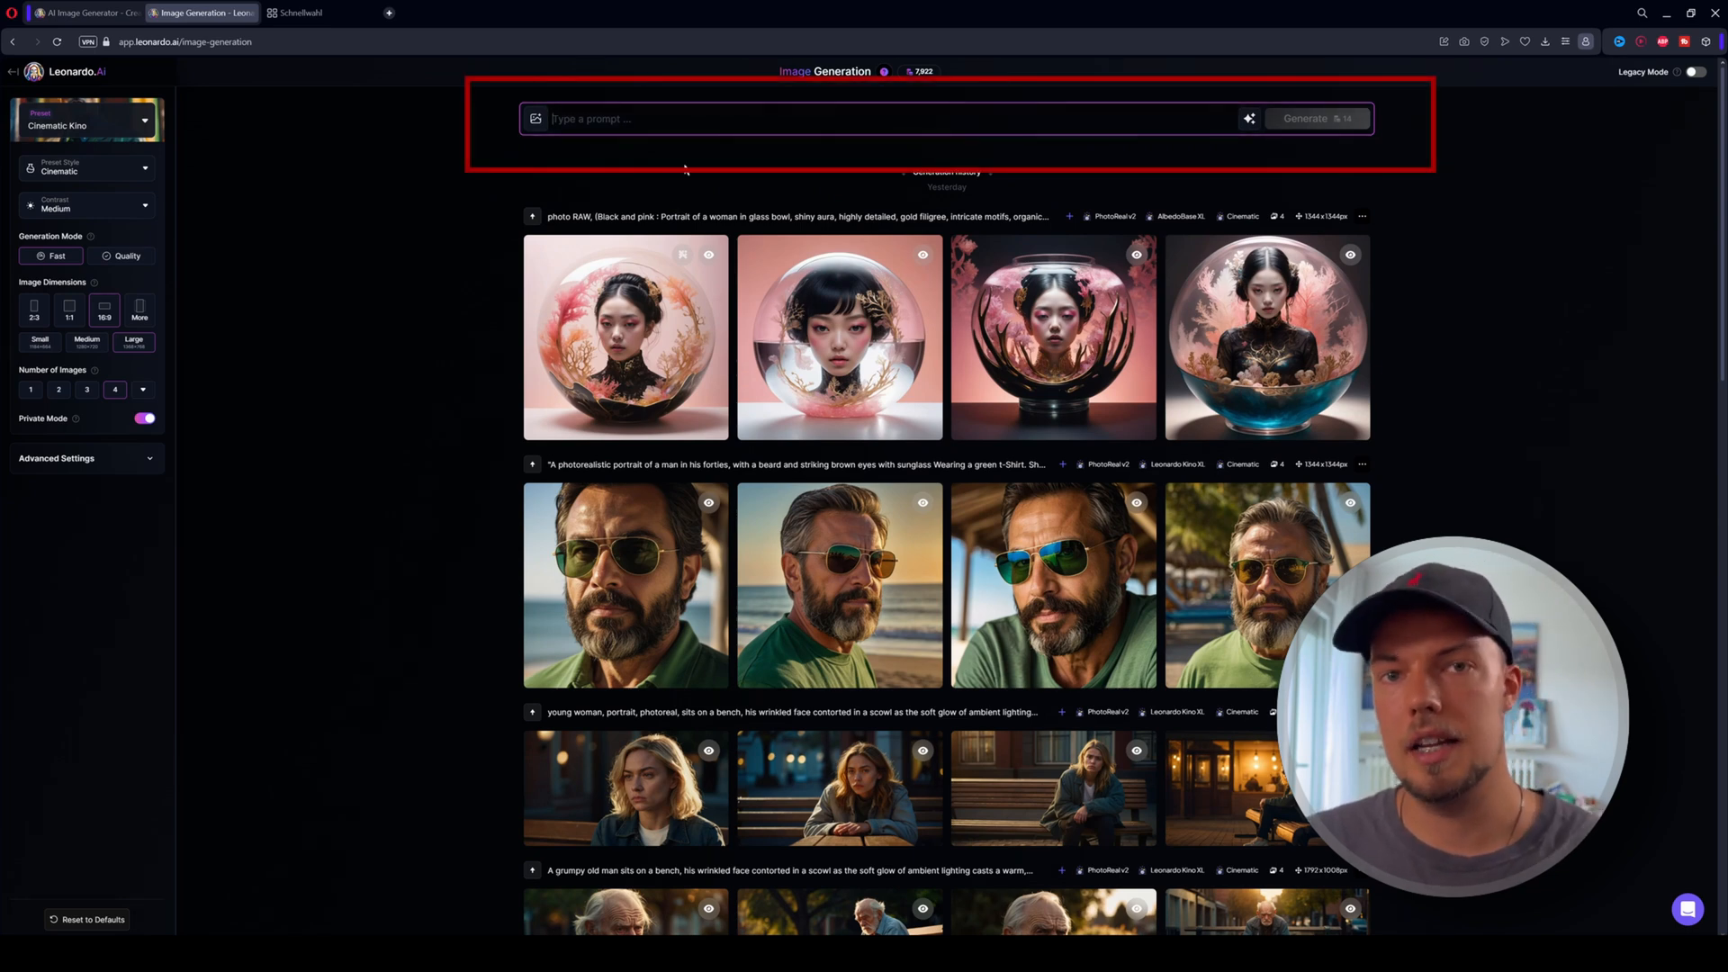
{"action": "mouse_move", "coordinate": [713, 196]}
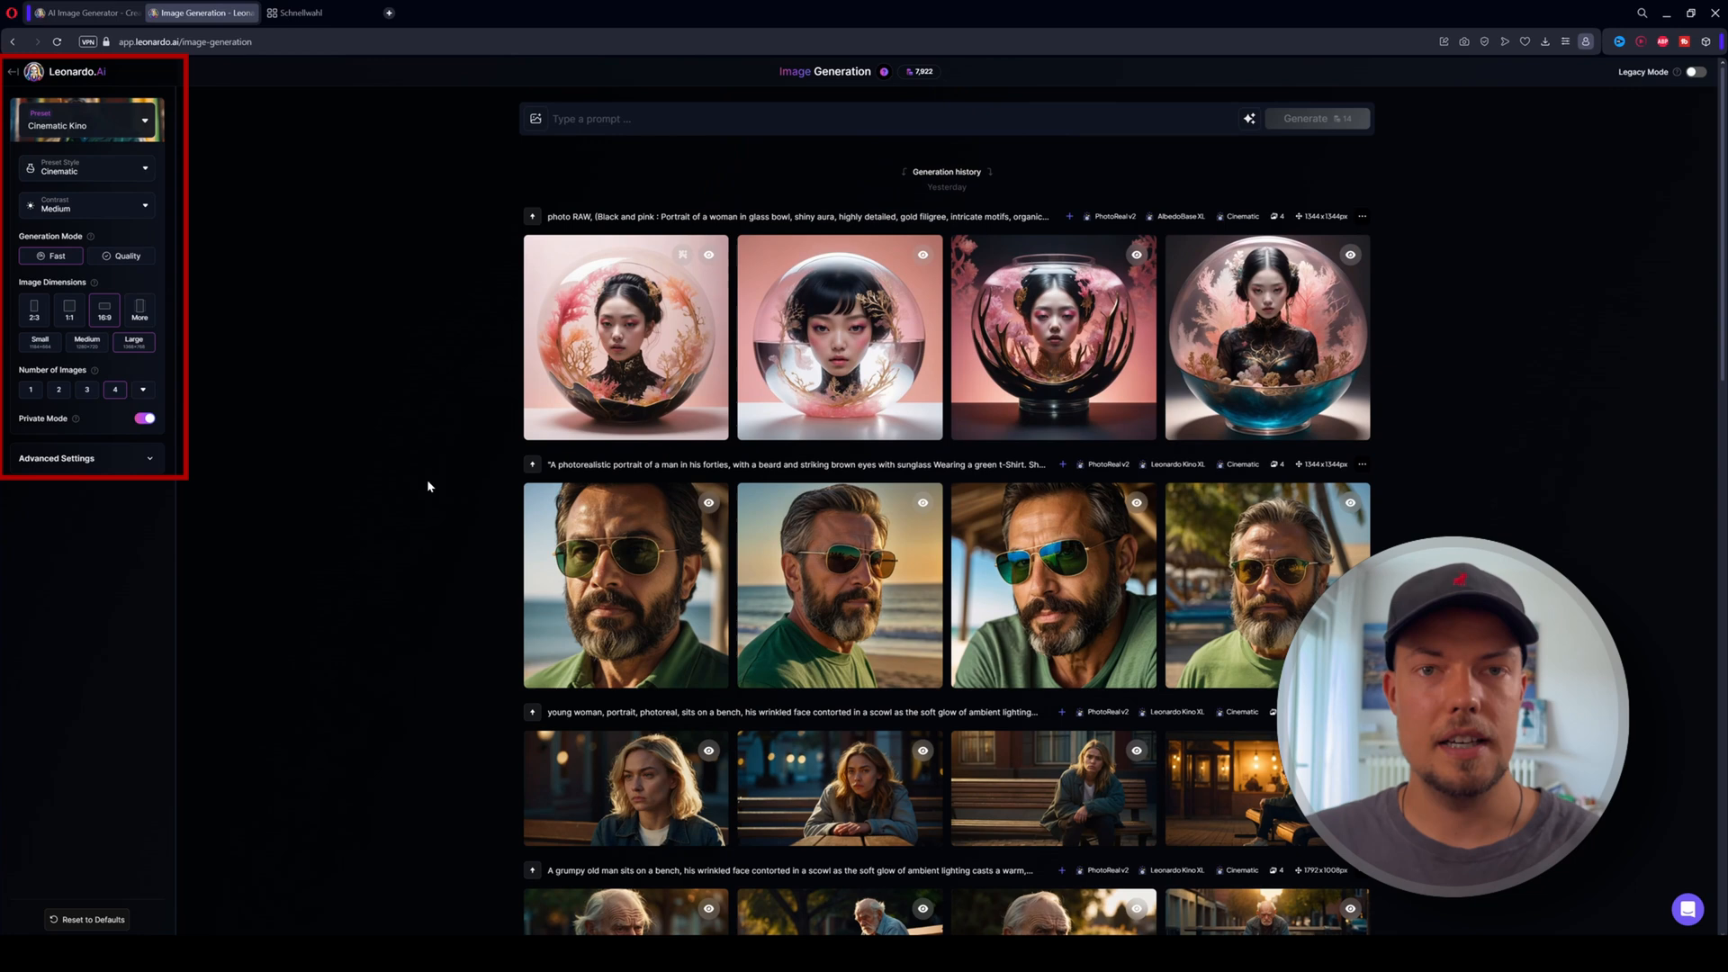
{"action": "mouse_move", "coordinate": [157, 218]}
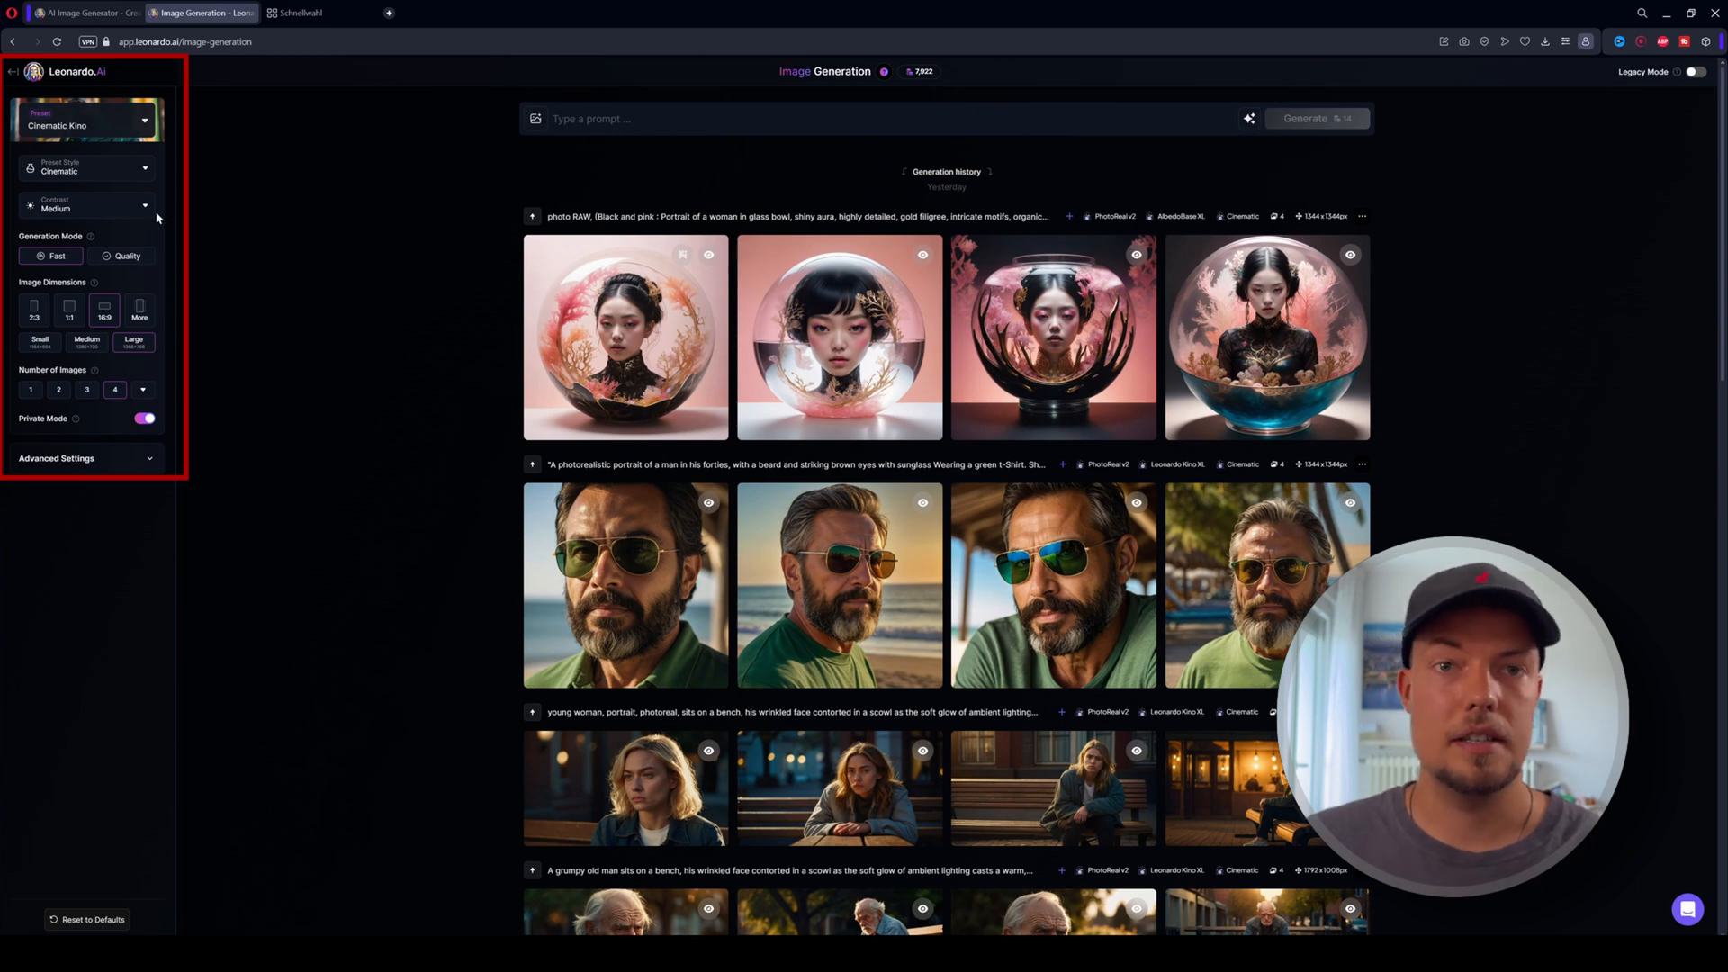
{"action": "left_click", "coordinate": [86, 119]}
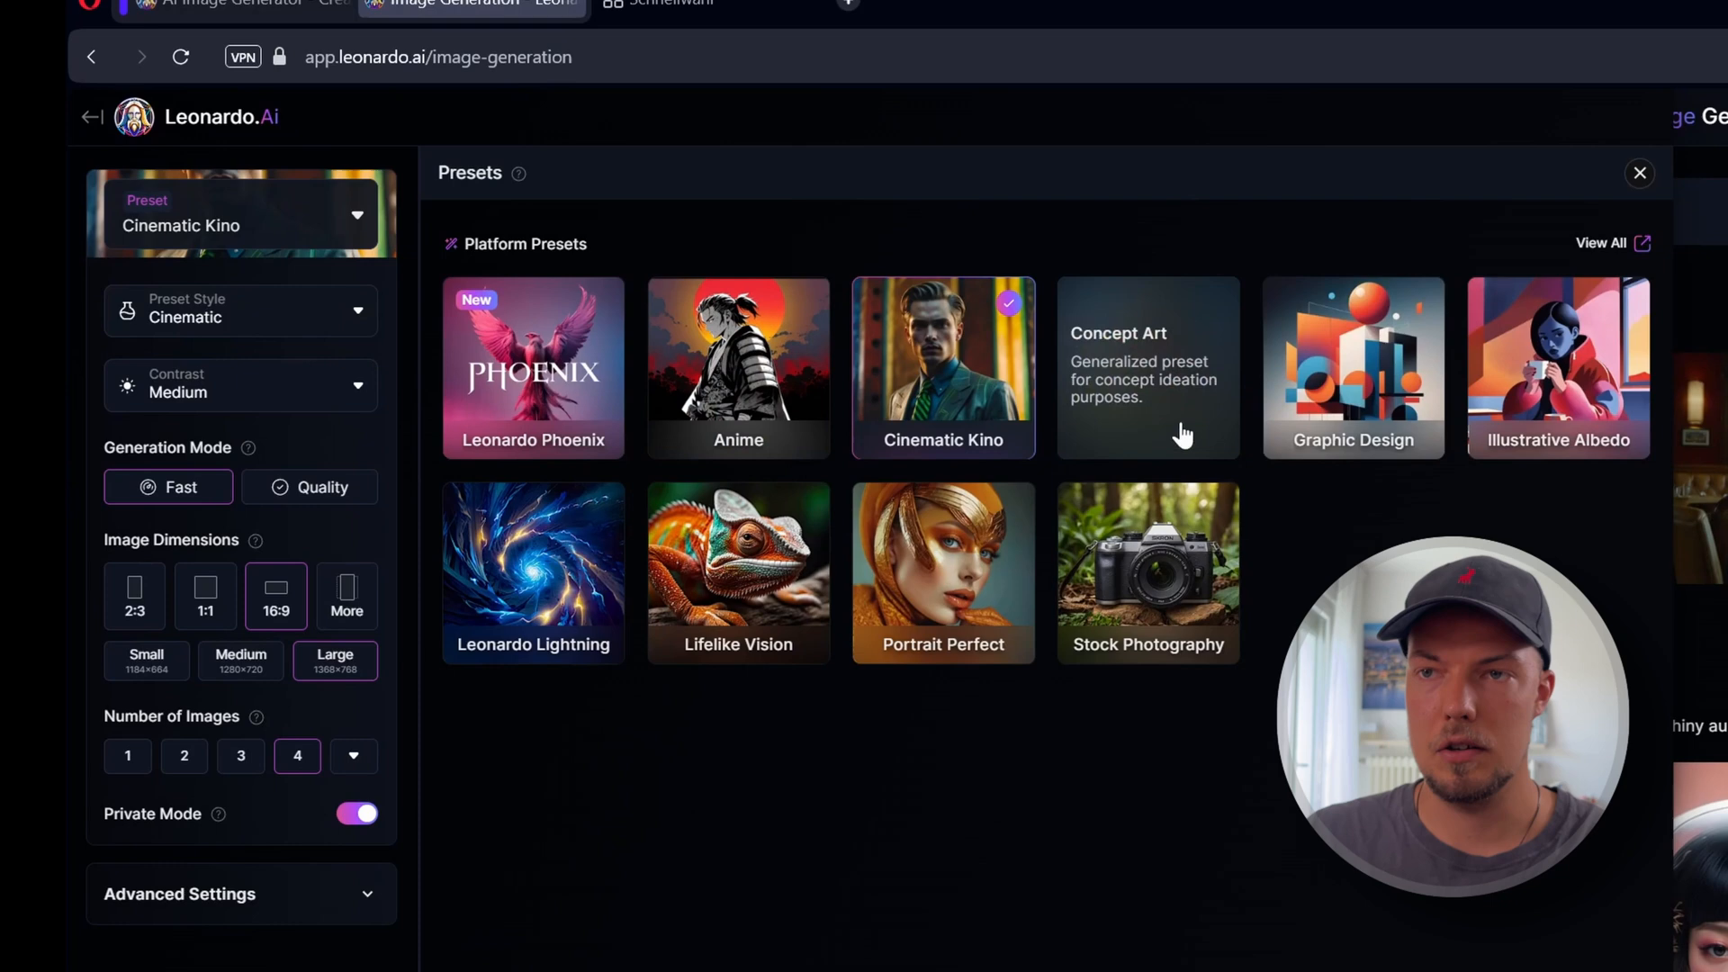
{"action": "mouse_move", "coordinate": [1037, 880]}
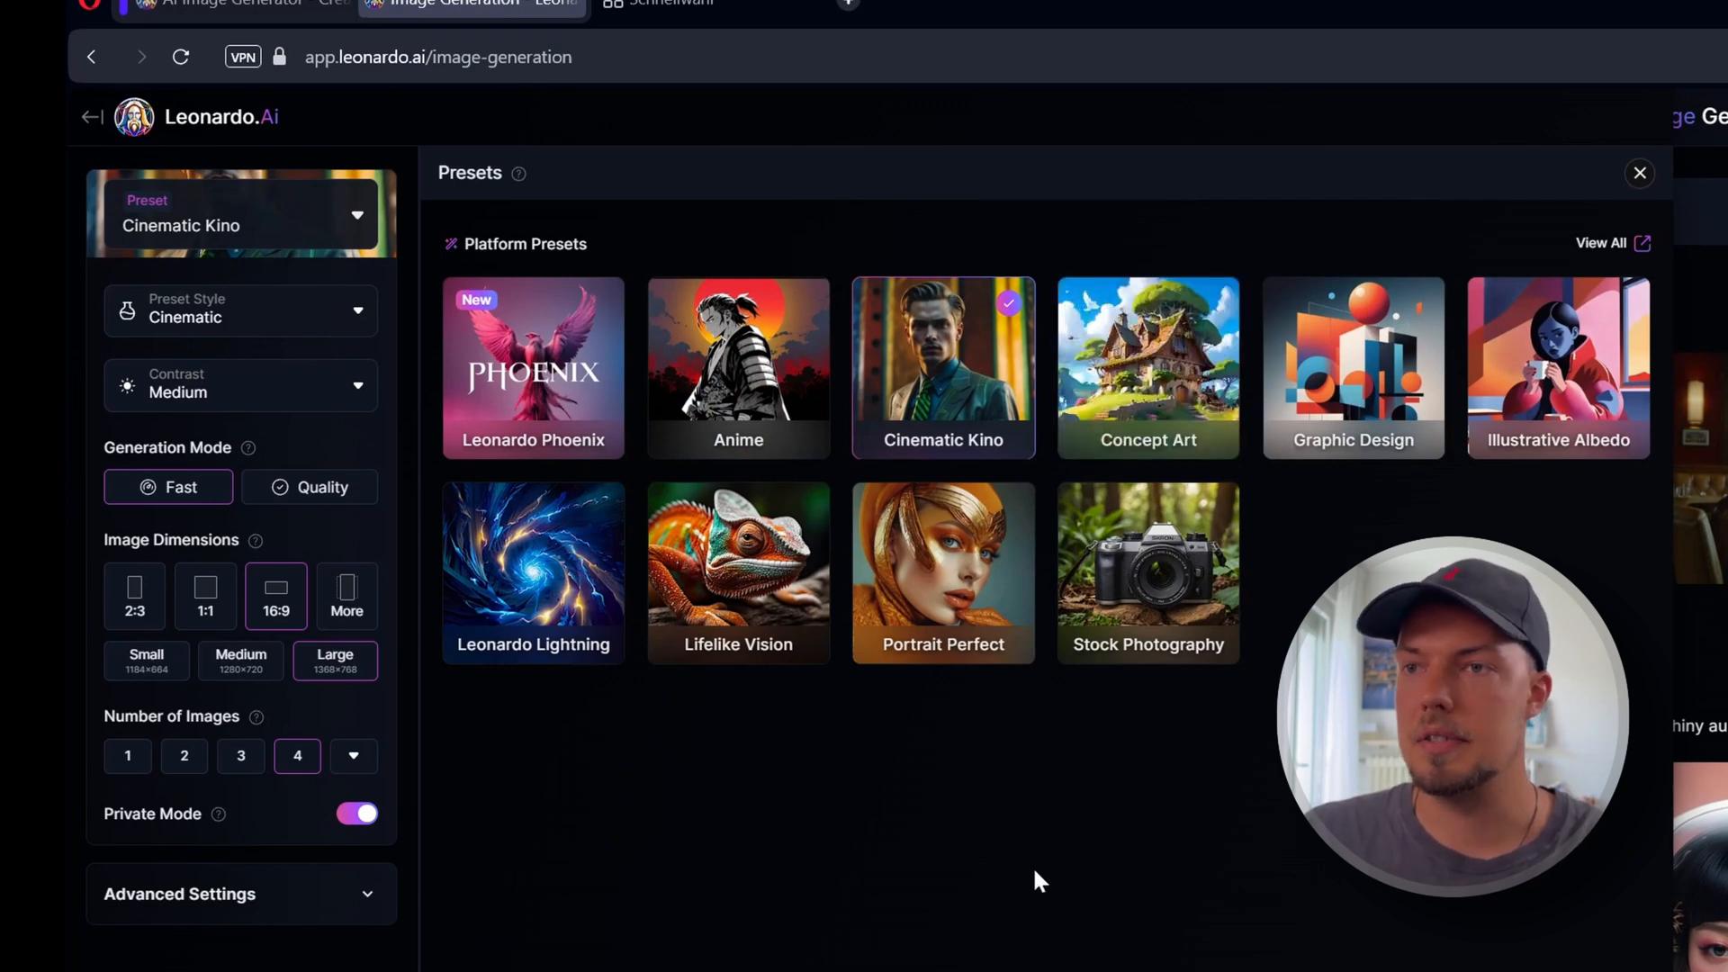
{"action": "mouse_move", "coordinate": [533, 617]}
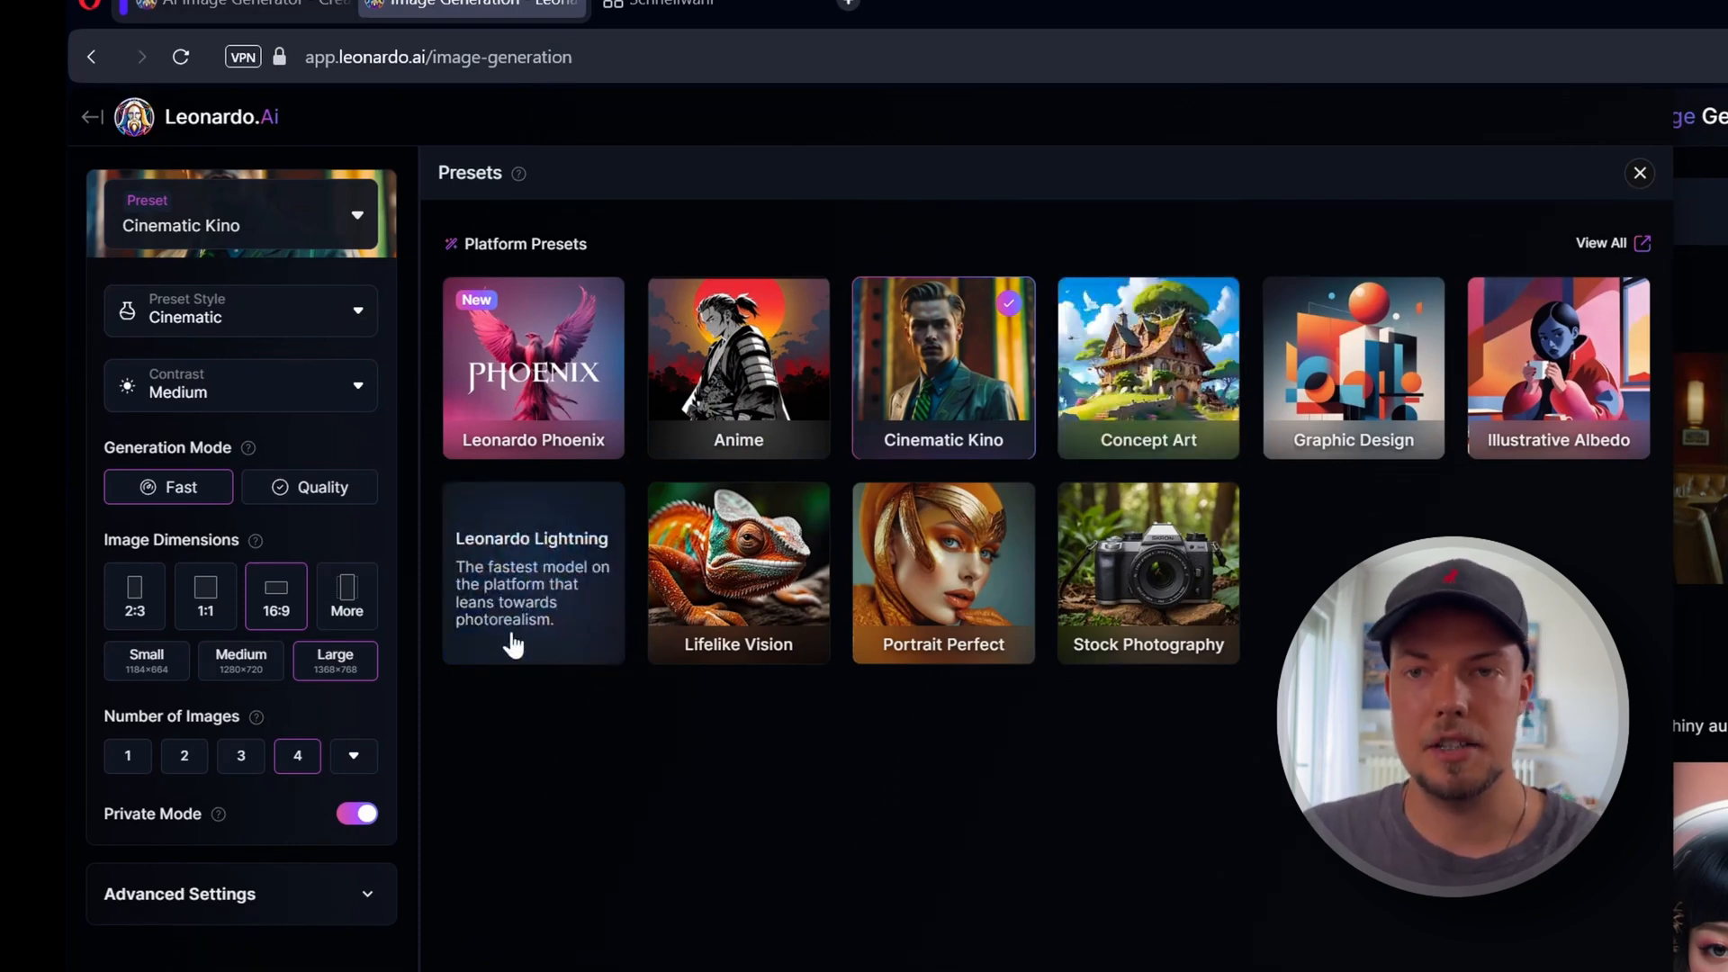
{"action": "mouse_move", "coordinate": [591, 810]}
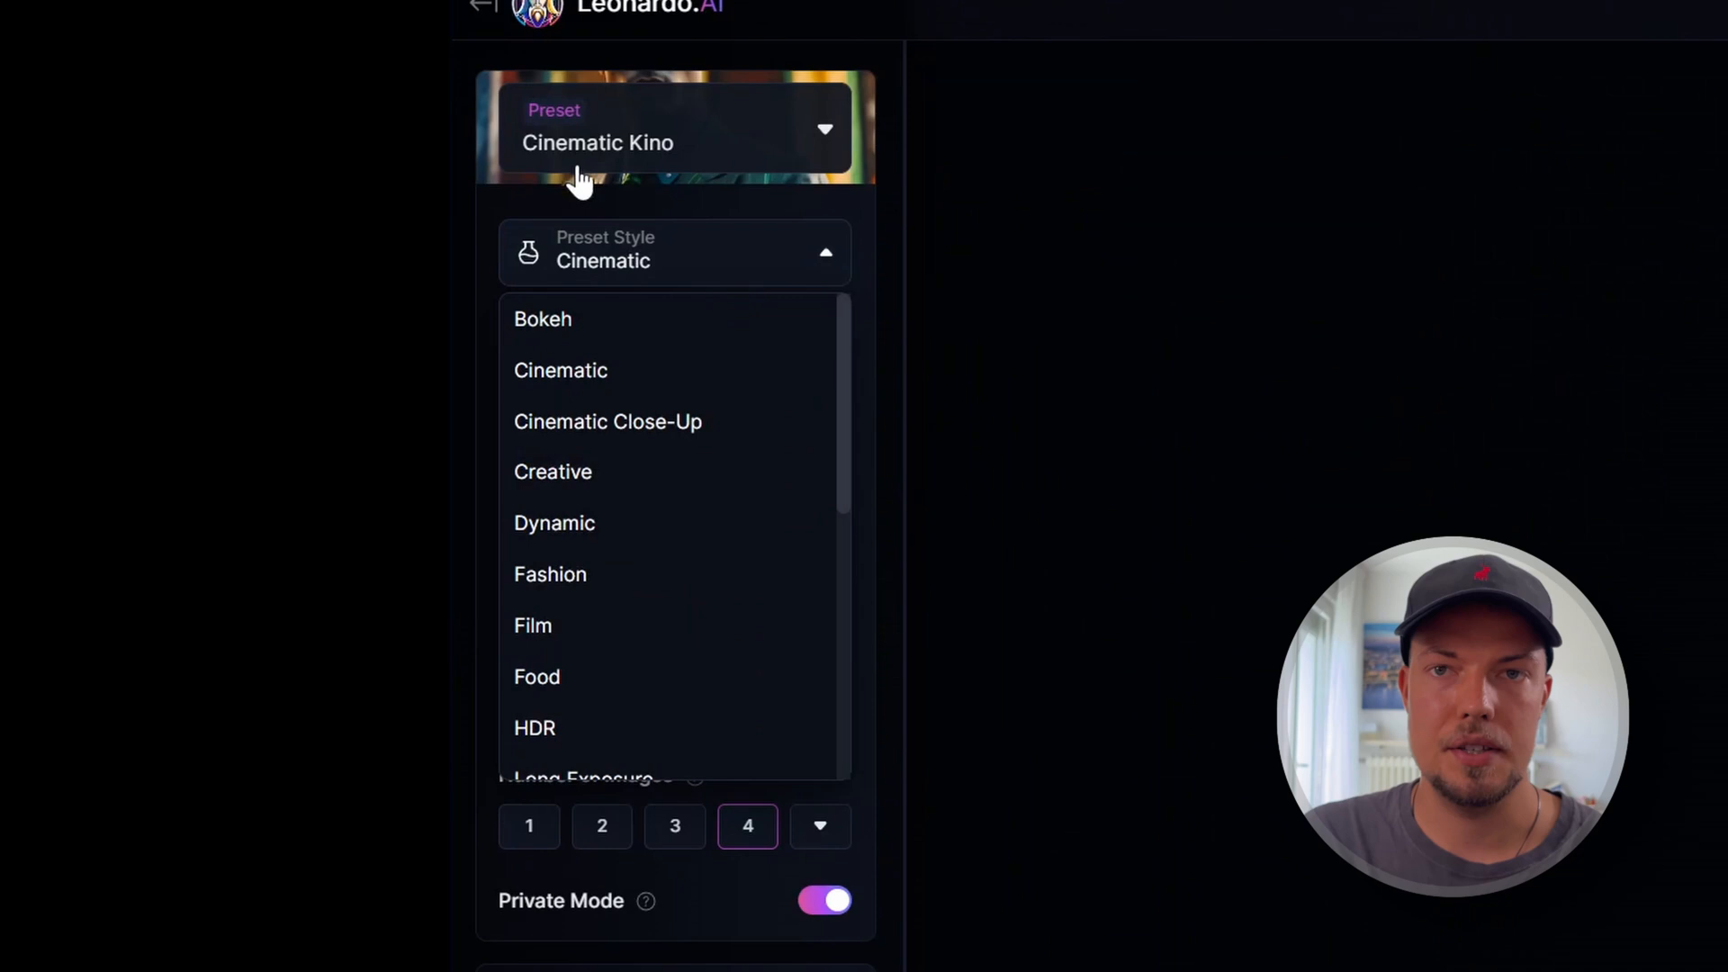
{"action": "mouse_move", "coordinate": [655, 371]}
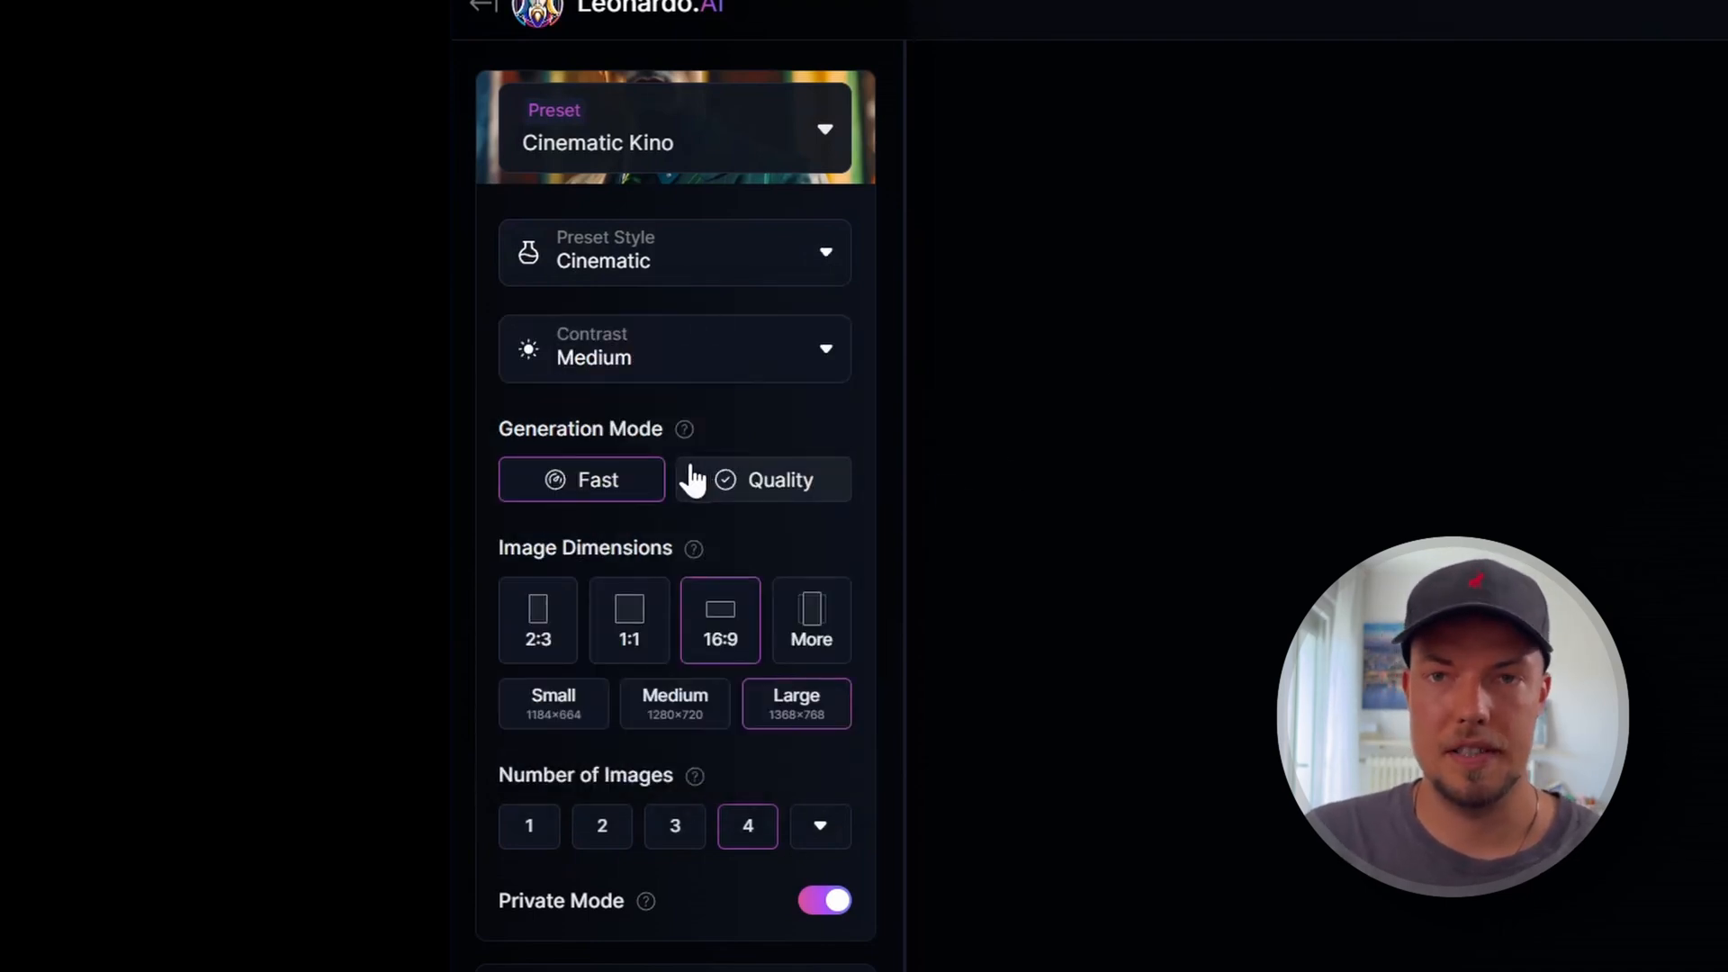
- Generate four 16:9 Cinematic Kino images of 'a man sitting in a restaurant'
{"action": "left_click", "coordinate": [674, 350]}
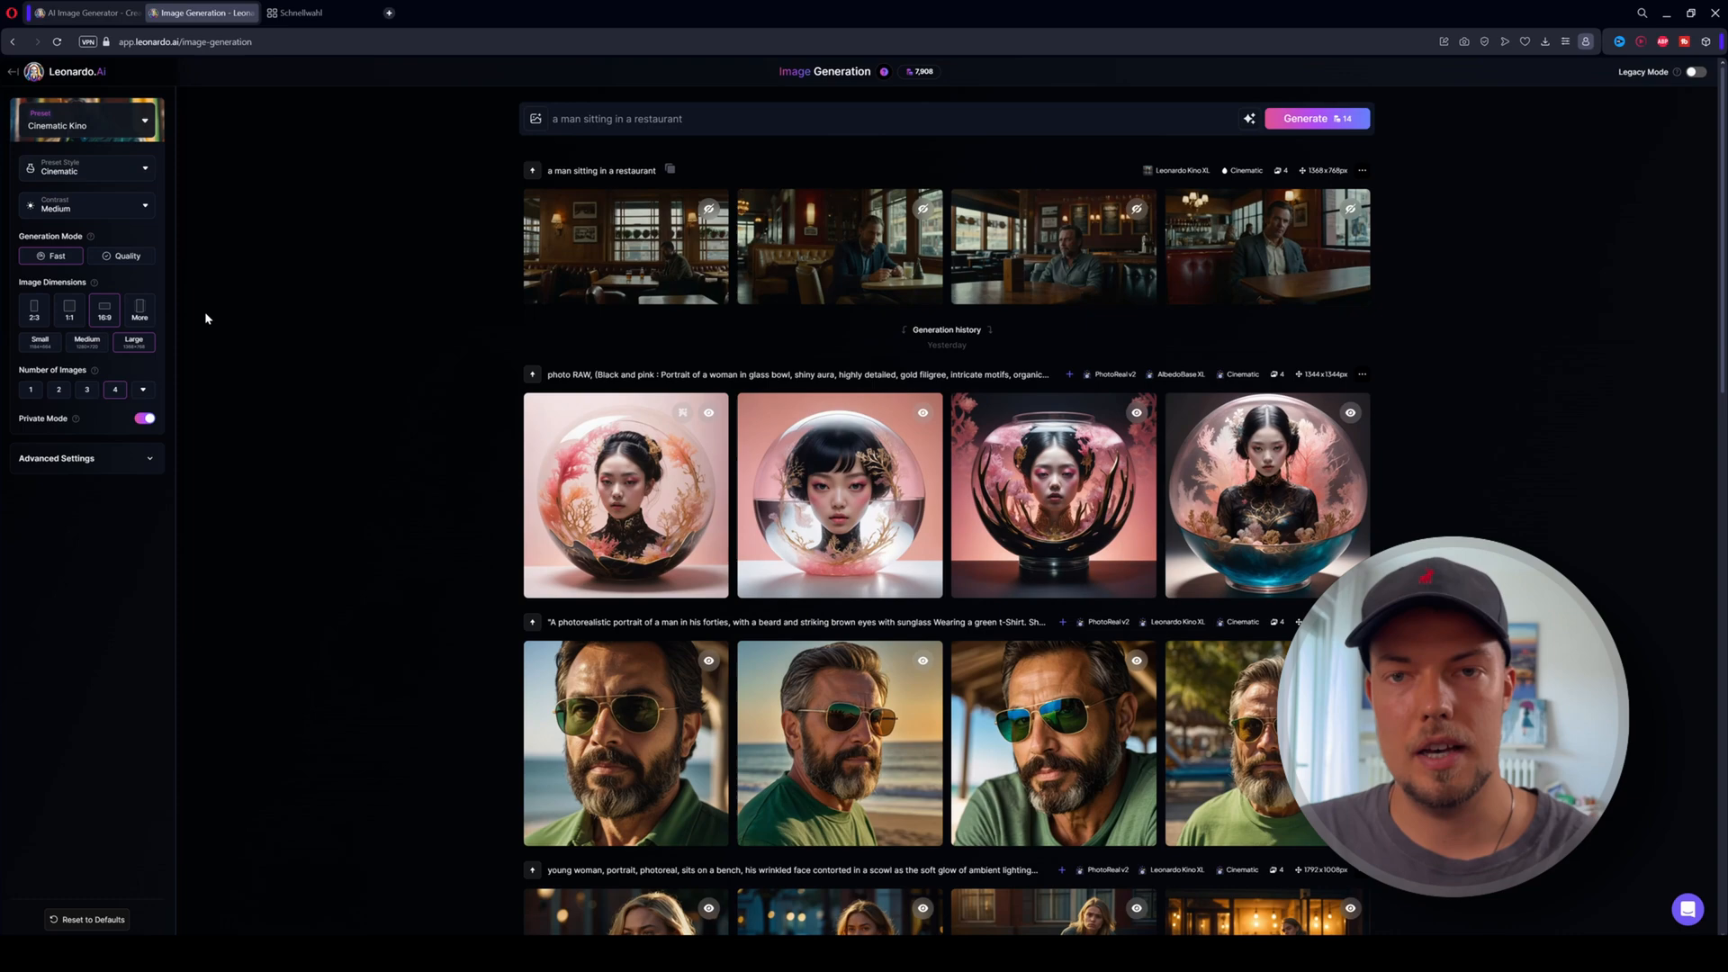
{"action": "mouse_move", "coordinate": [266, 358]}
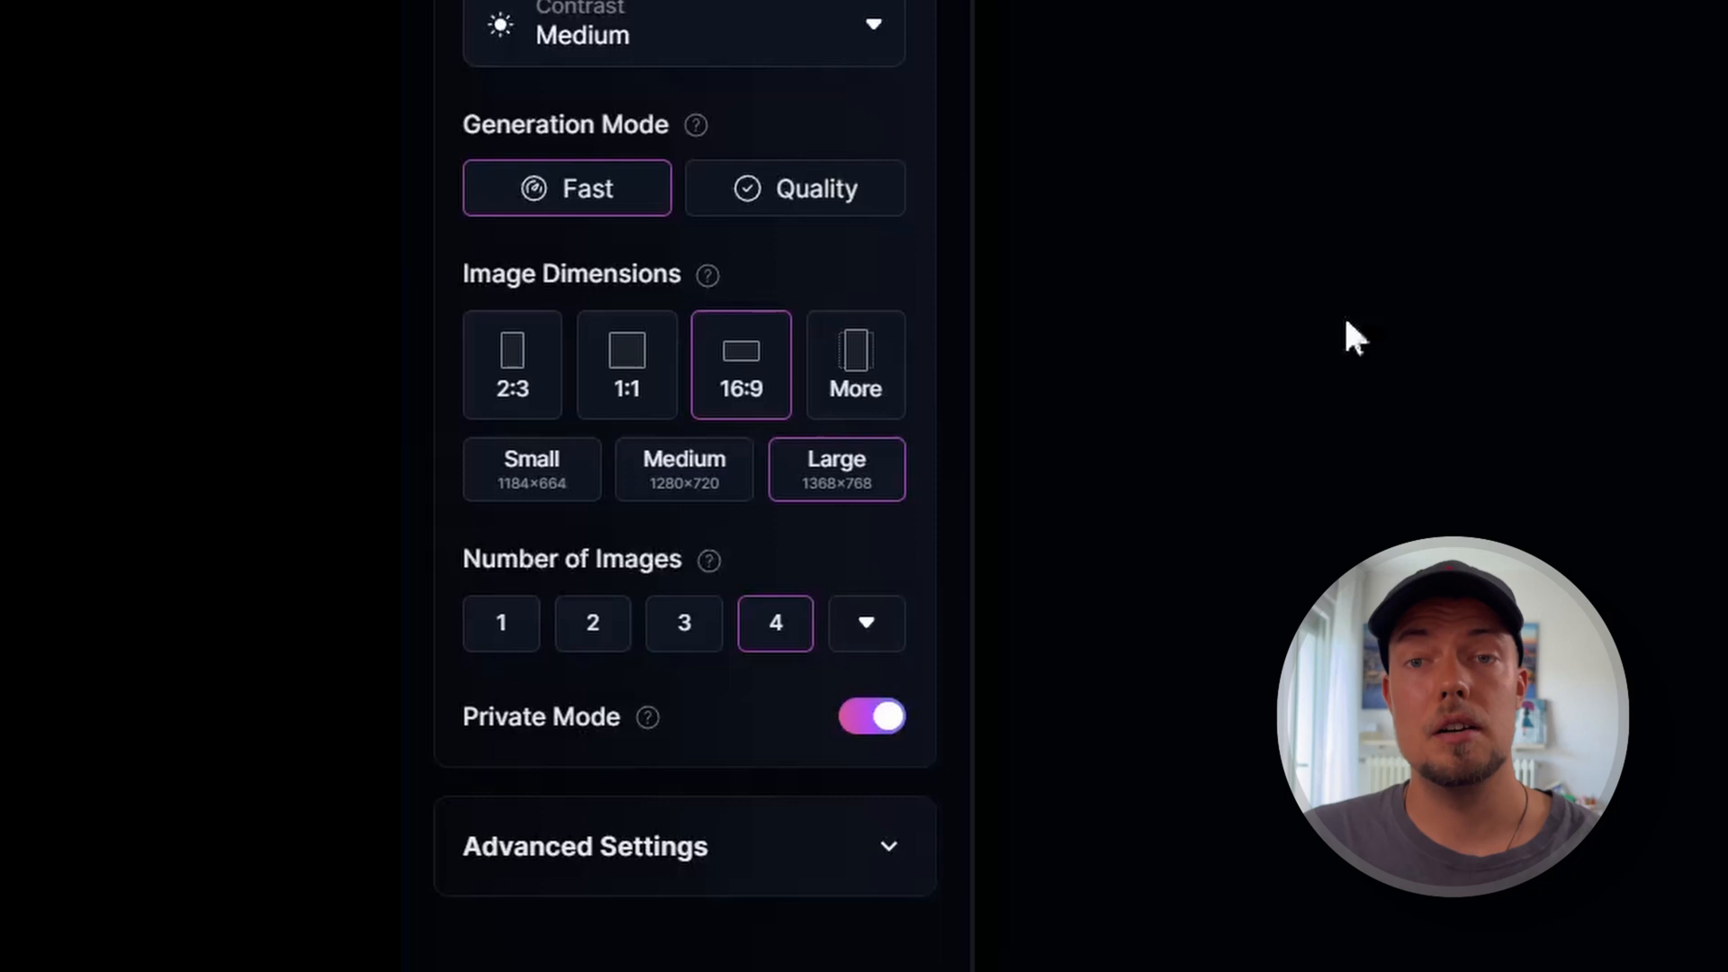
{"action": "mouse_move", "coordinate": [1178, 383]}
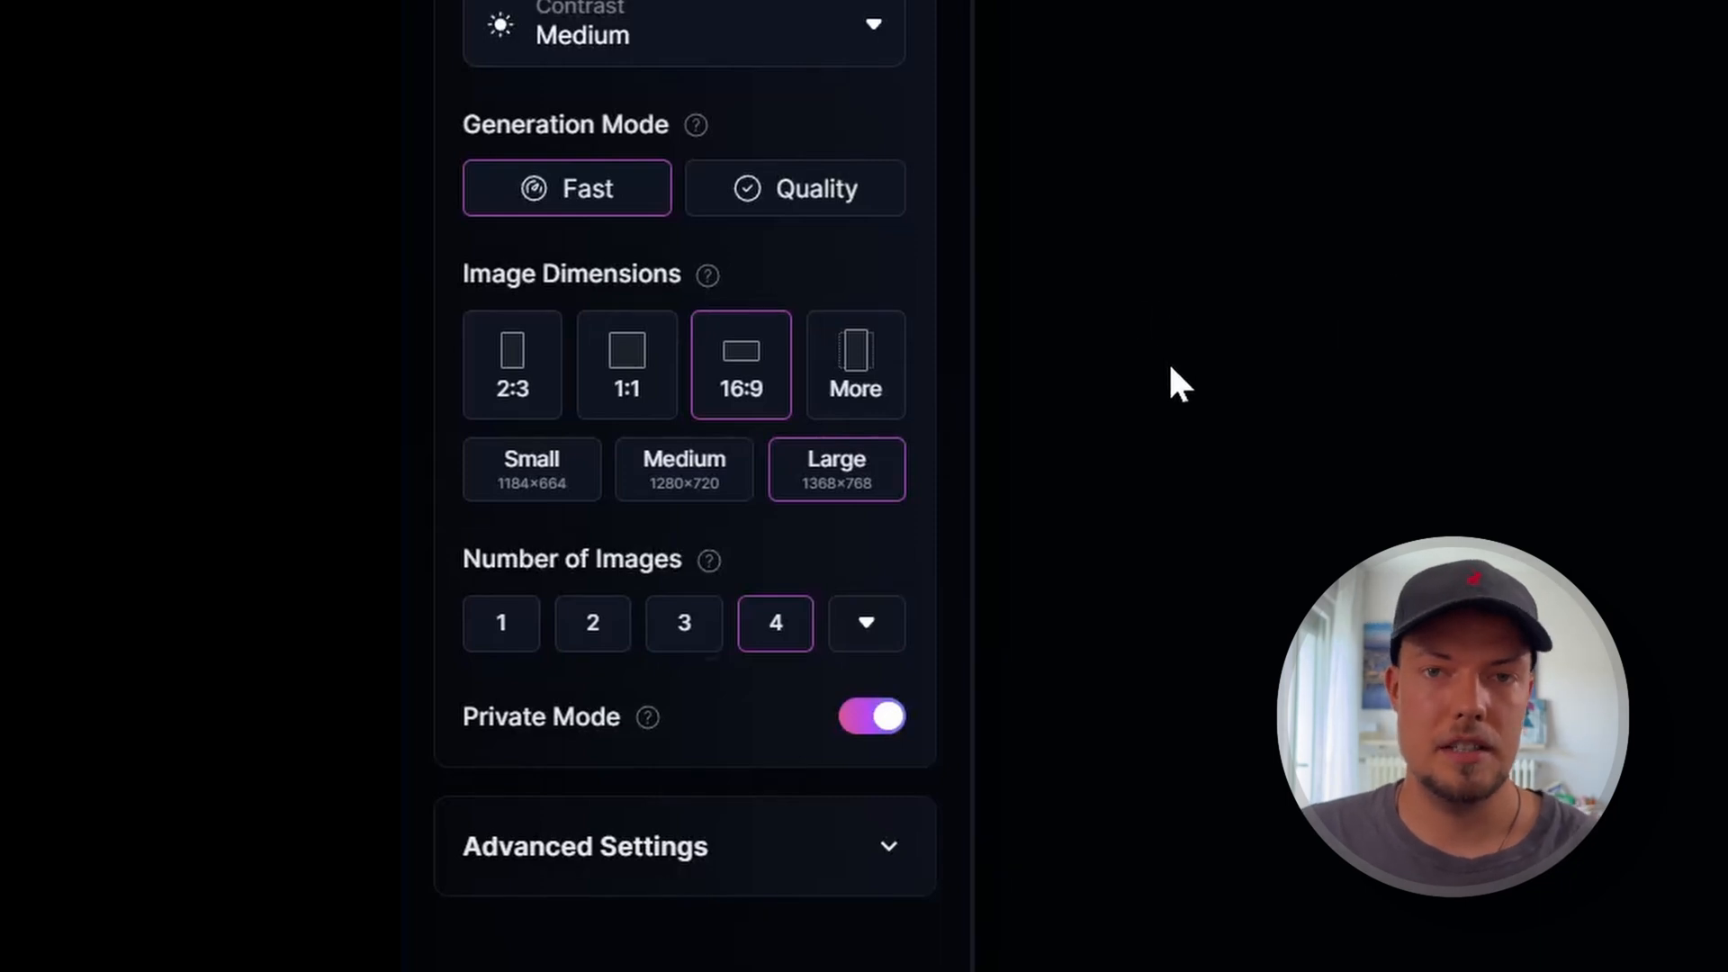
{"action": "mouse_move", "coordinate": [1210, 396]}
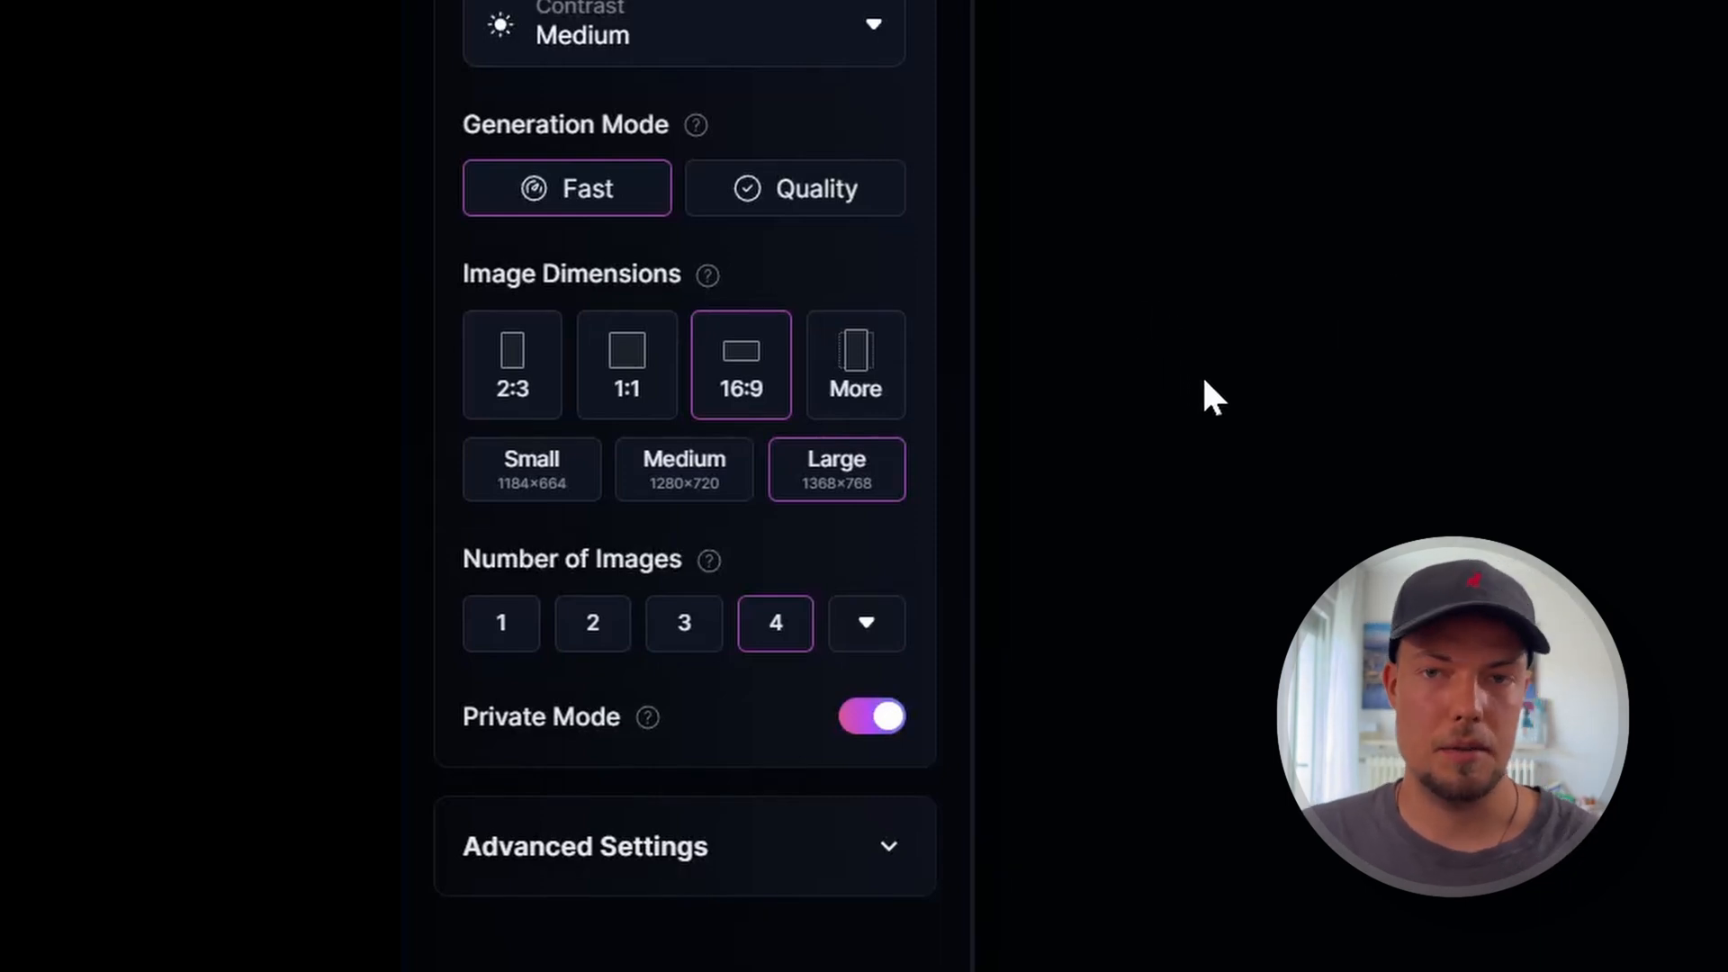
{"action": "mouse_move", "coordinate": [1091, 312]}
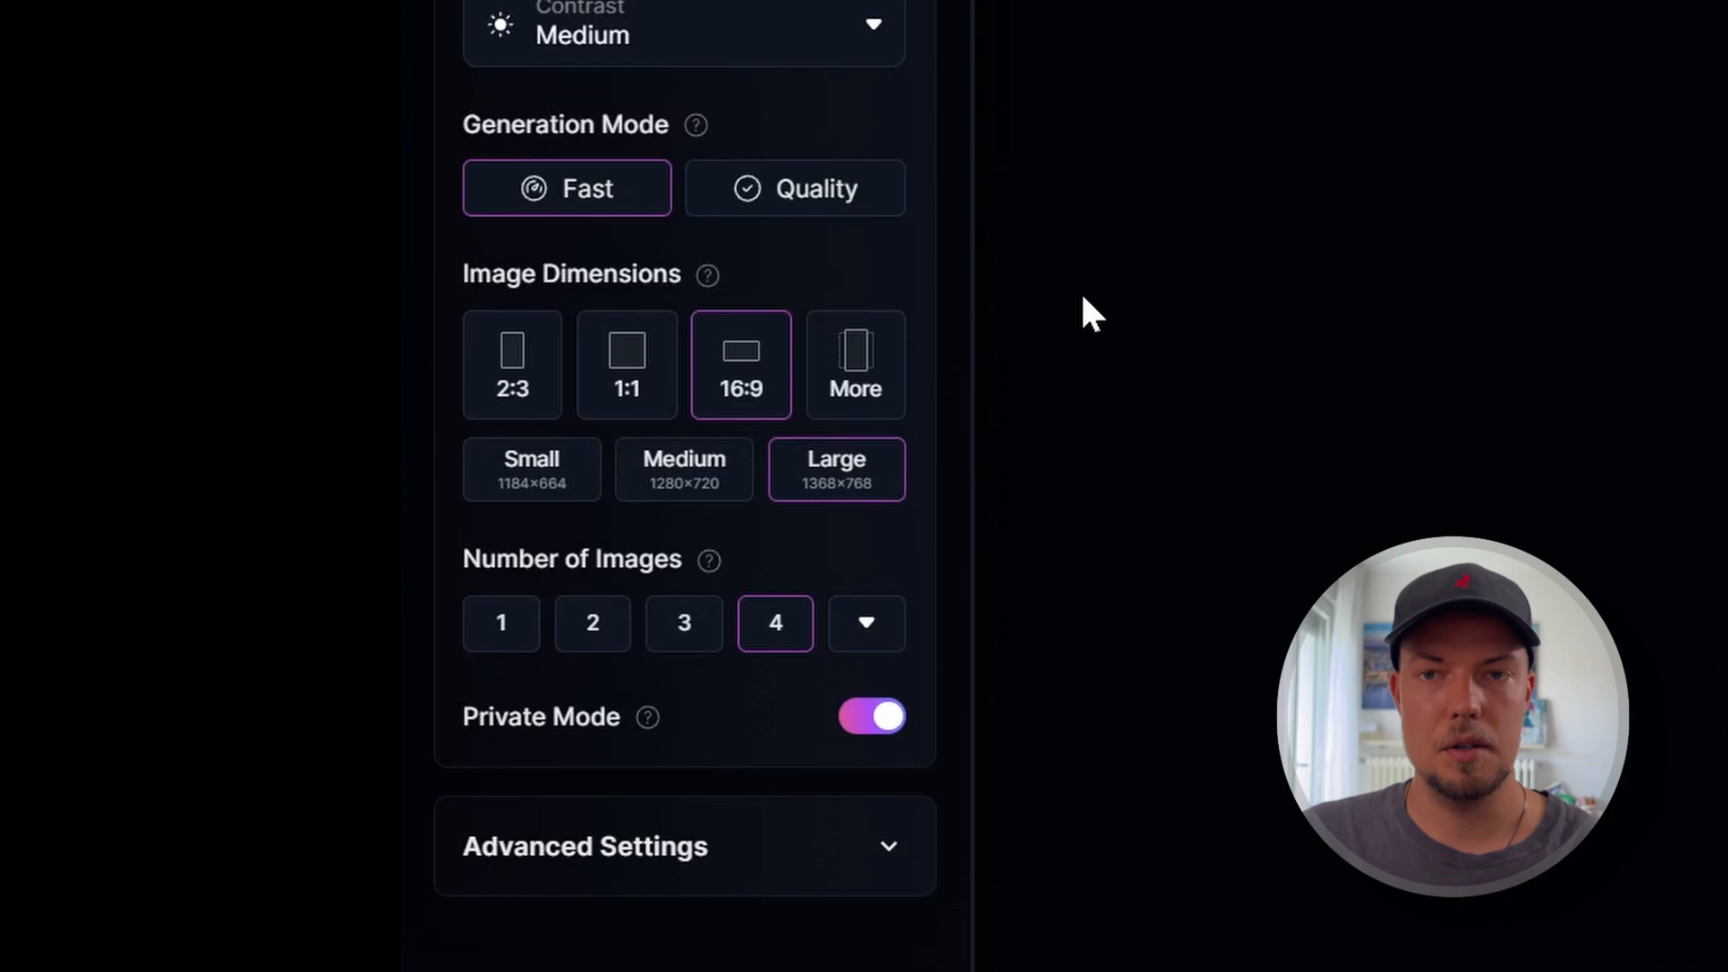
{"action": "mouse_move", "coordinate": [1201, 405]}
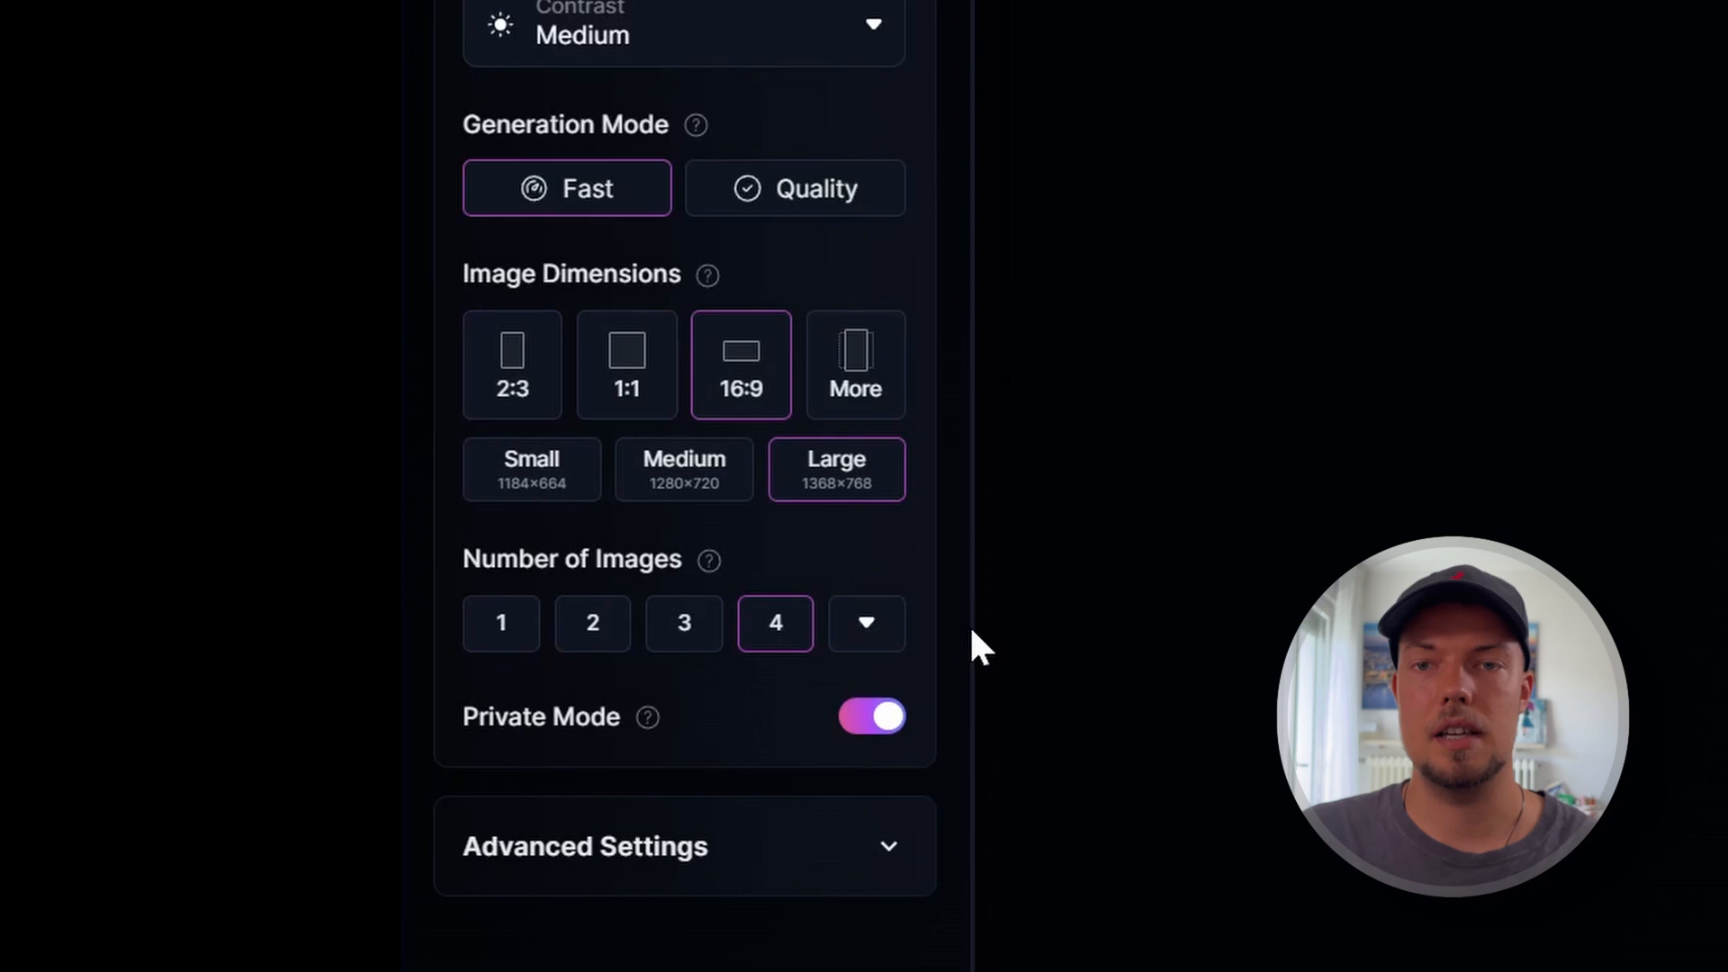
- Try the Small and Medium output sizes before keeping Large
{"action": "left_click", "coordinate": [531, 468]}
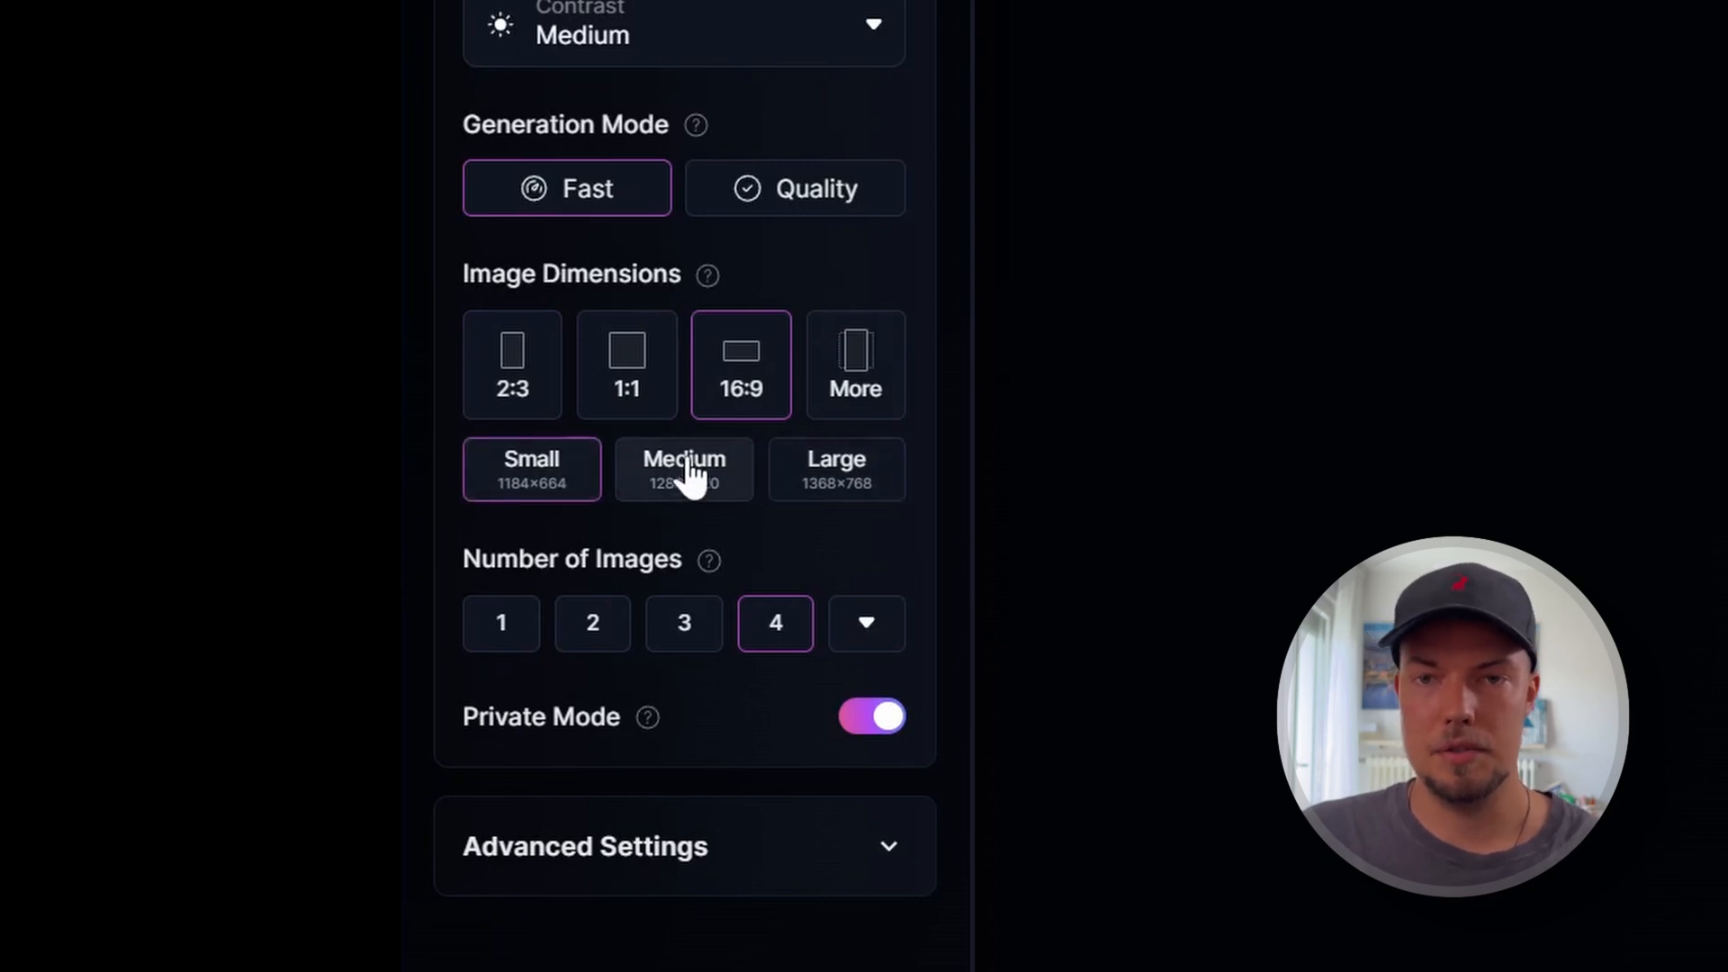
{"action": "left_click", "coordinate": [836, 470]}
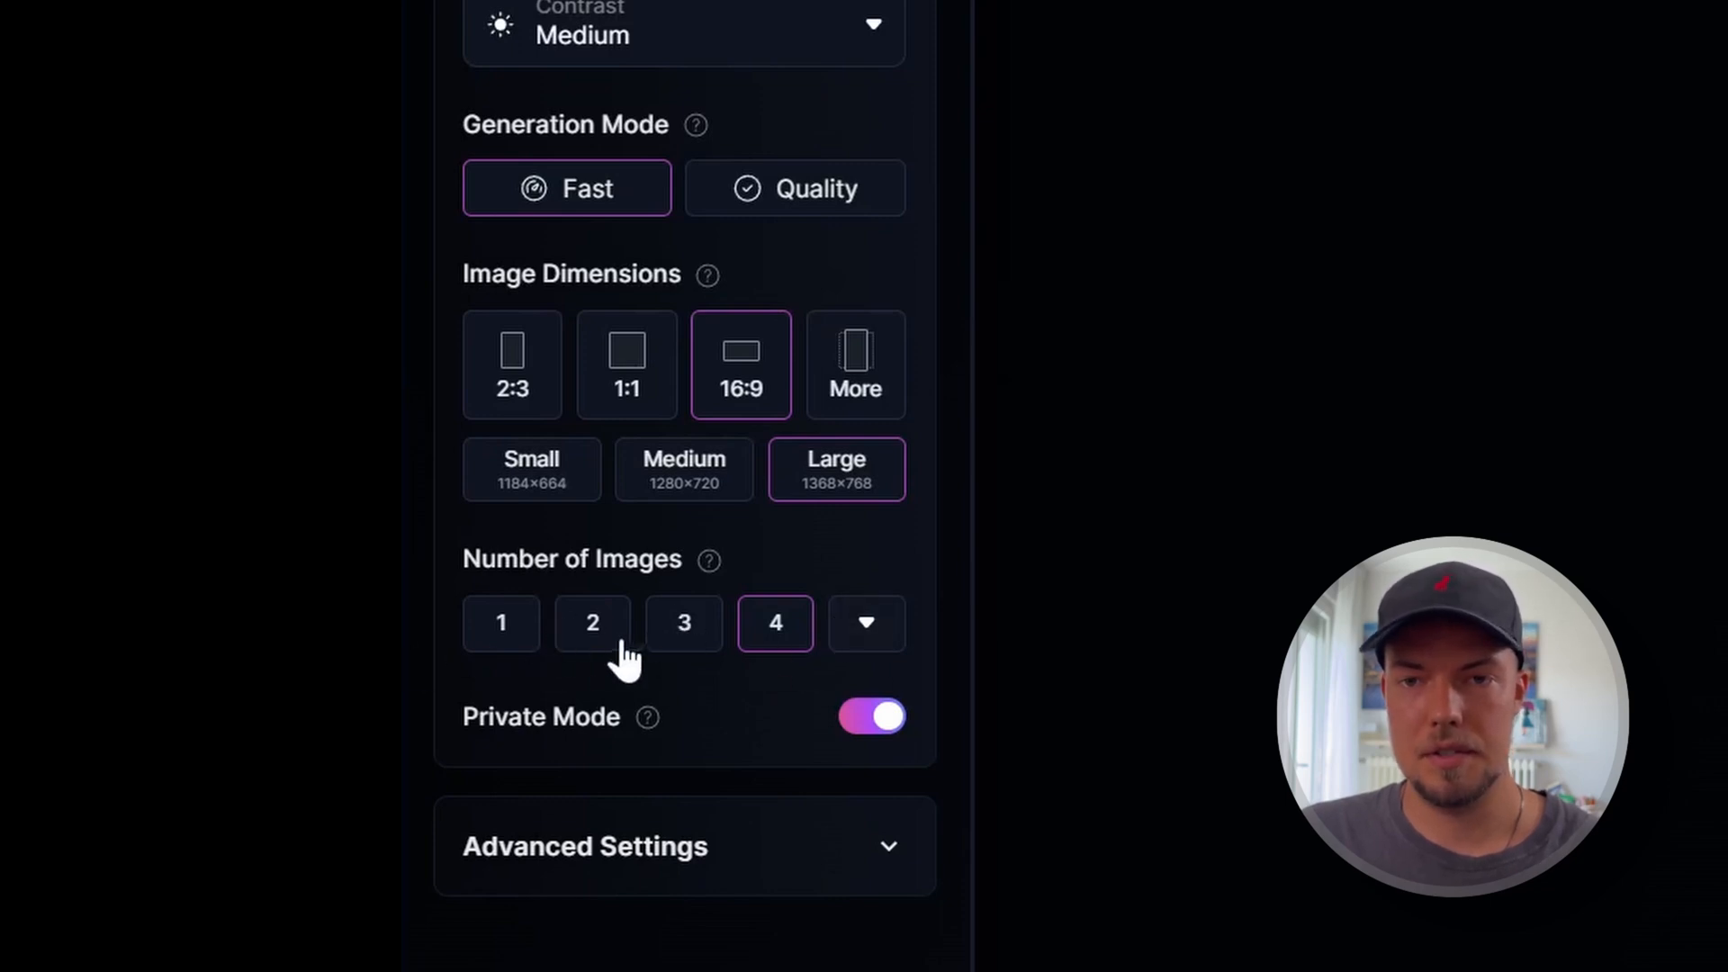
{"action": "mouse_move", "coordinate": [1206, 684]}
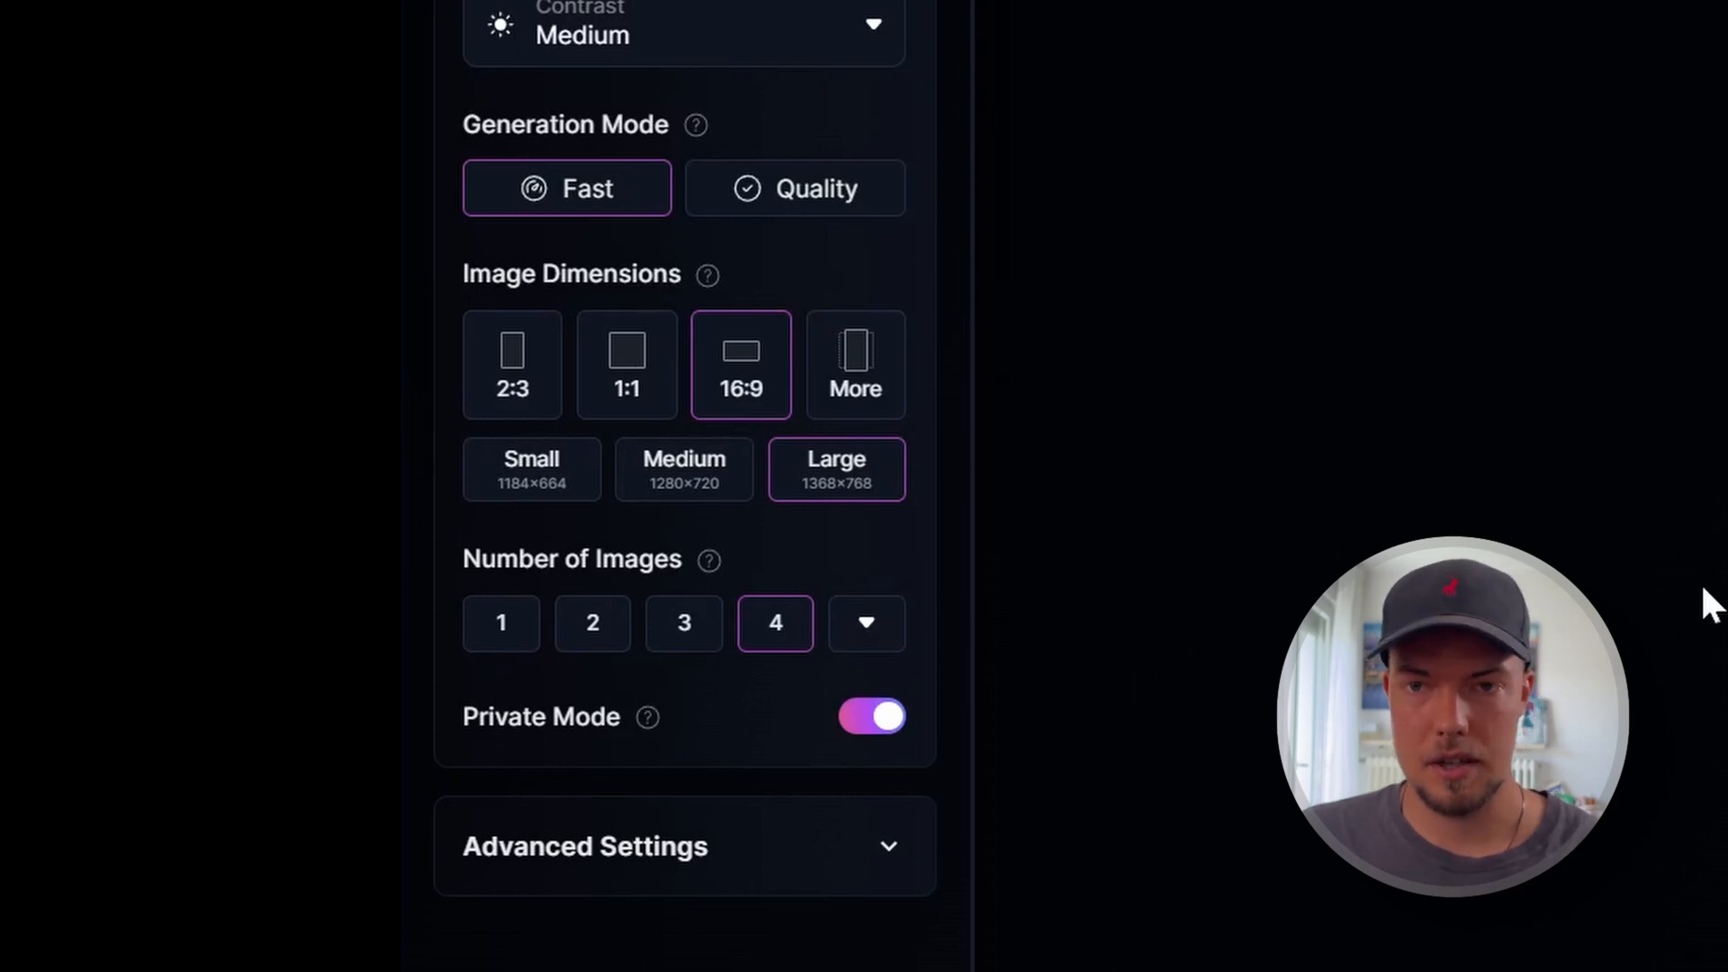
{"action": "mouse_move", "coordinate": [666, 738]}
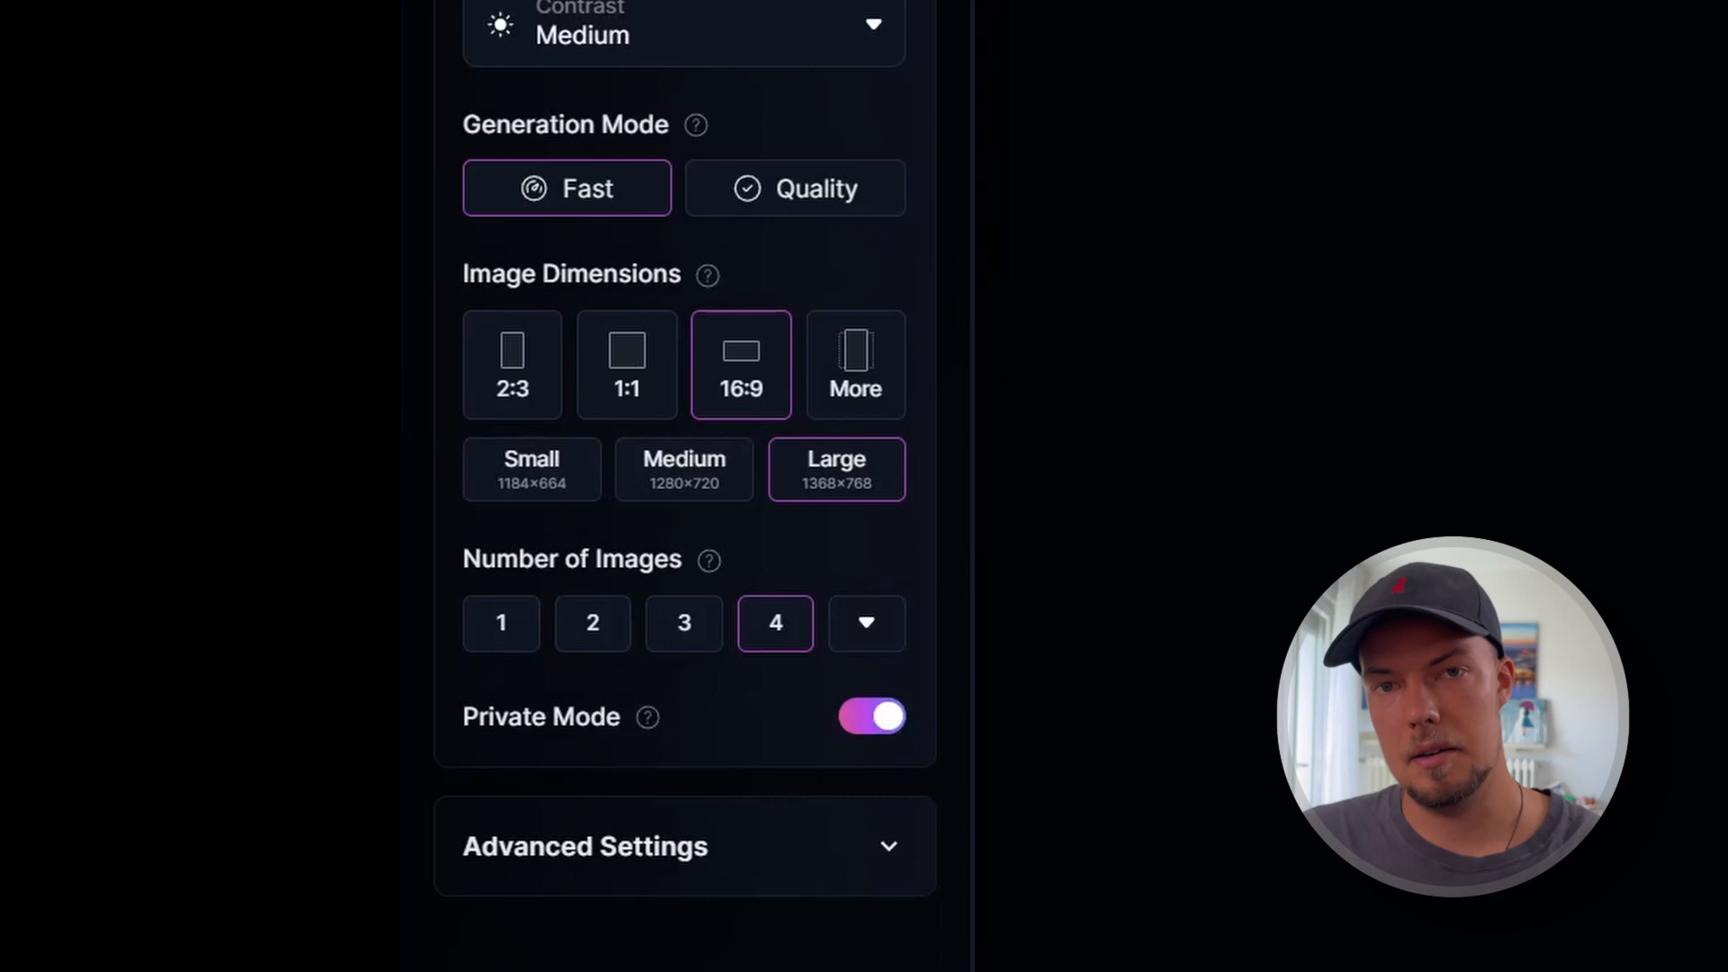
{"action": "mouse_move", "coordinate": [1386, 926]}
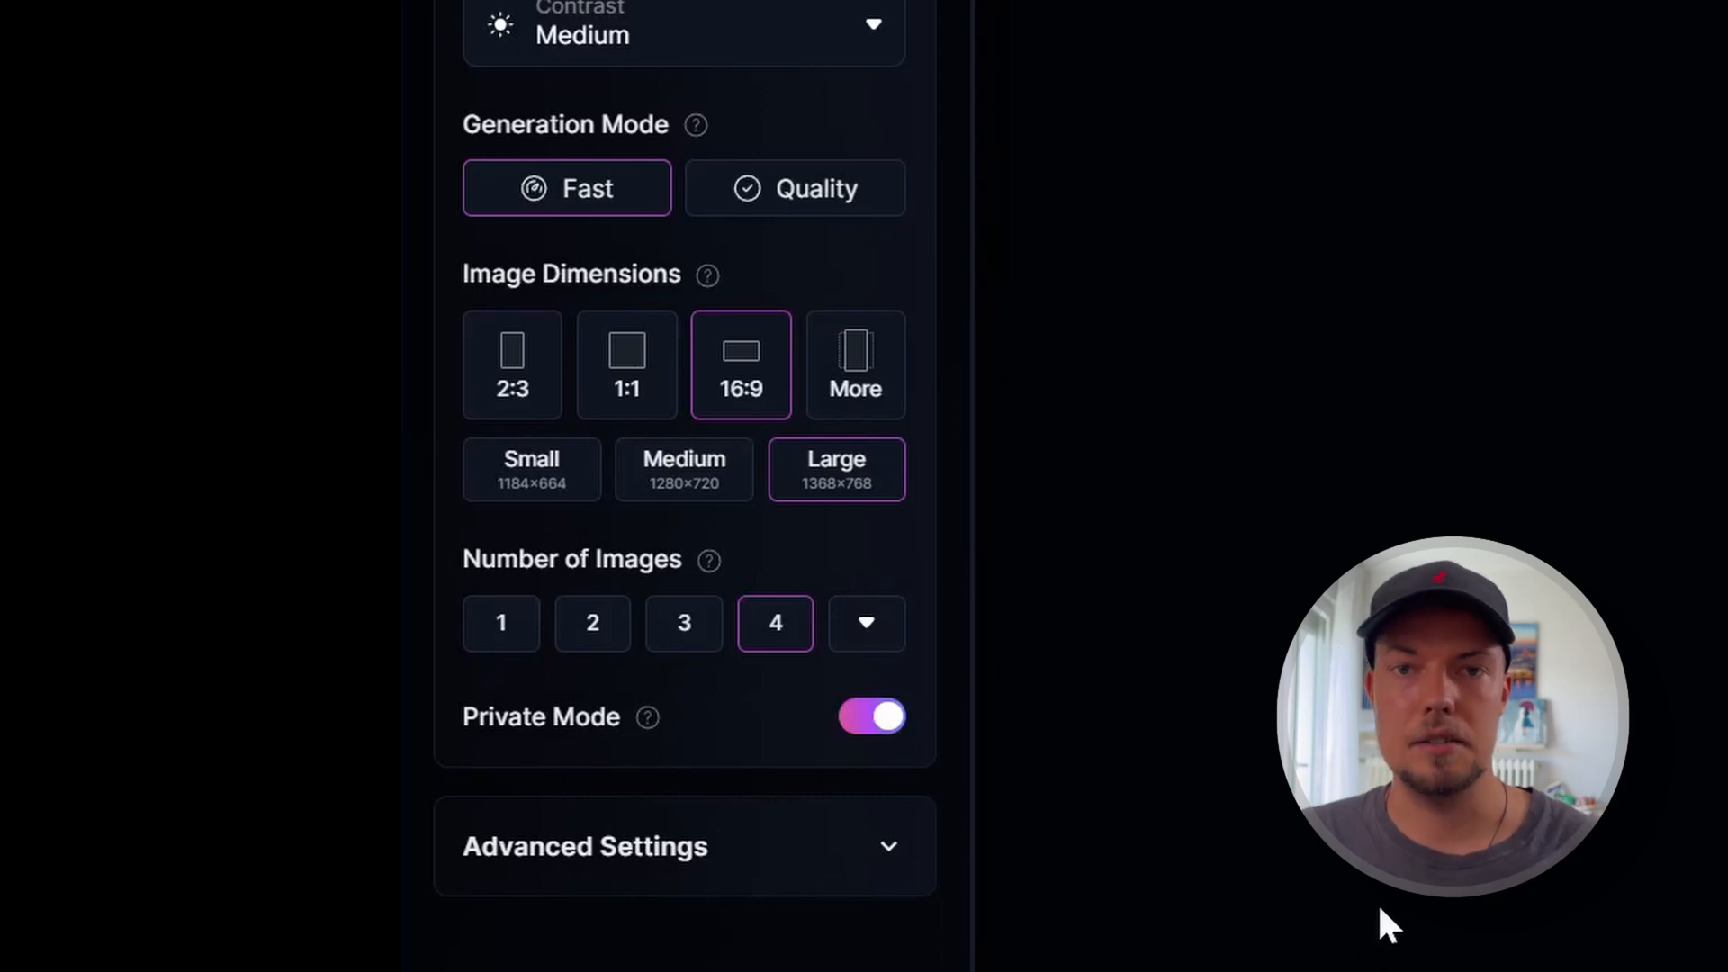
{"action": "mouse_move", "coordinate": [1433, 954]}
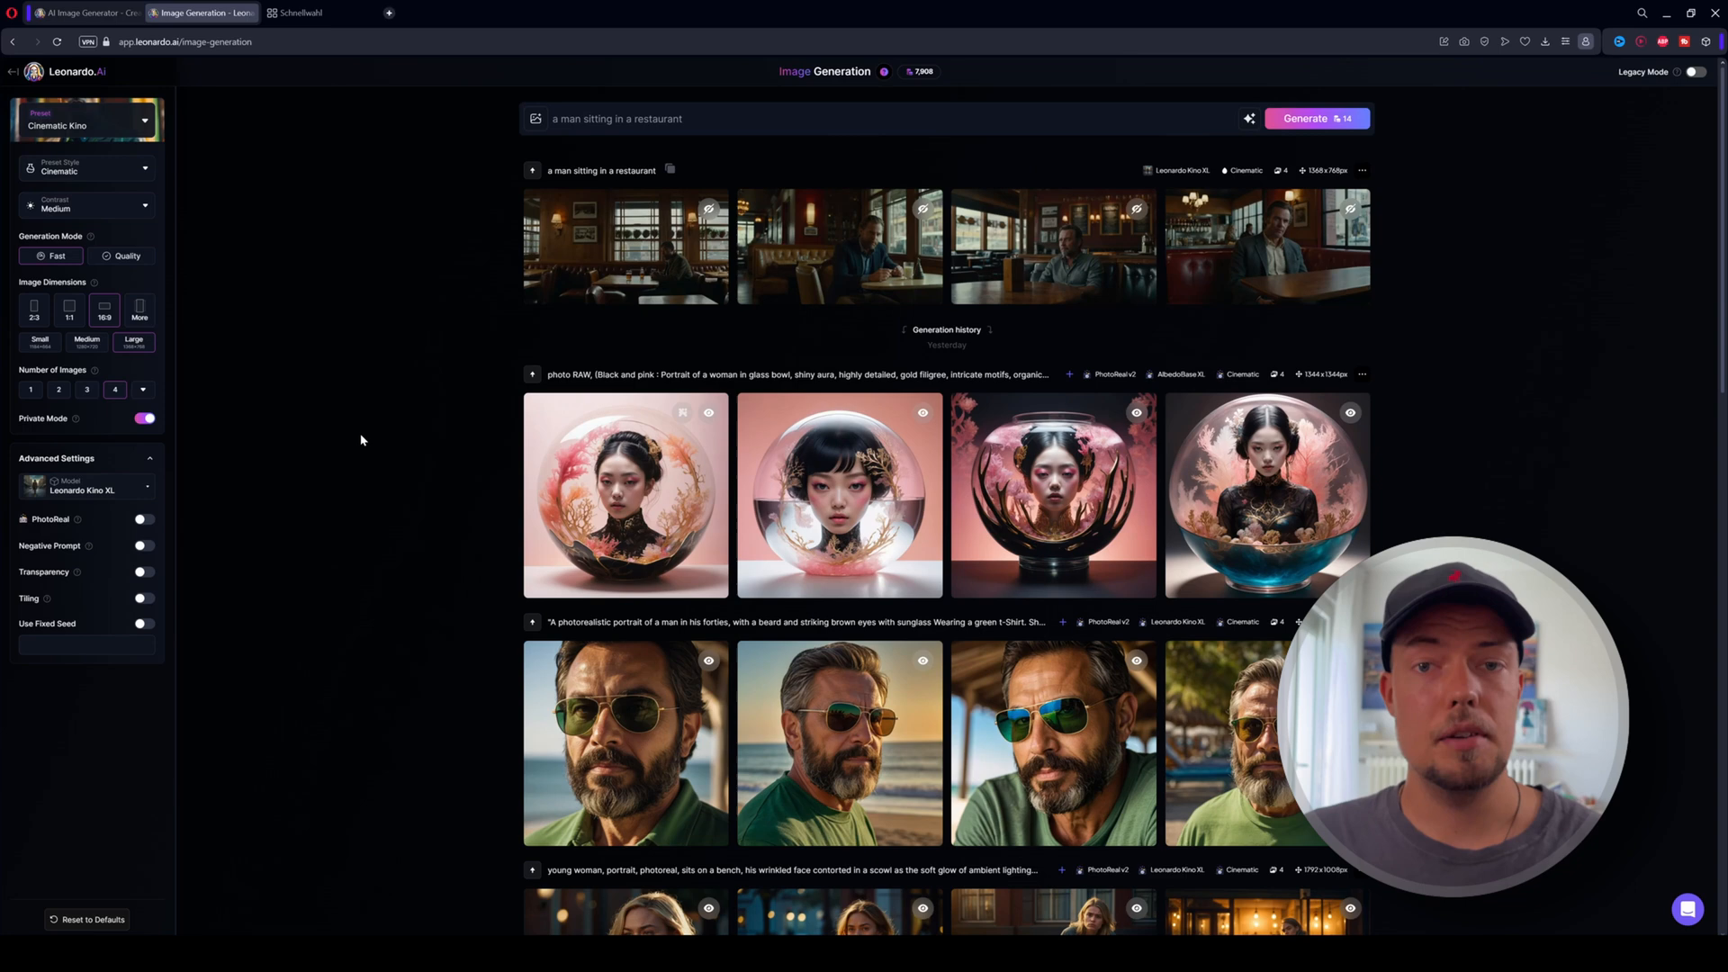
{"action": "scroll", "scroll_direction": "down", "scroll_amount": 3}
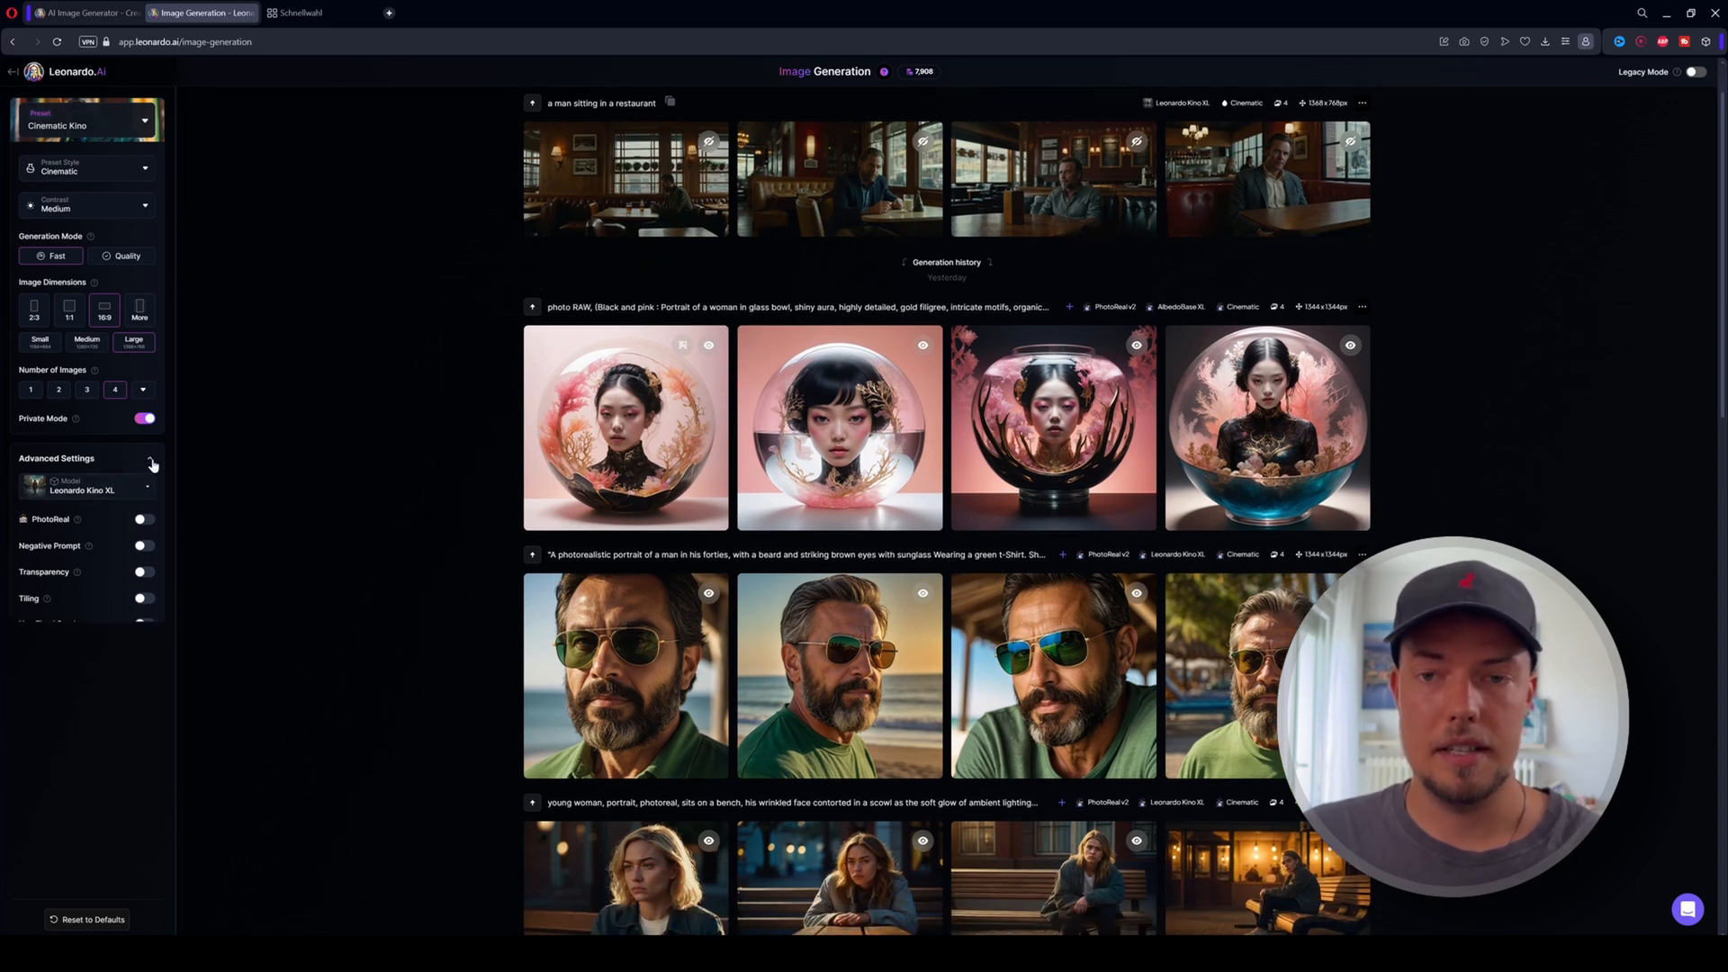
{"action": "left_click", "coordinate": [151, 462]}
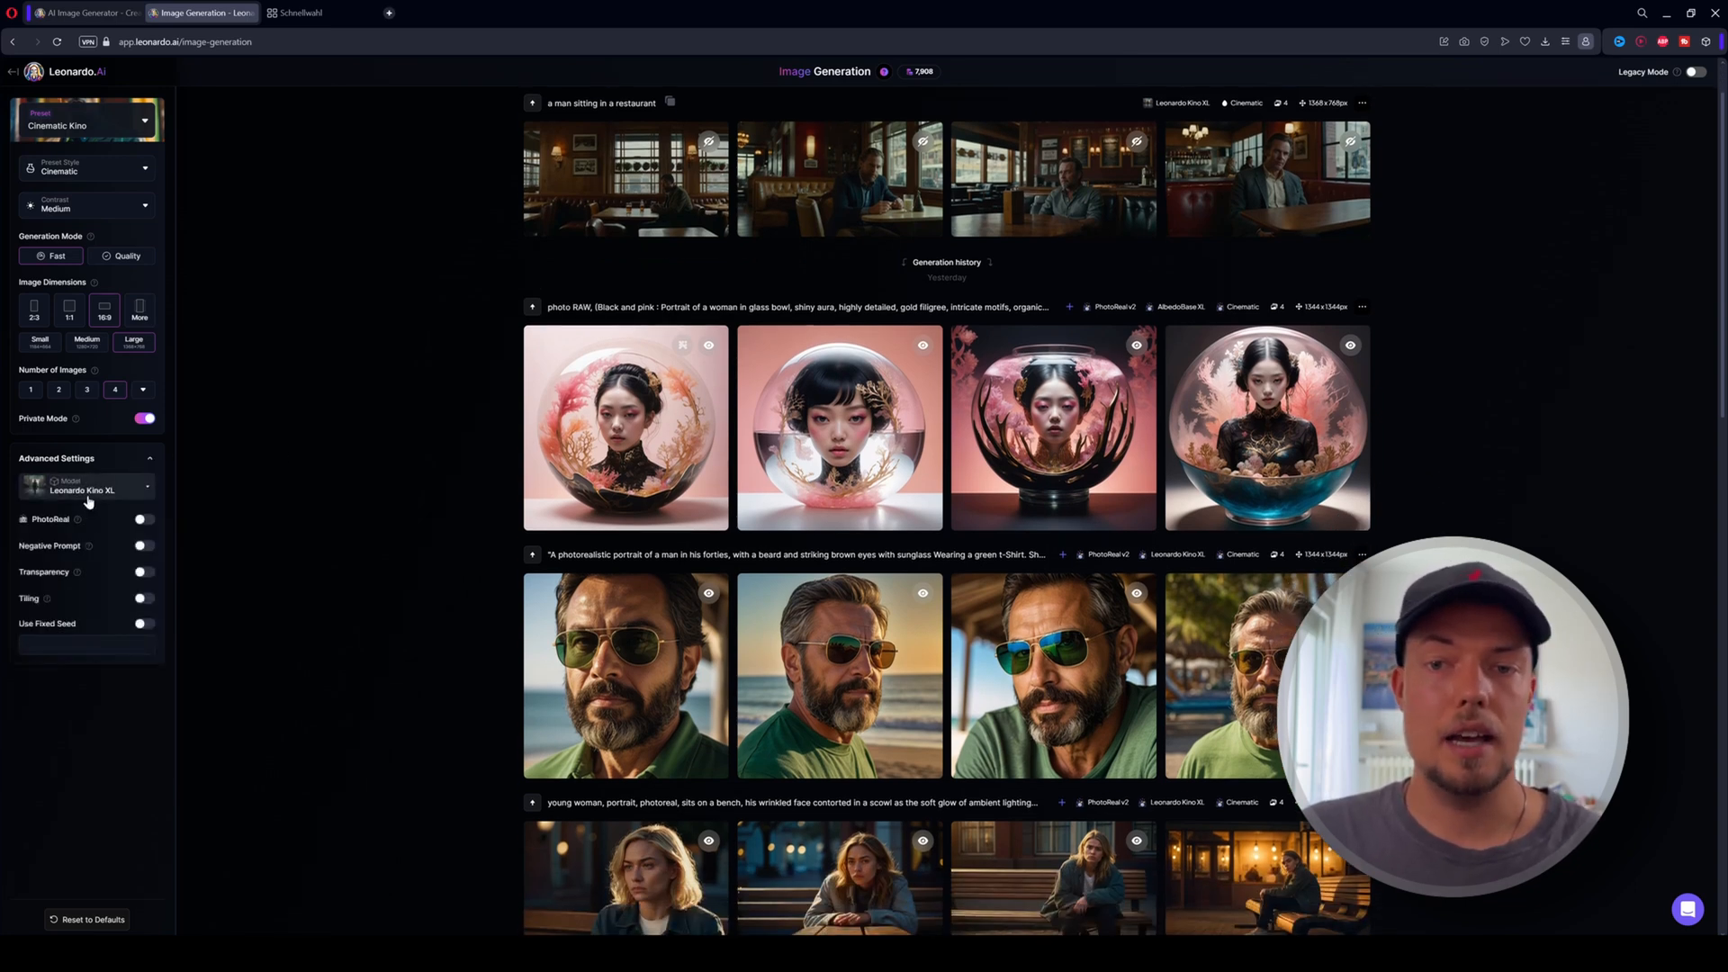
{"action": "left_click", "coordinate": [87, 487]}
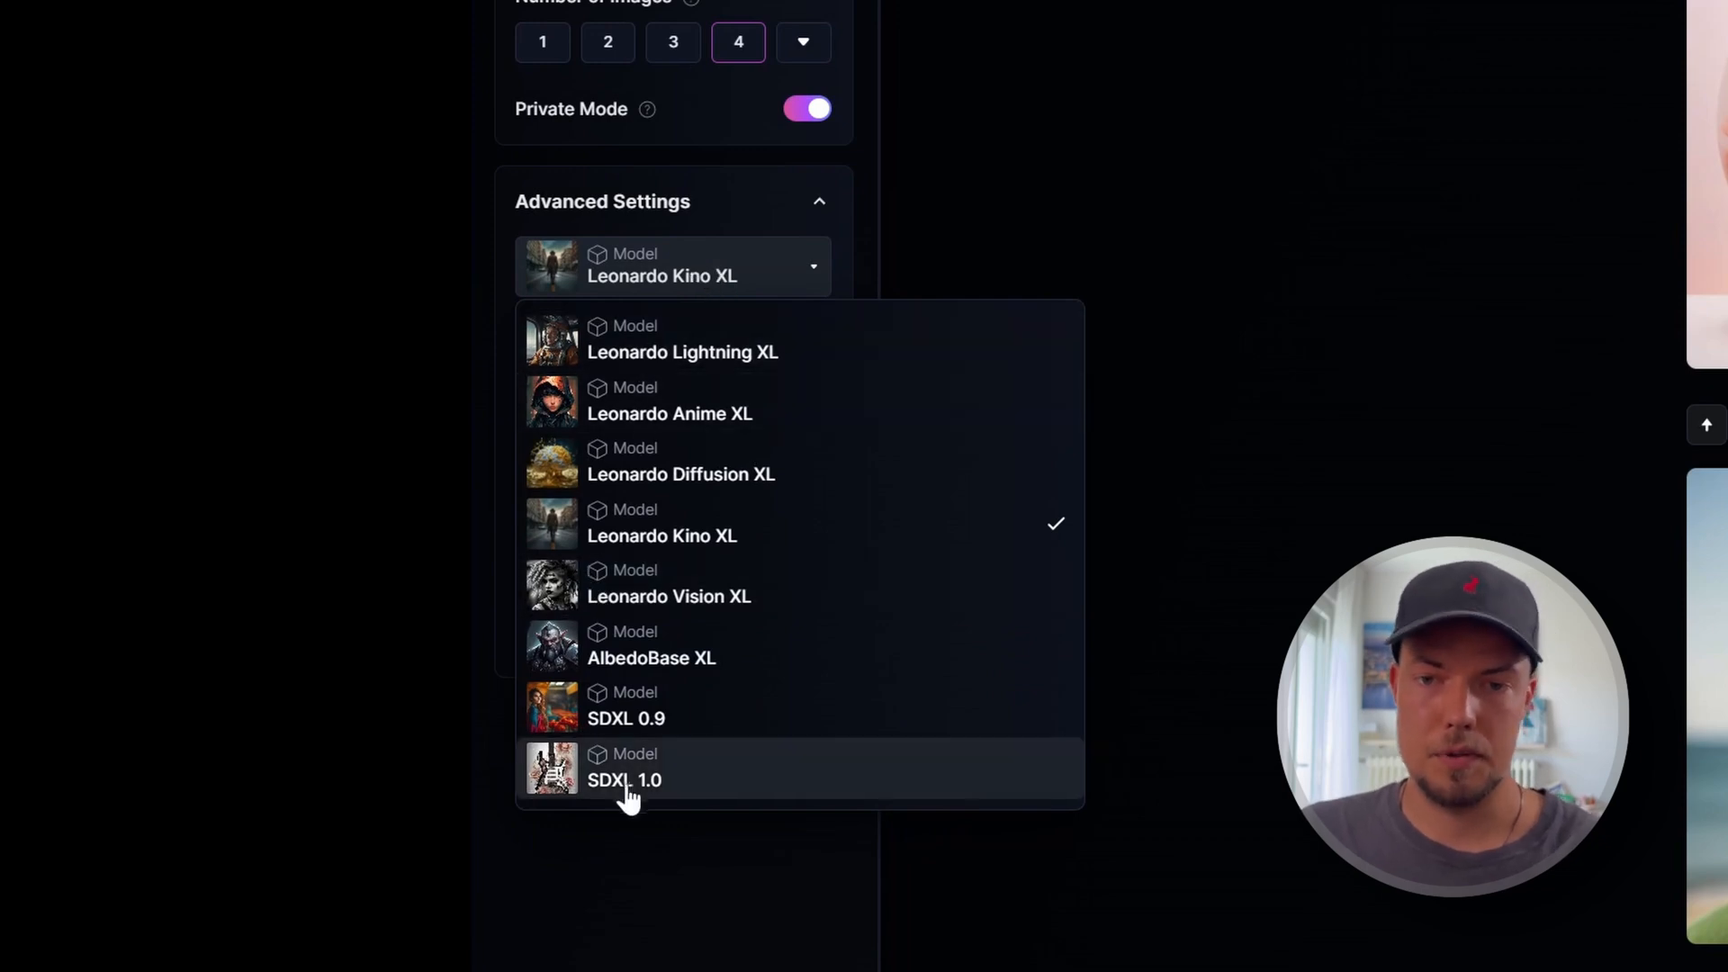
{"action": "left_click", "coordinate": [672, 264]}
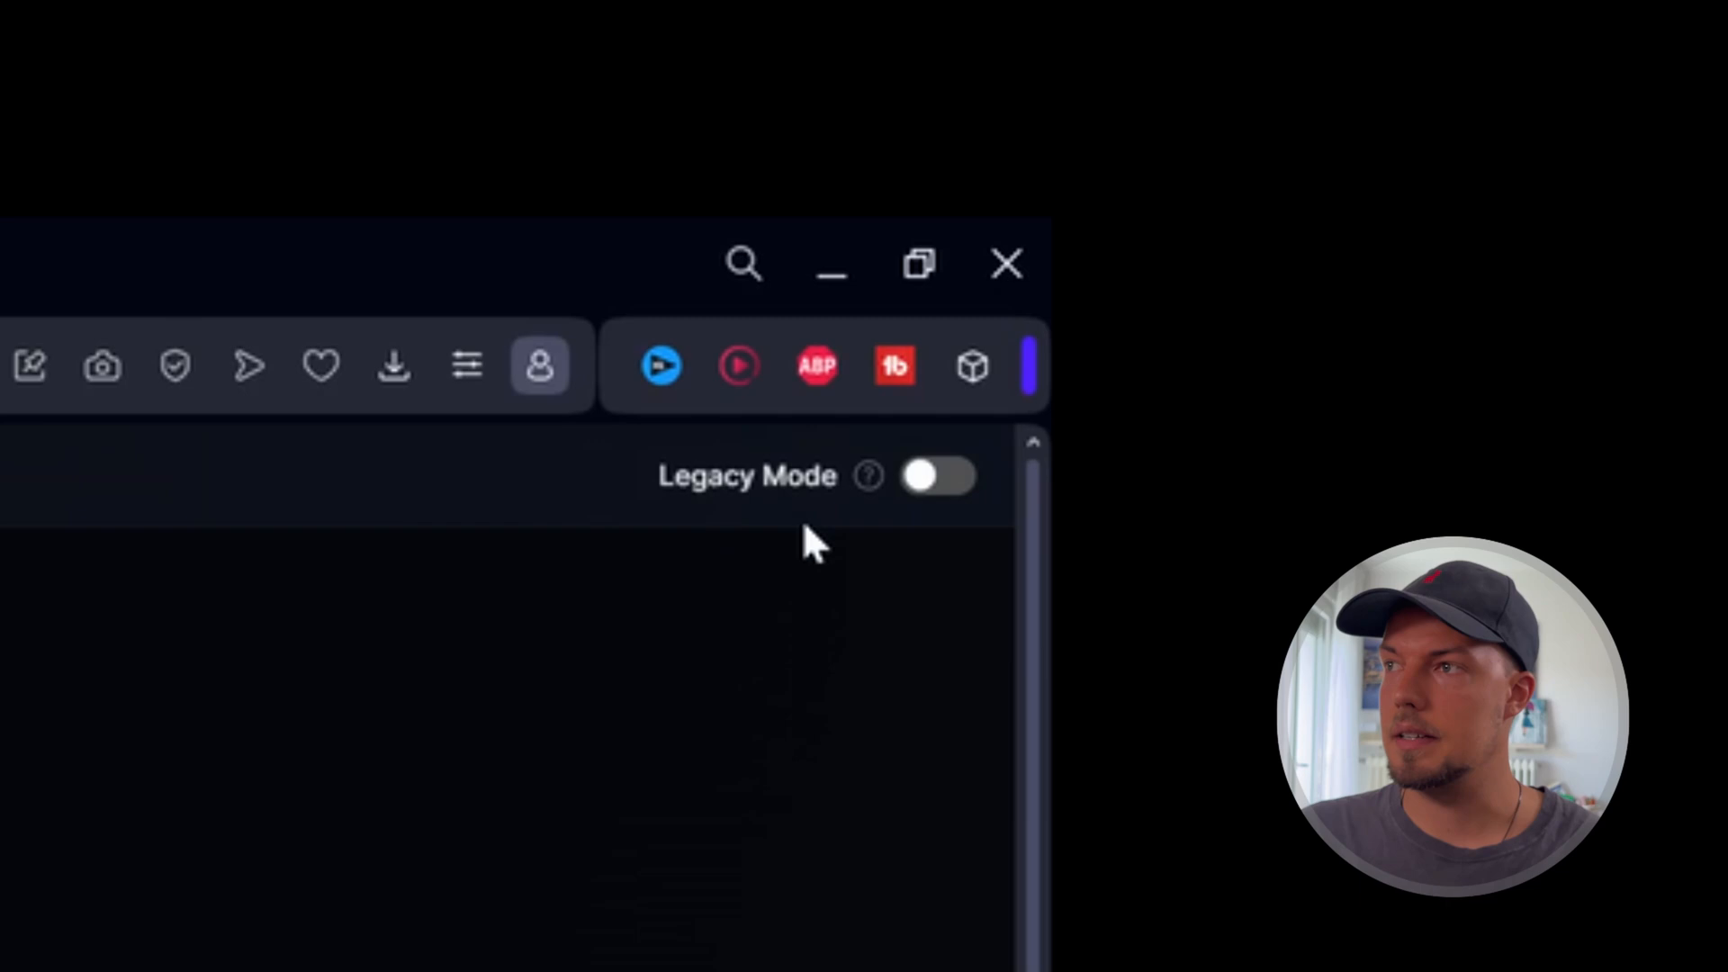
{"action": "mouse_move", "coordinate": [936, 475]}
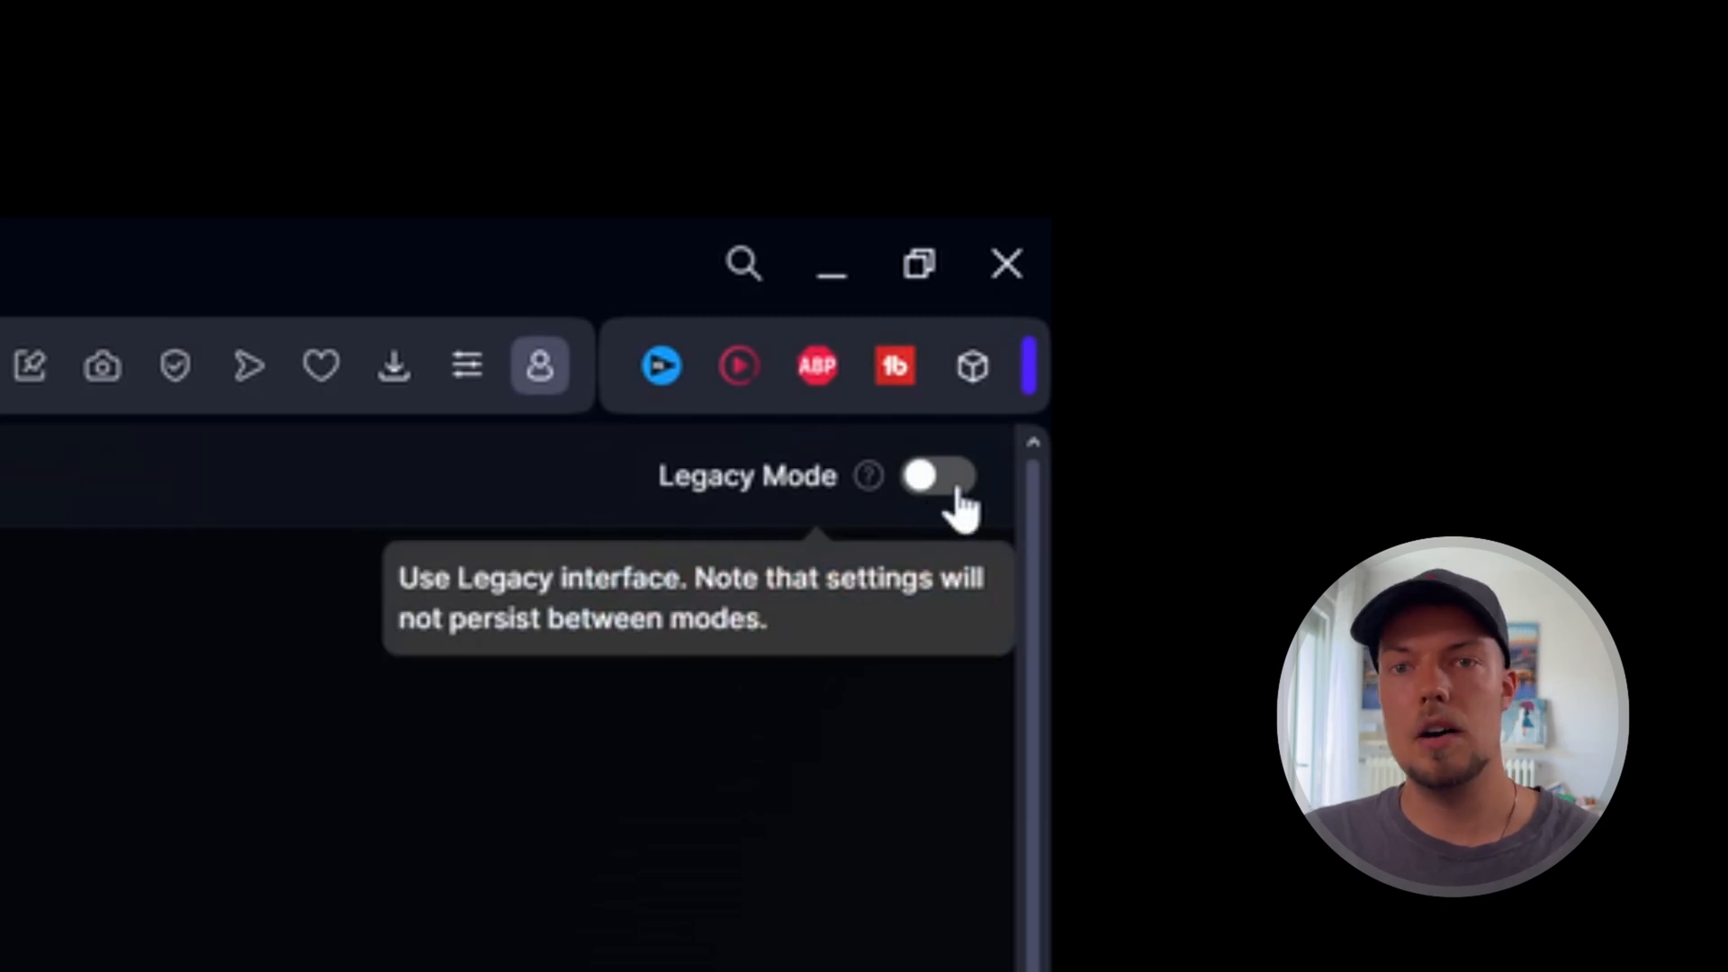
- Generate Illustrative Albedo cartoons of a grumpy old man glaring in a crowded marketplace
{"action": "left_click", "coordinate": [937, 475]}
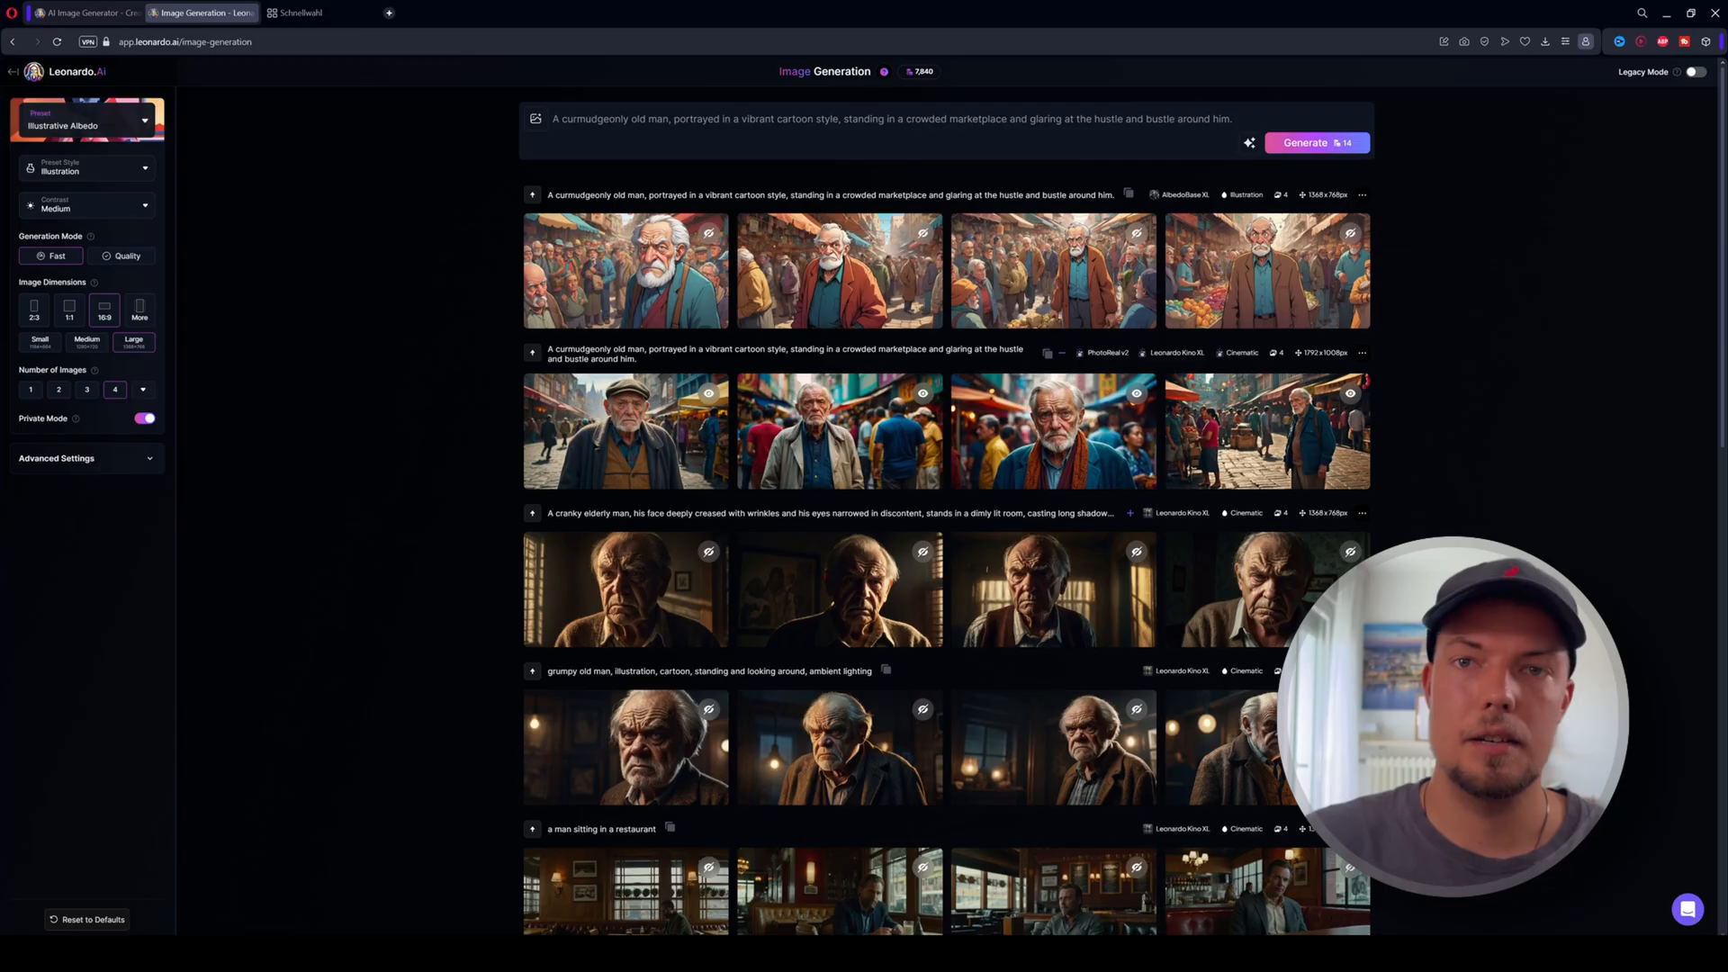
- Choose the Cinematic Kino preset with Cinematic Close-Up style and High contrast
{"action": "left_click", "coordinate": [83, 118]}
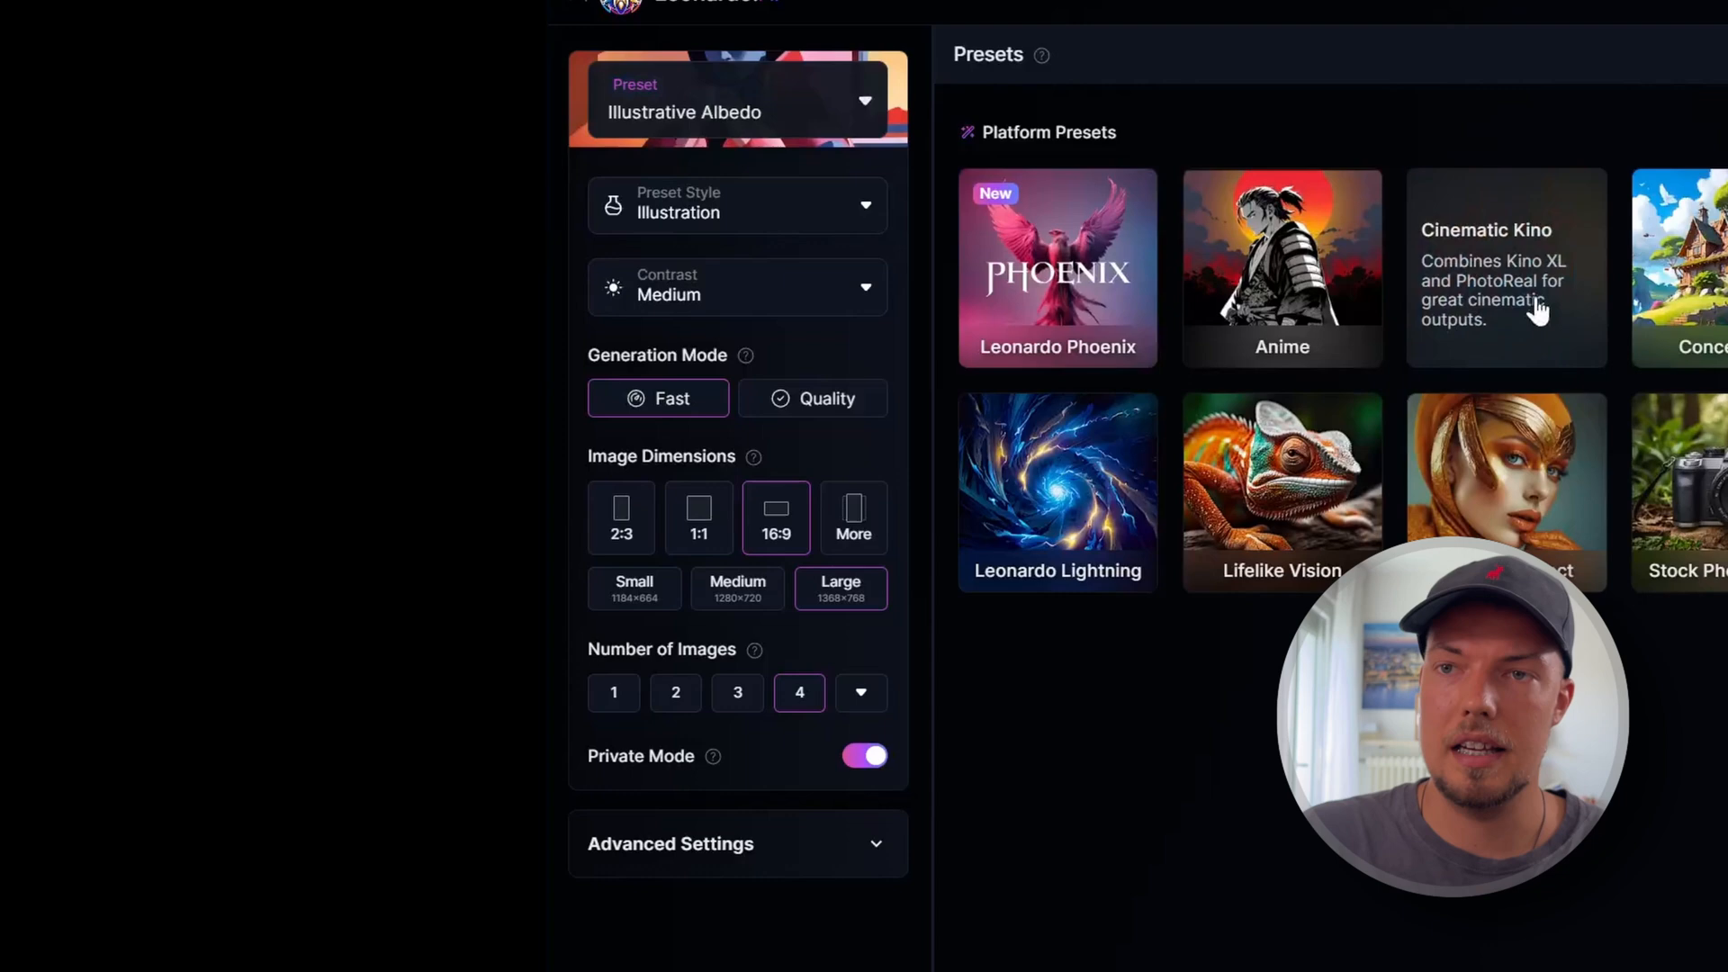
{"action": "mouse_move", "coordinate": [1460, 264]}
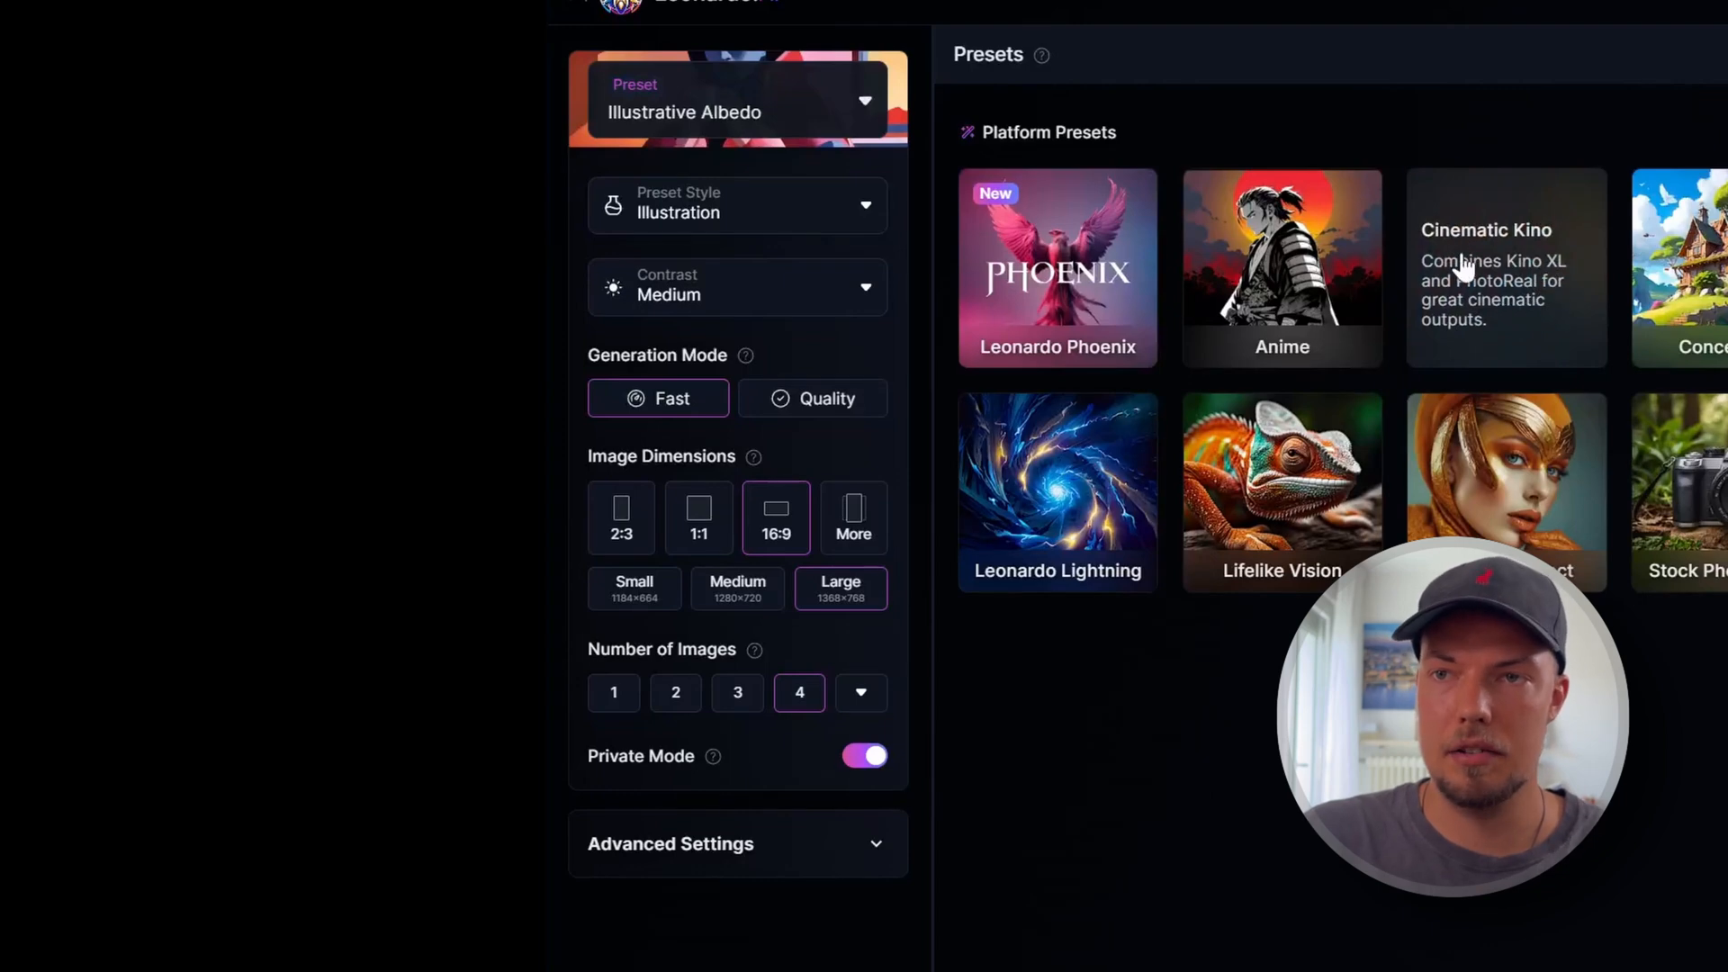
{"action": "left_click", "coordinate": [1505, 269]}
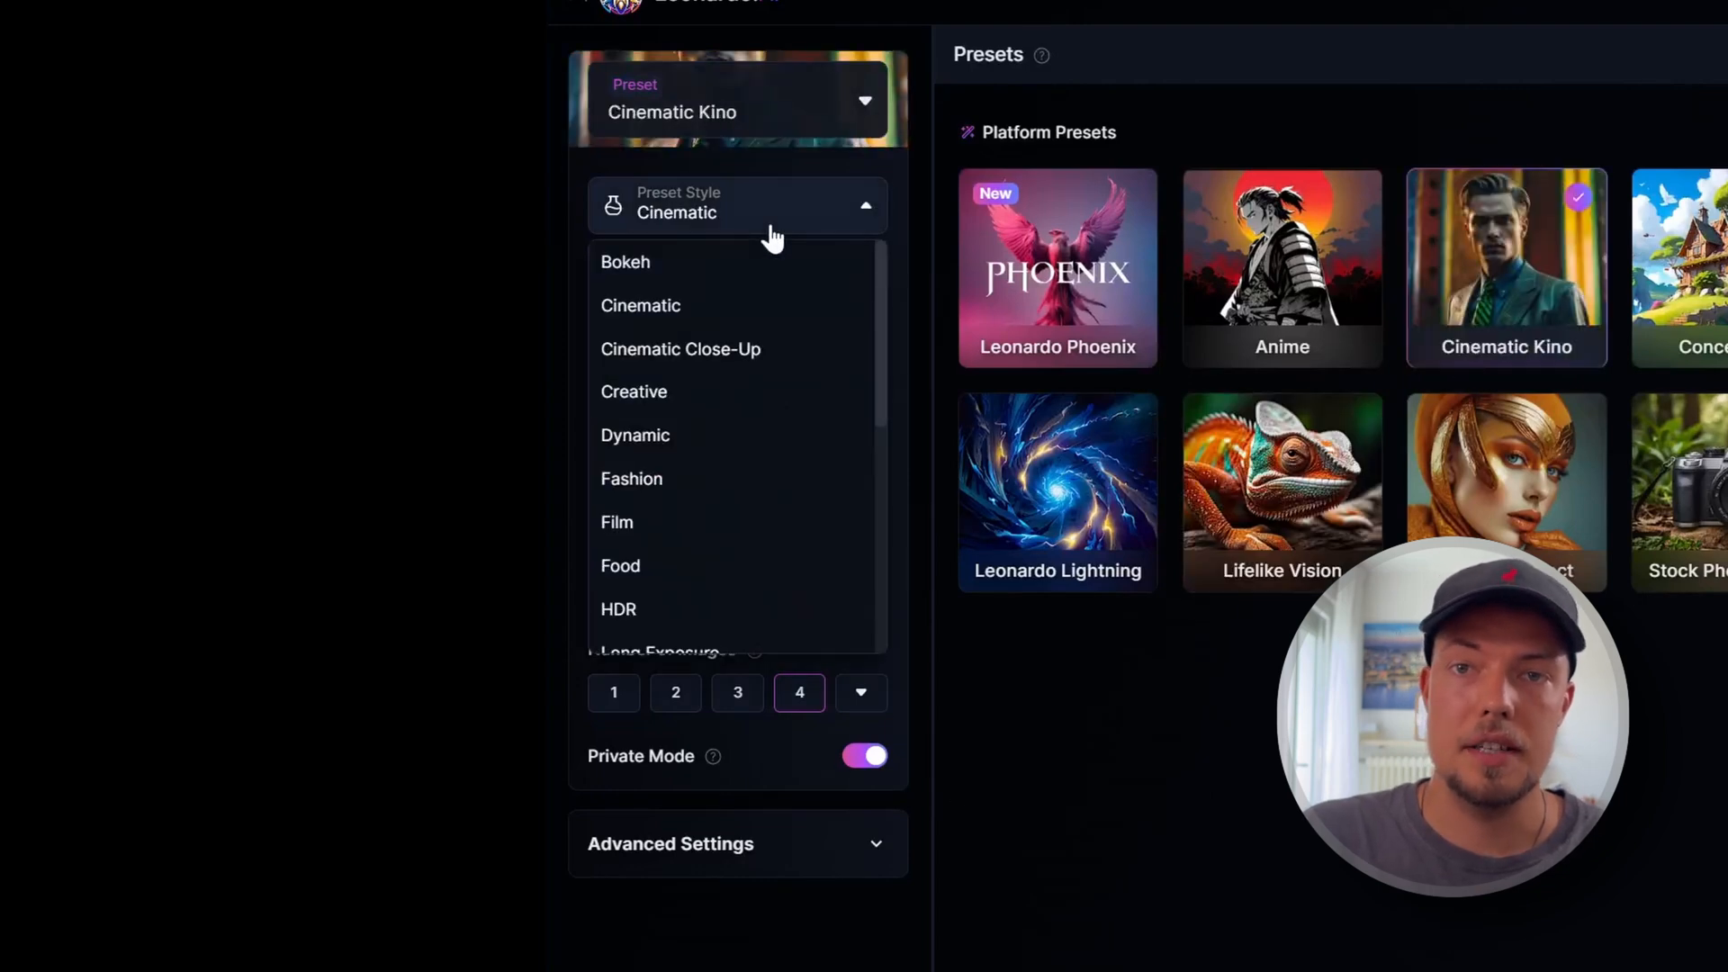
{"action": "mouse_move", "coordinate": [738, 379]}
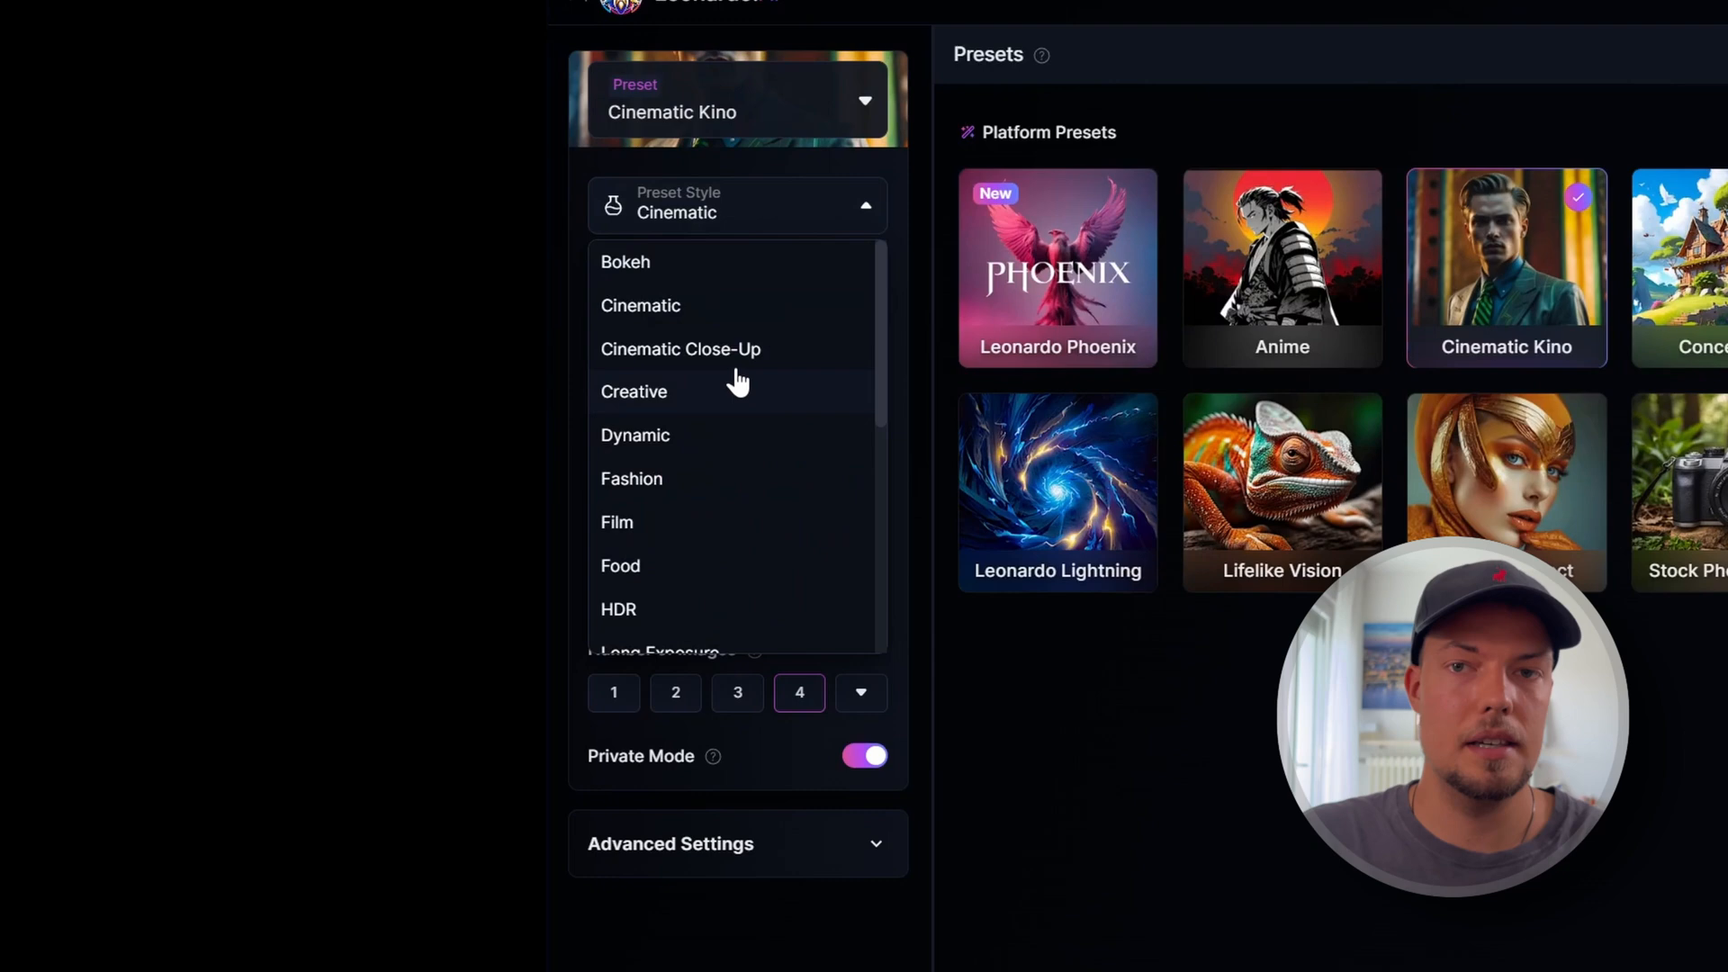
{"action": "left_click", "coordinate": [680, 350]}
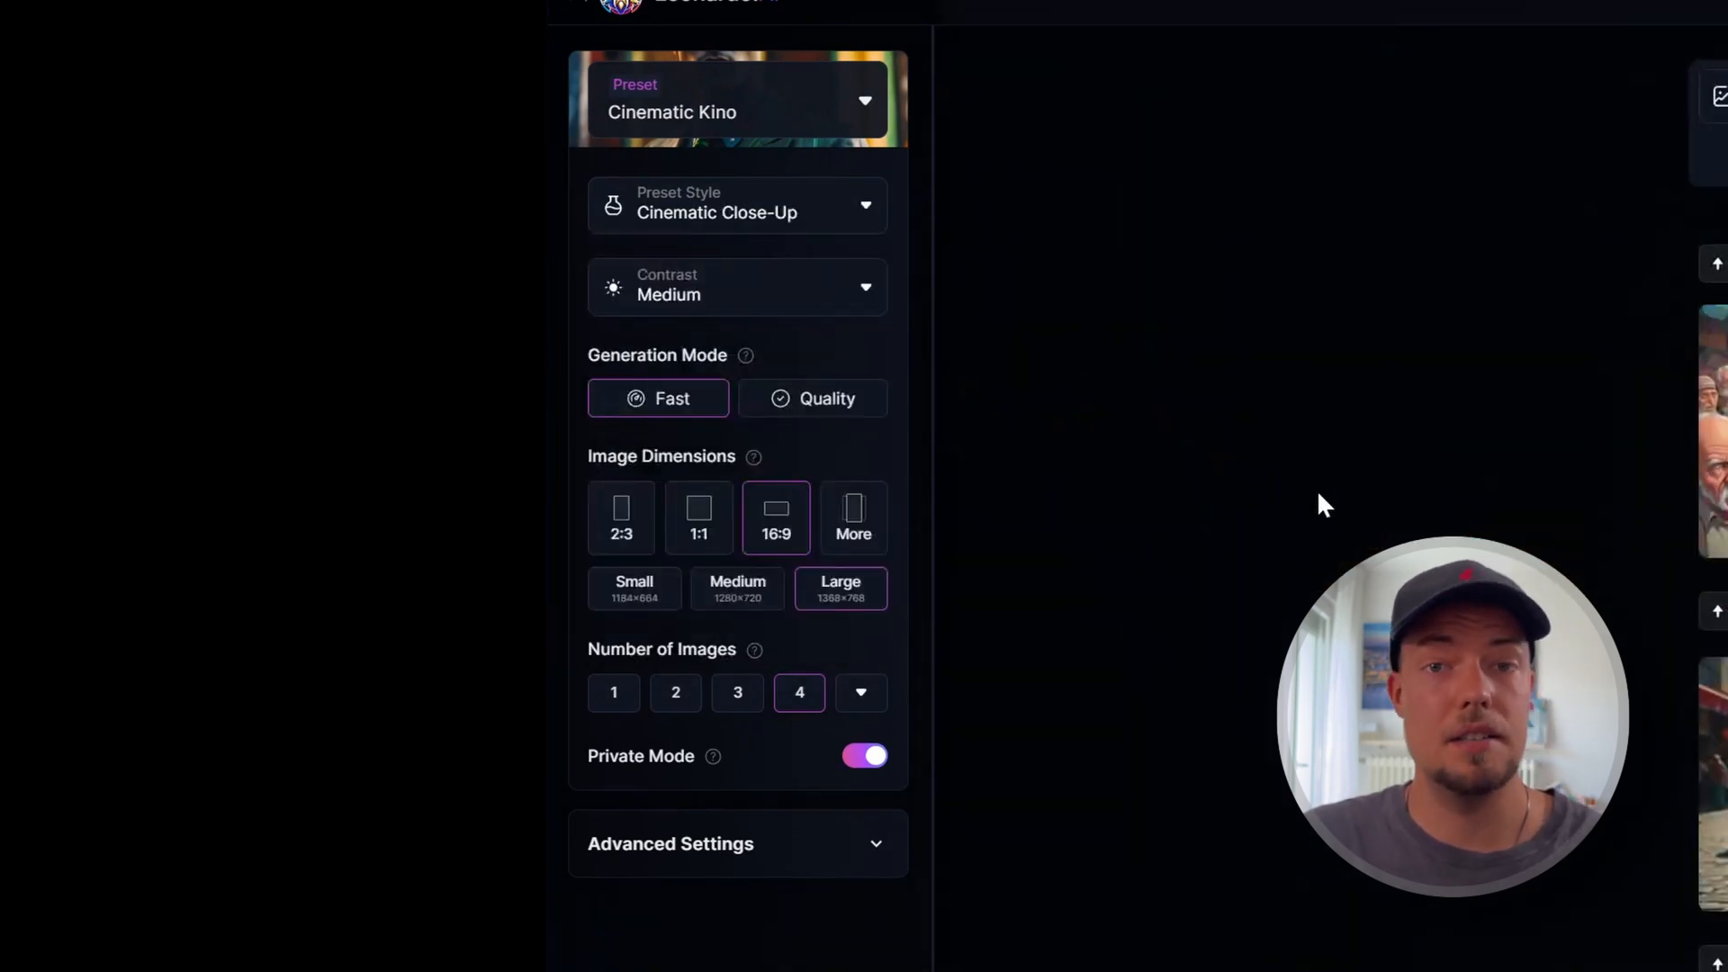
{"action": "left_click", "coordinate": [737, 286]}
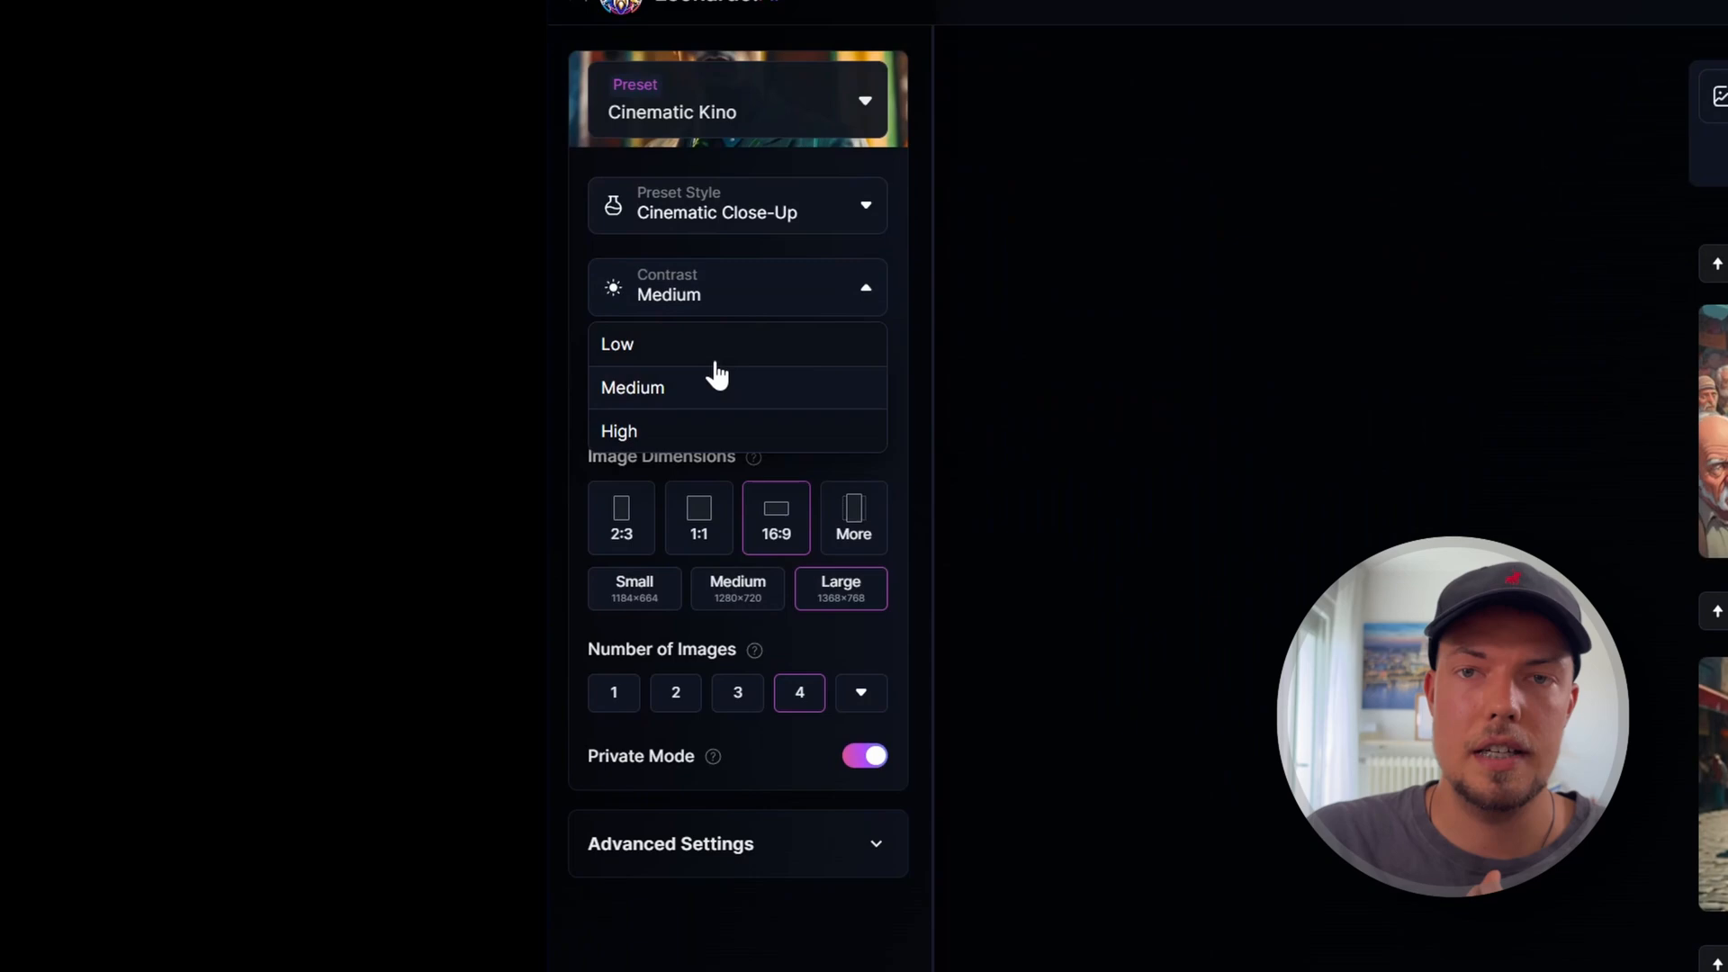
{"action": "left_click", "coordinate": [617, 430]}
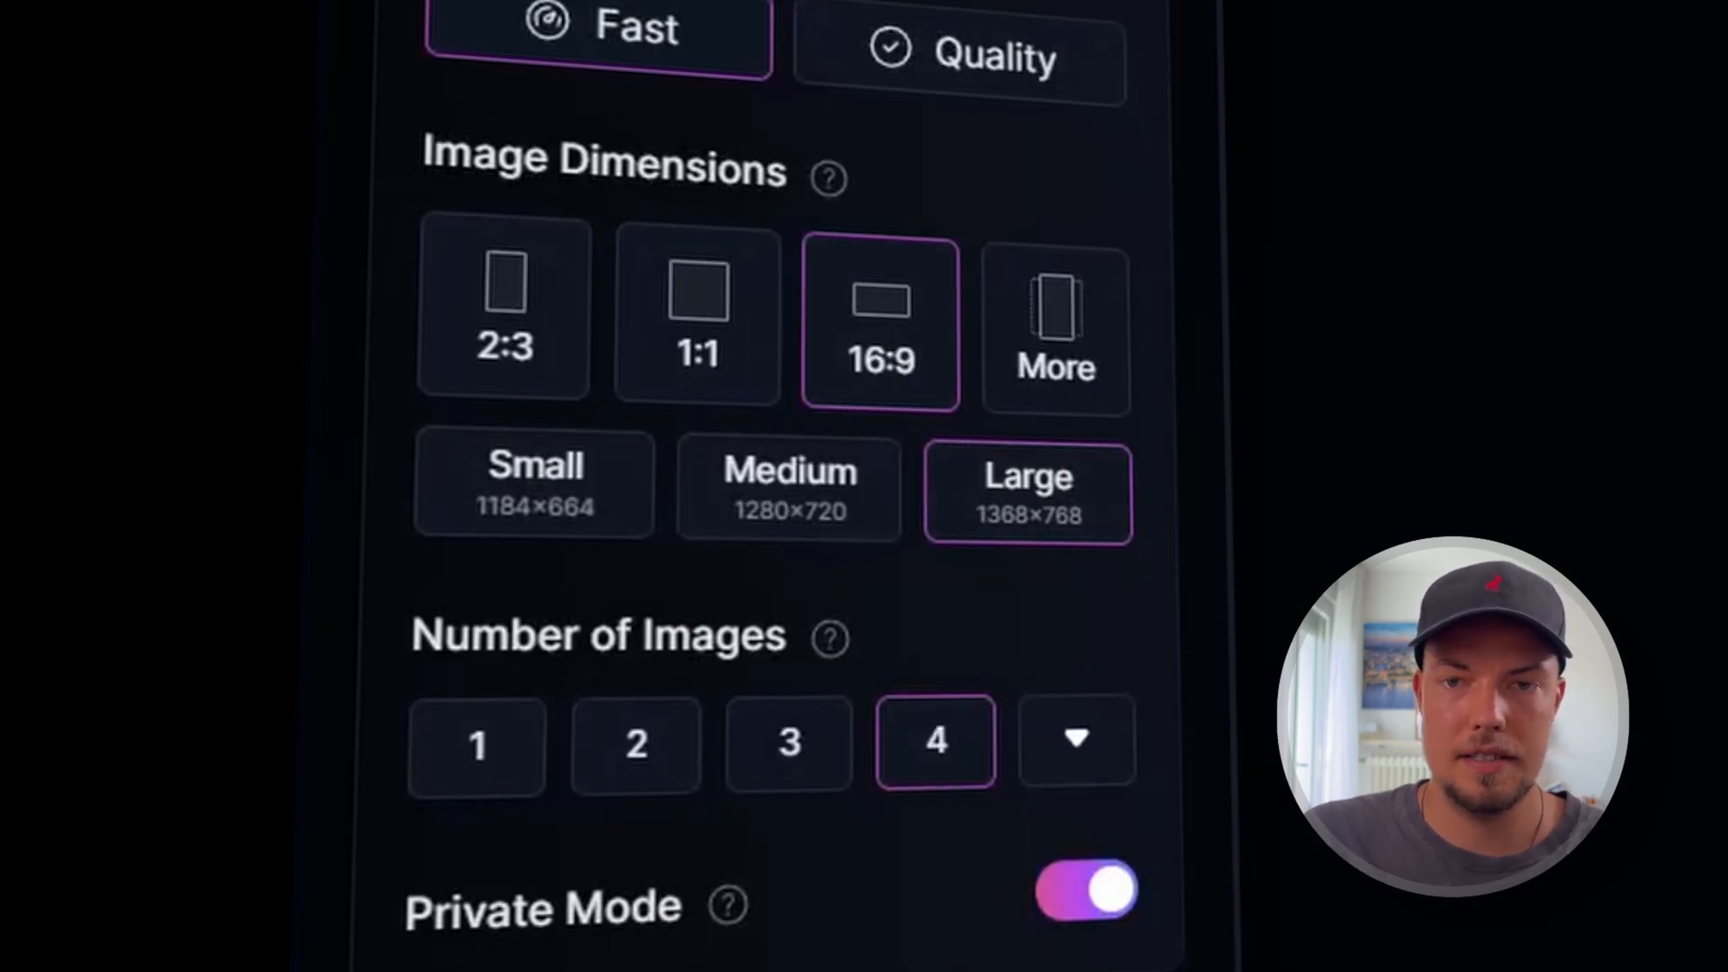
{"action": "scroll", "scroll_direction": "down", "scroll_amount": 3}
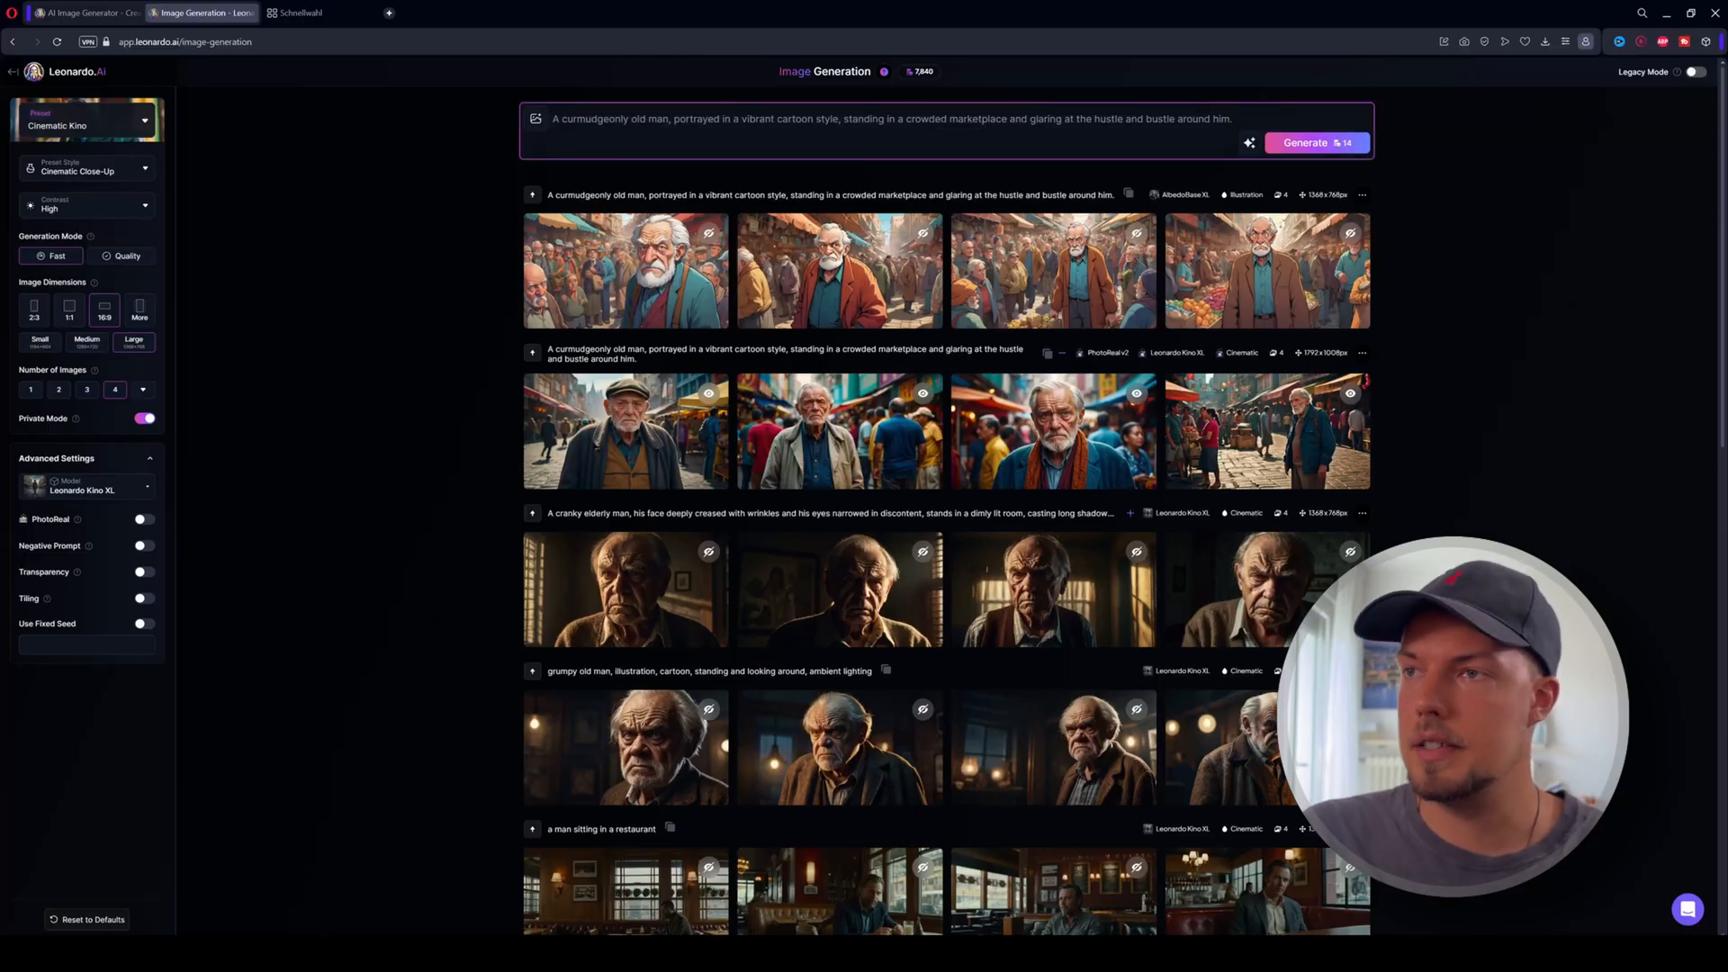
- Replace the prompt with the young woman on a bench portrait, generate it and preview a result
{"action": "triple_click", "coordinate": [891, 119]}
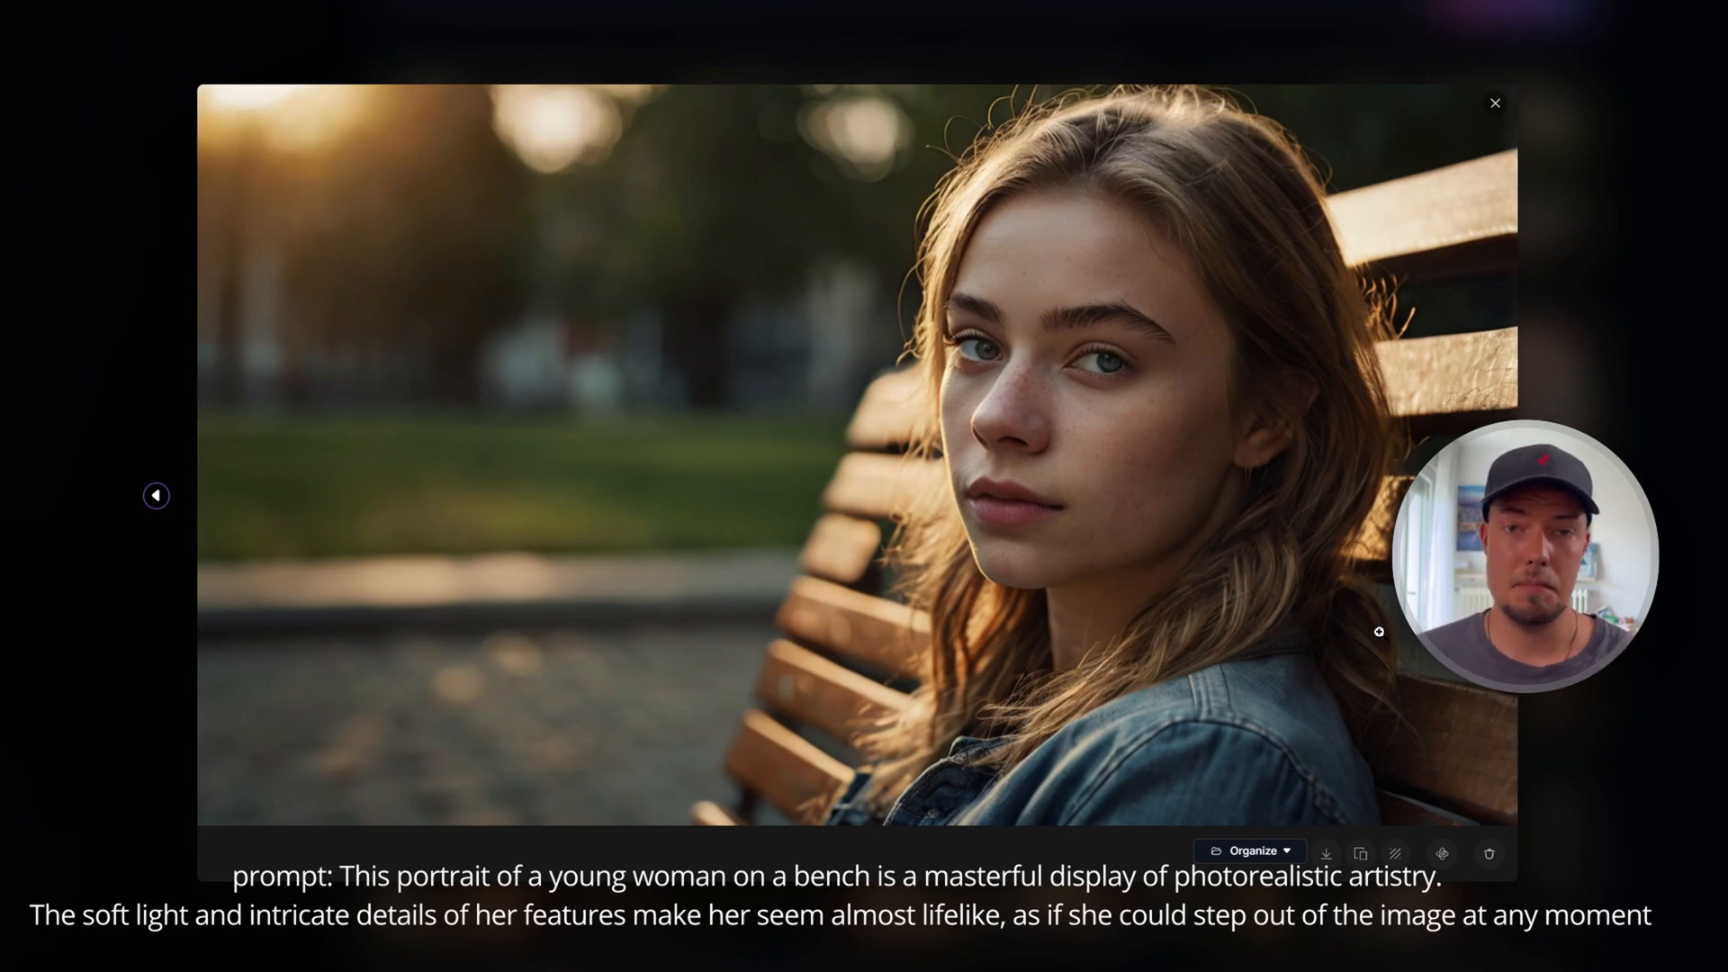
{"action": "left_click", "coordinate": [1496, 103]}
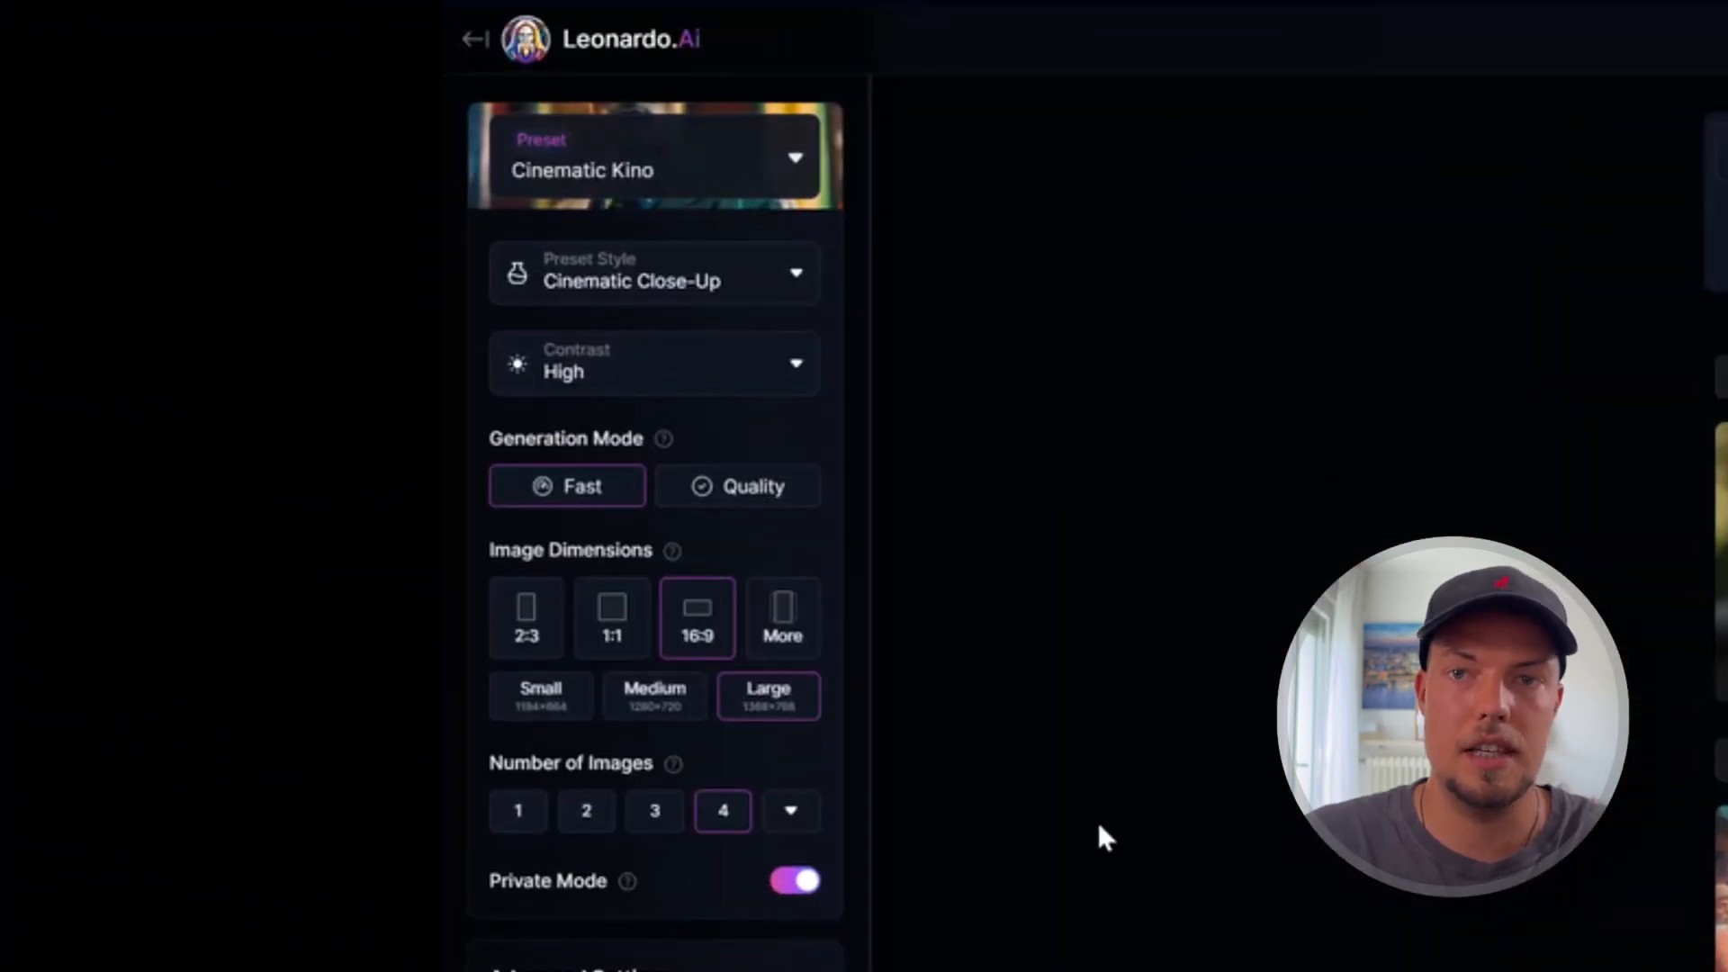
{"action": "mouse_move", "coordinate": [1179, 724]}
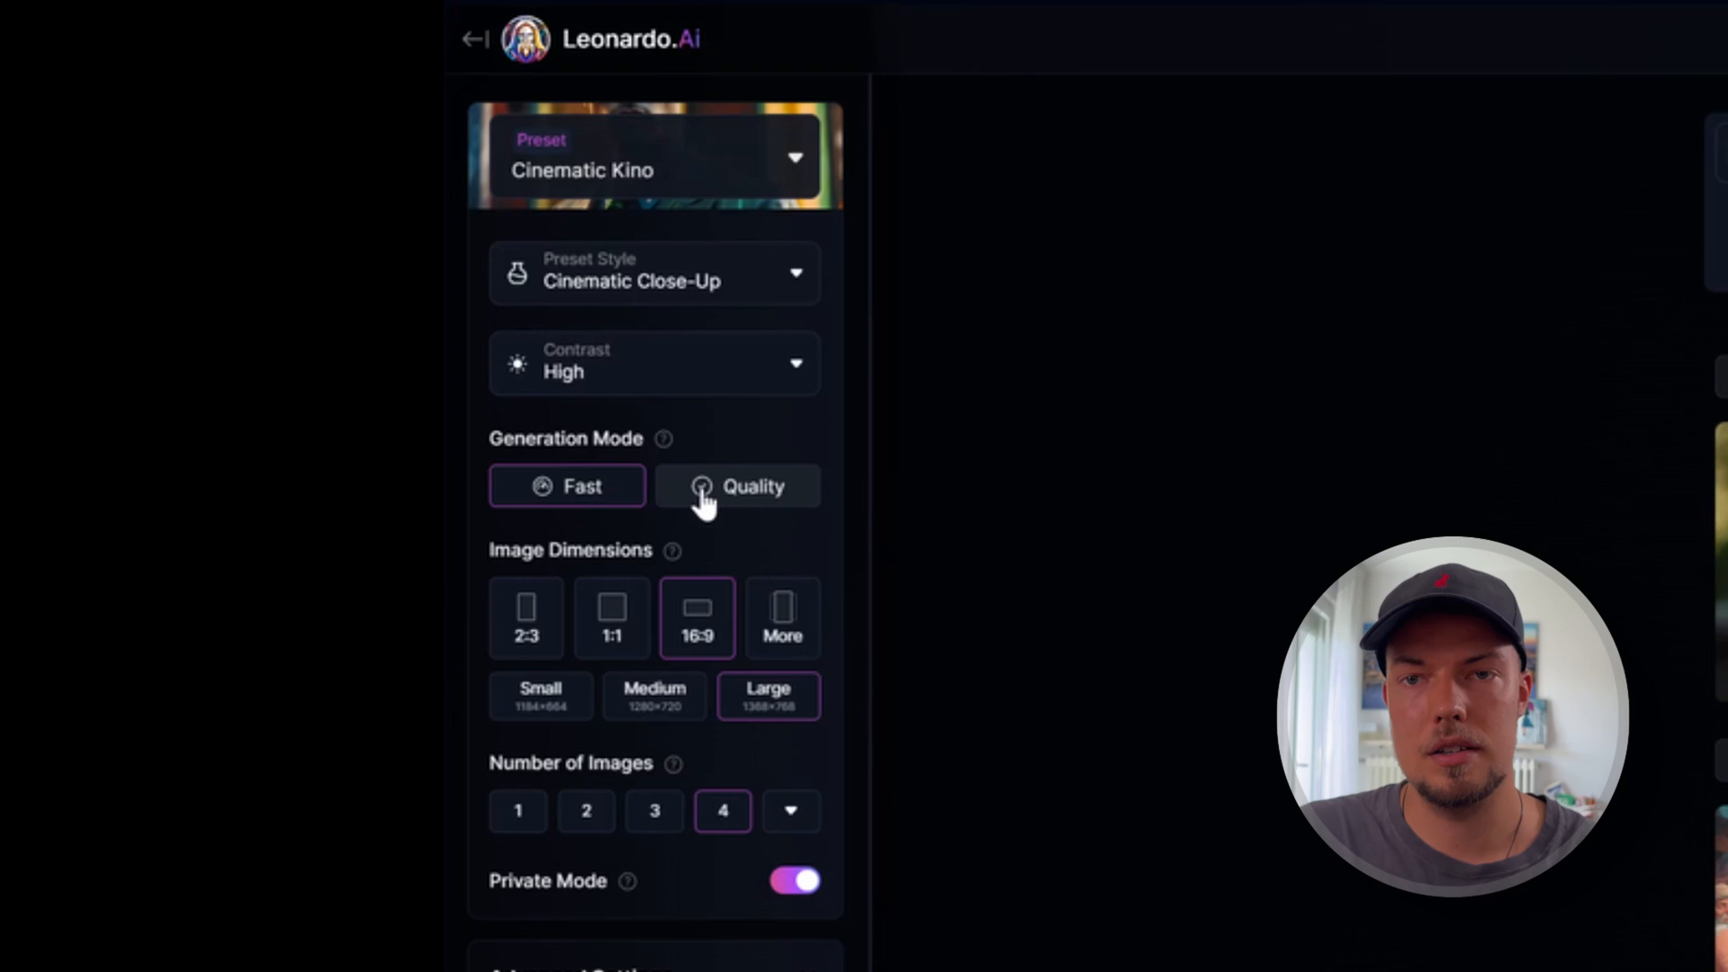
- Expand Advanced Settings to switch on PhotoReal alongside Quality mode
{"action": "scroll", "scroll_direction": "down", "scroll_amount": 3}
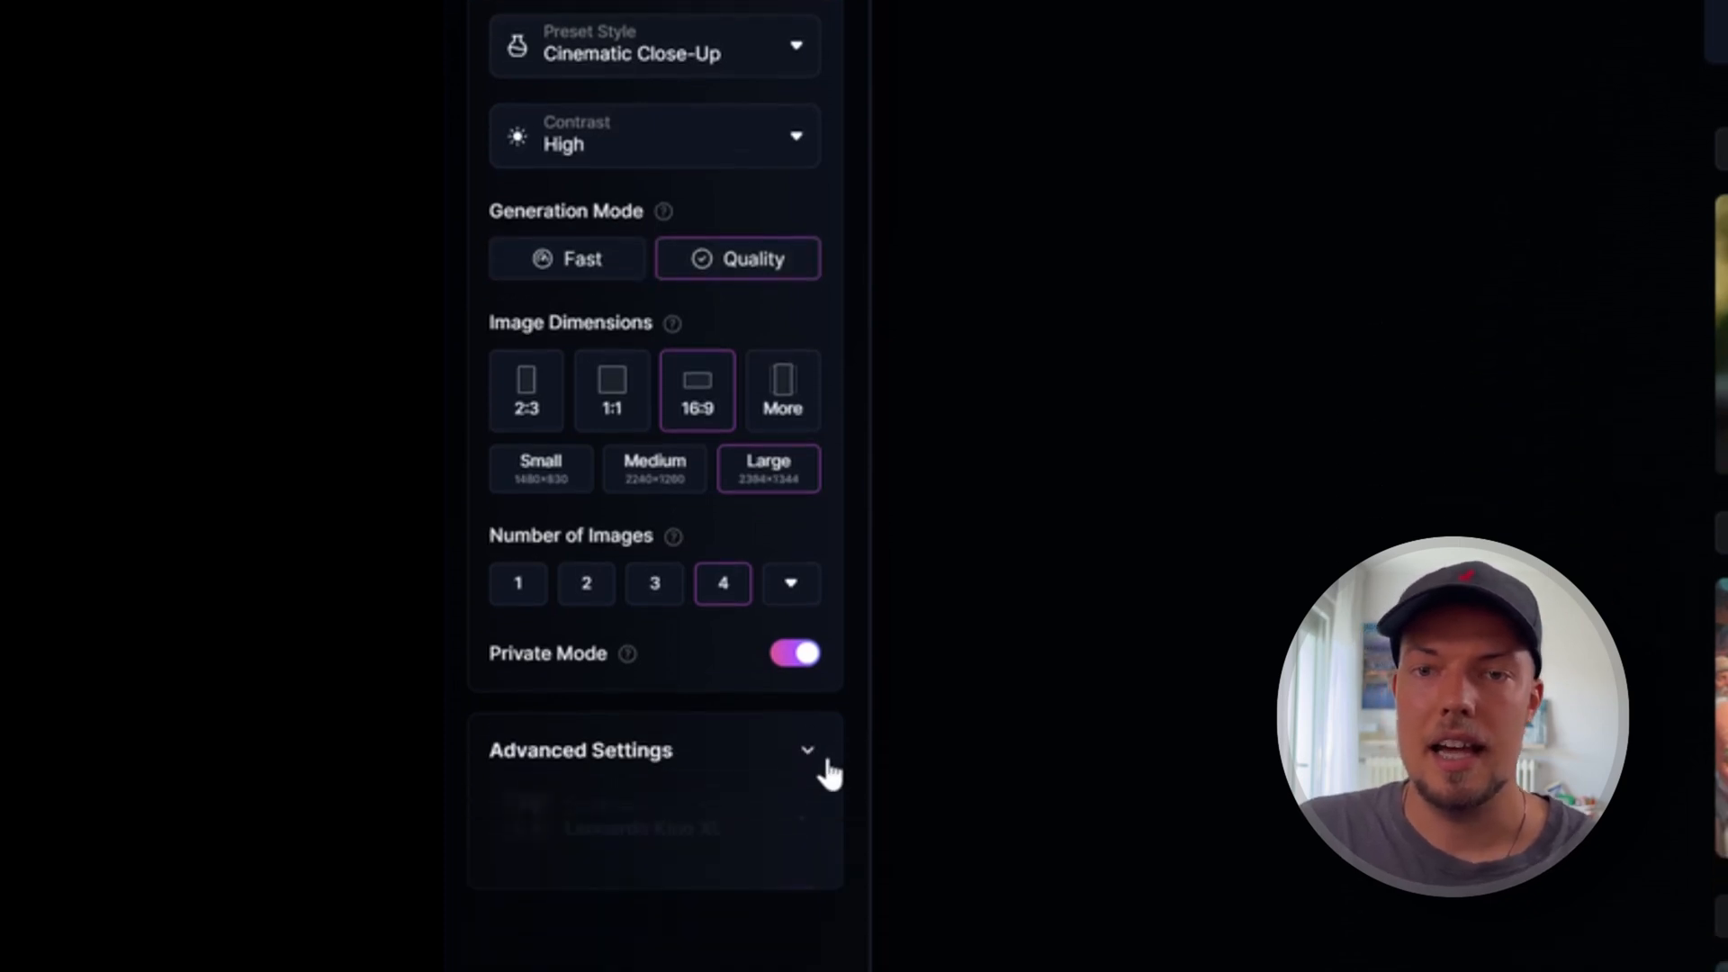
{"action": "left_click", "coordinate": [806, 751]}
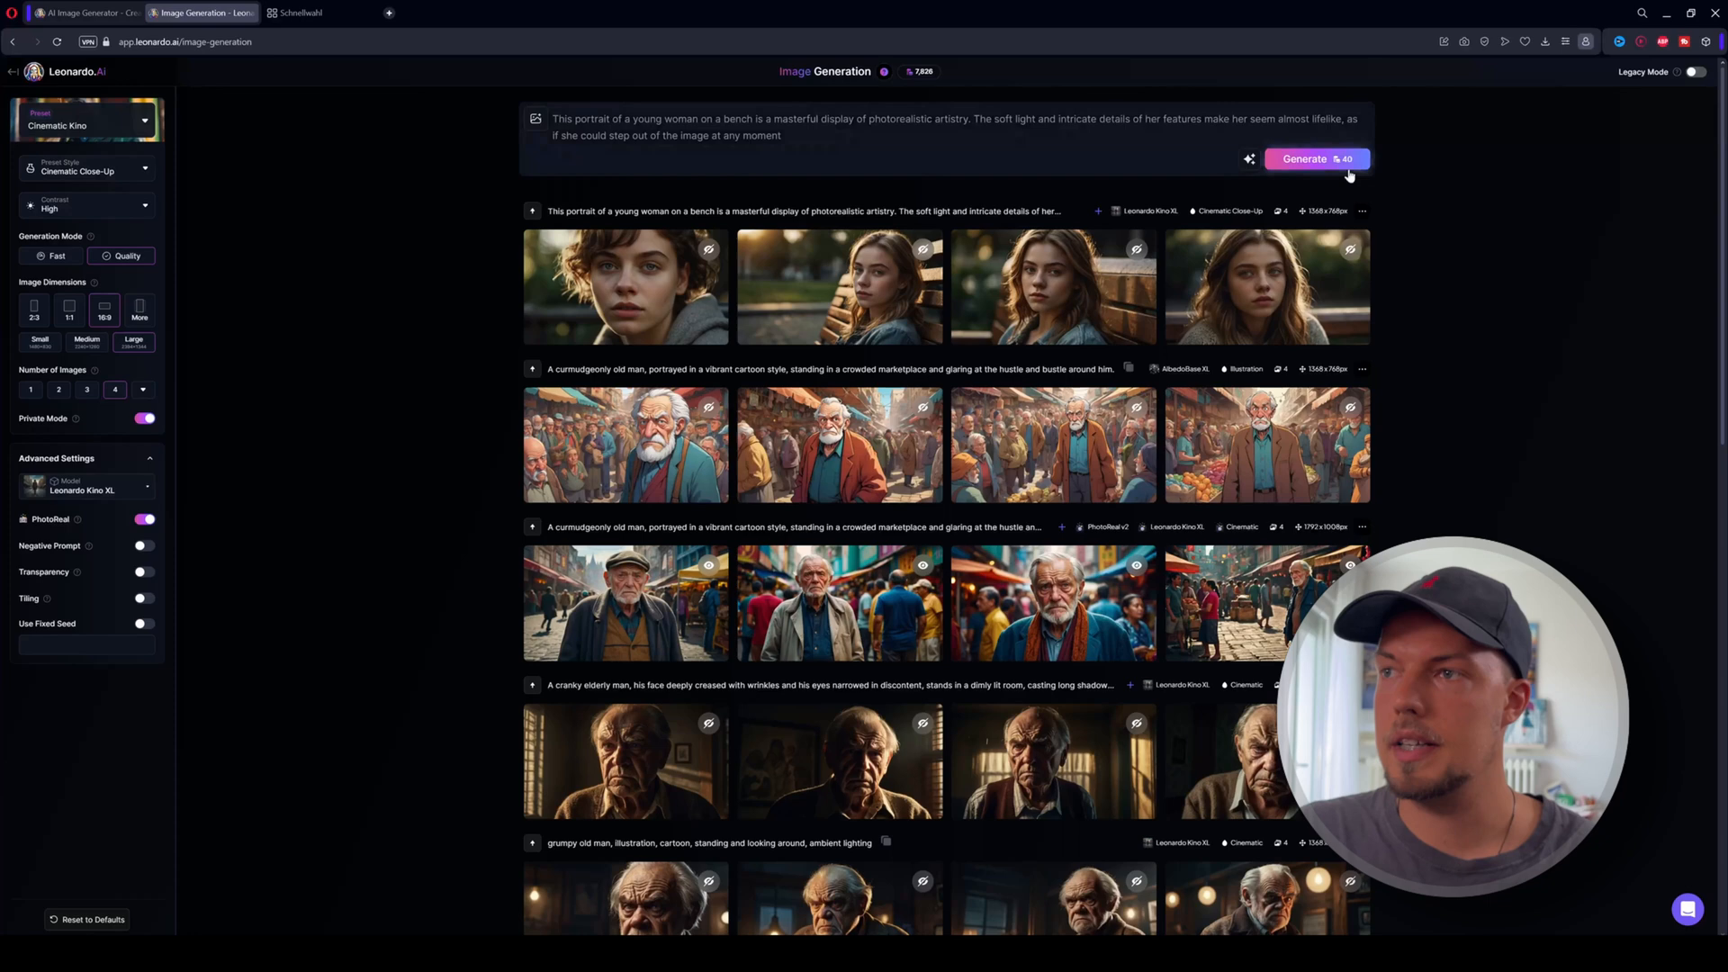
{"action": "mouse_move", "coordinate": [1501, 430]}
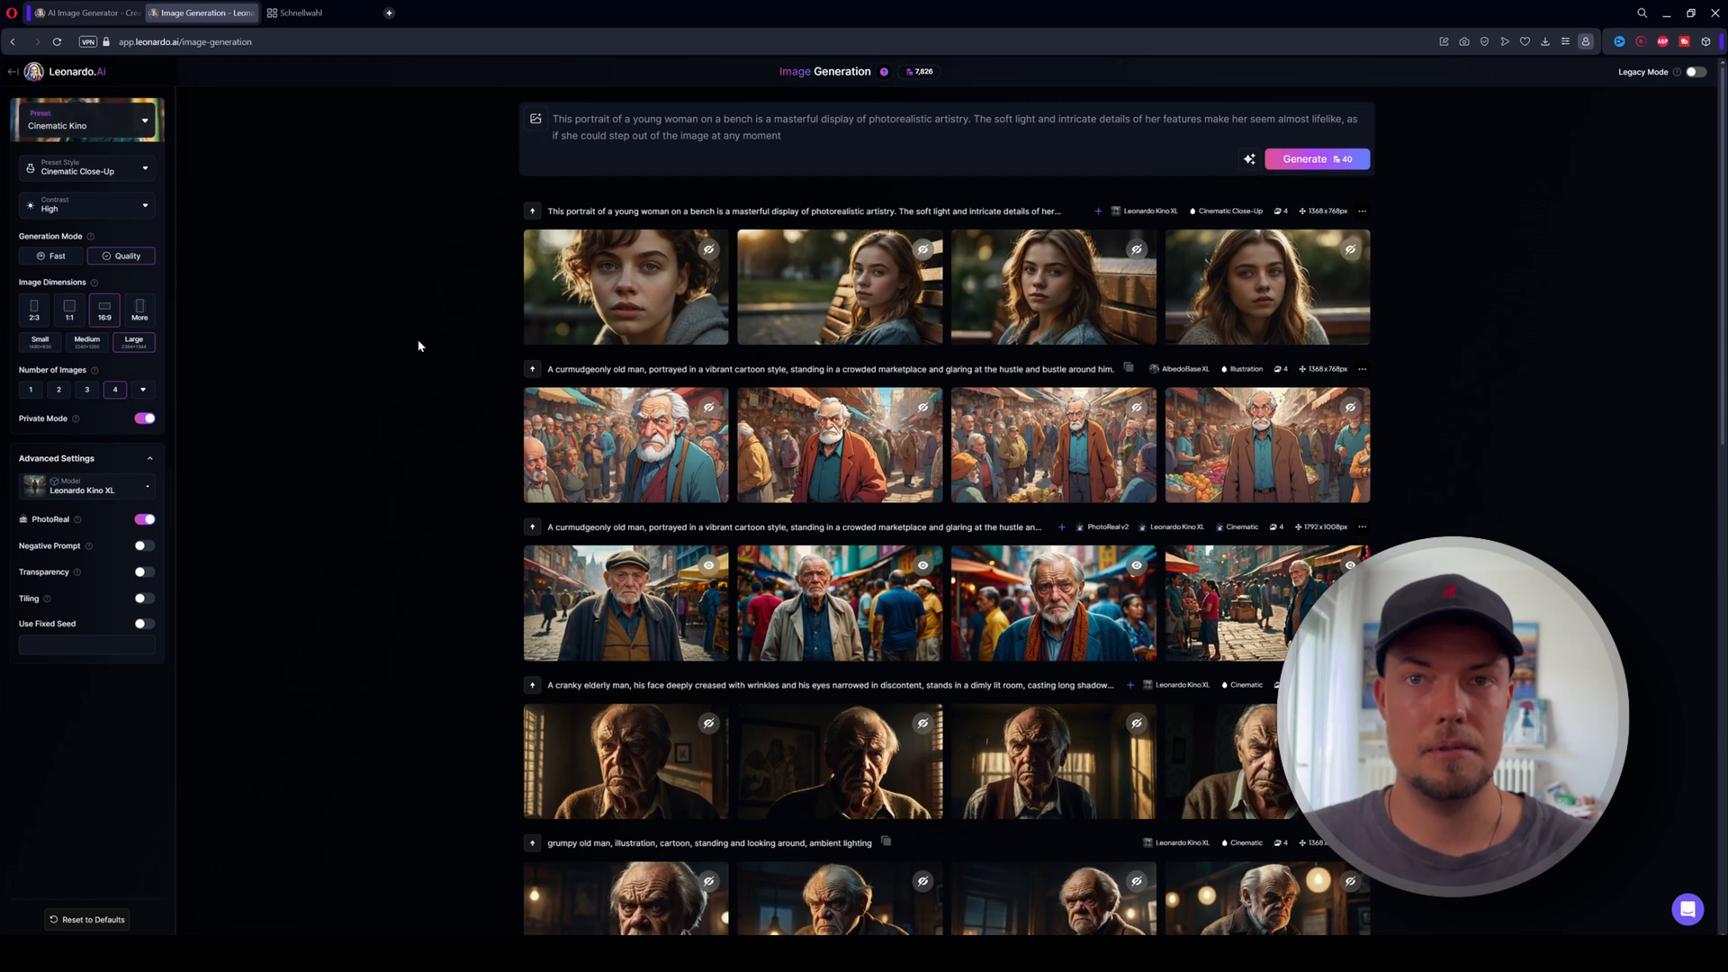
{"action": "mouse_move", "coordinate": [198, 252]}
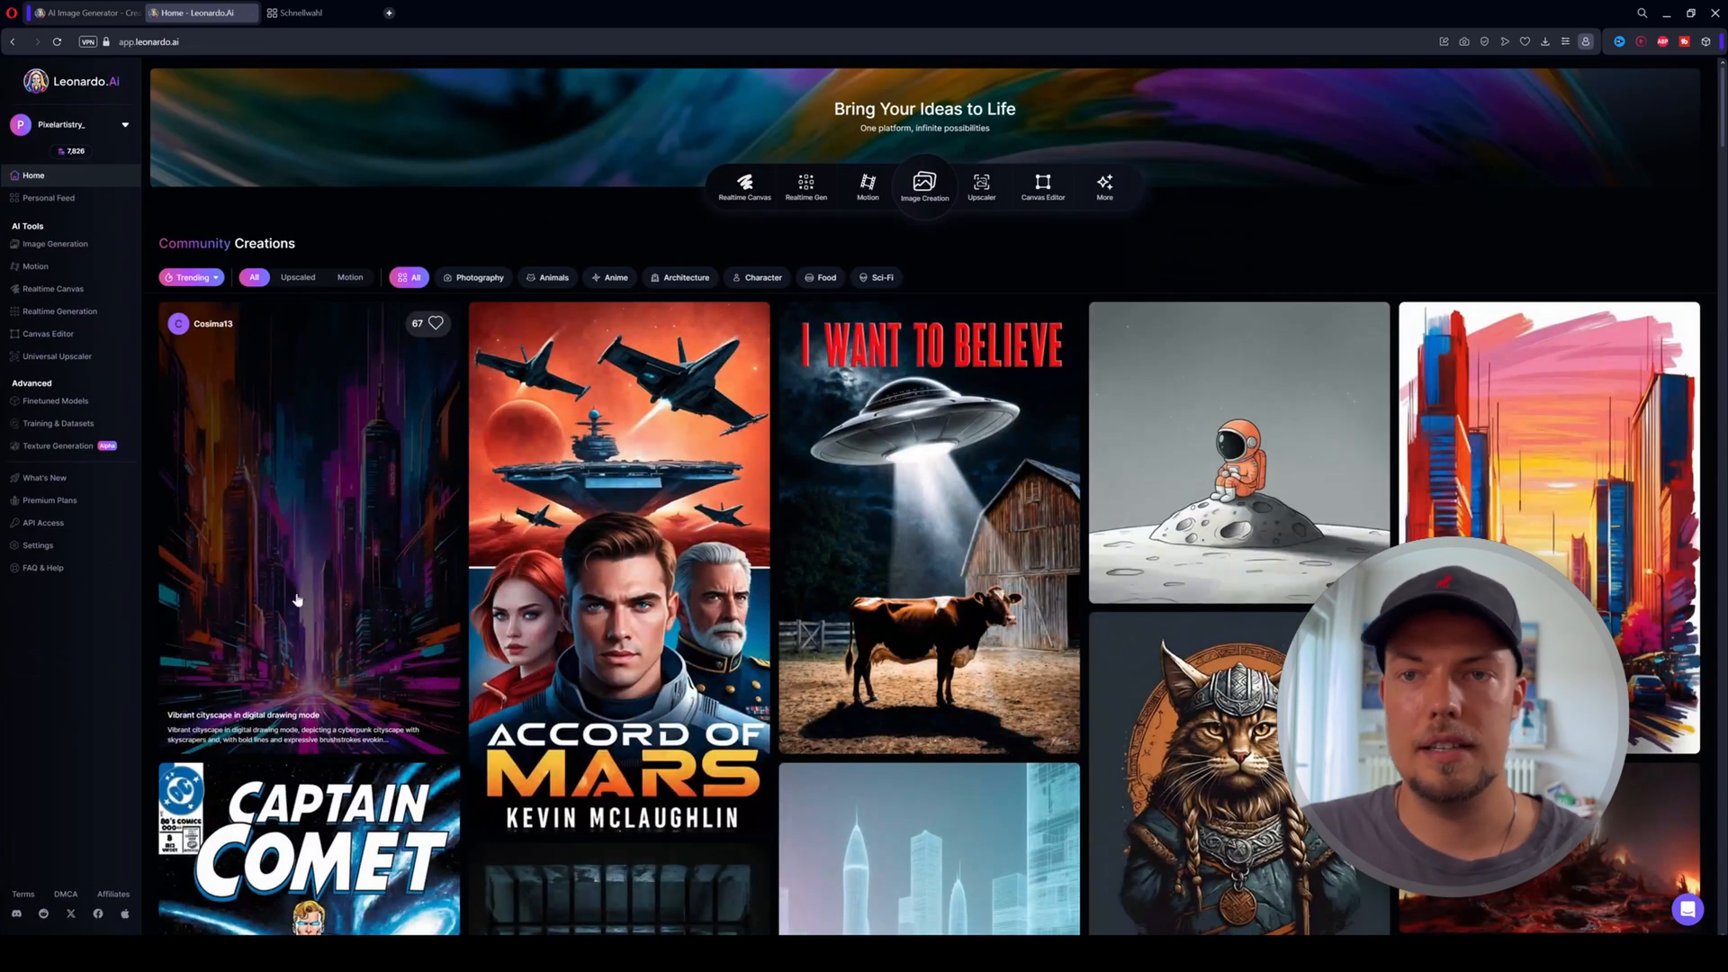
{"action": "mouse_move", "coordinate": [846, 450]}
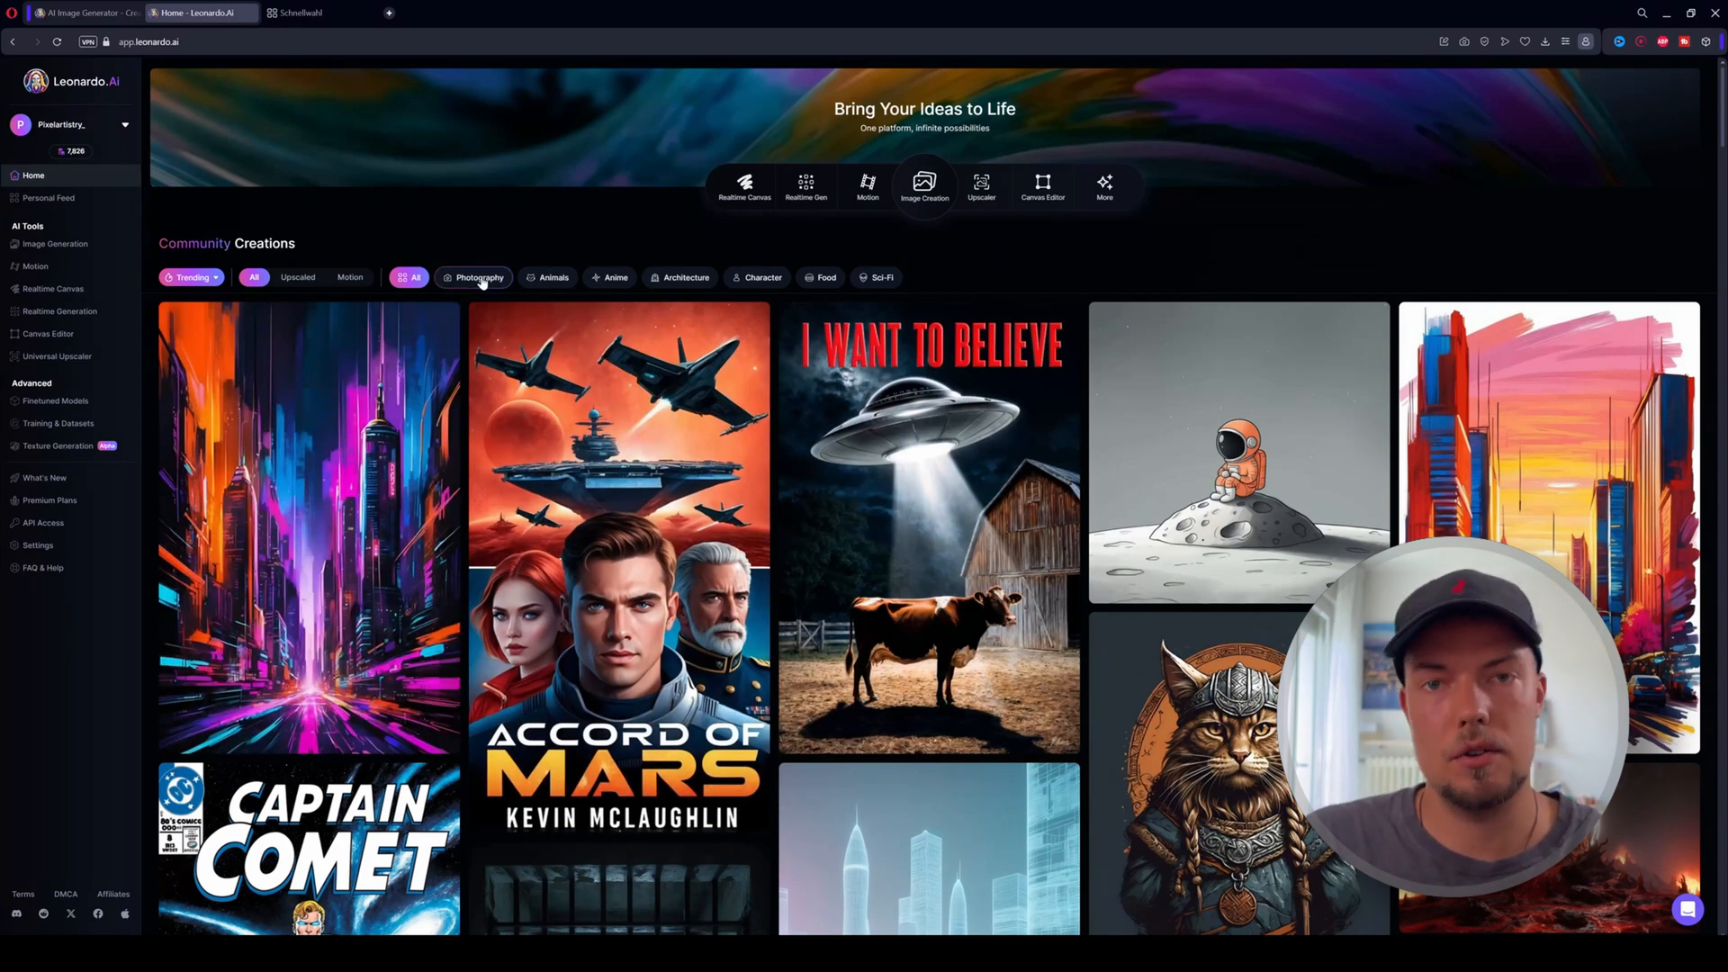
{"action": "left_click", "coordinate": [481, 277]}
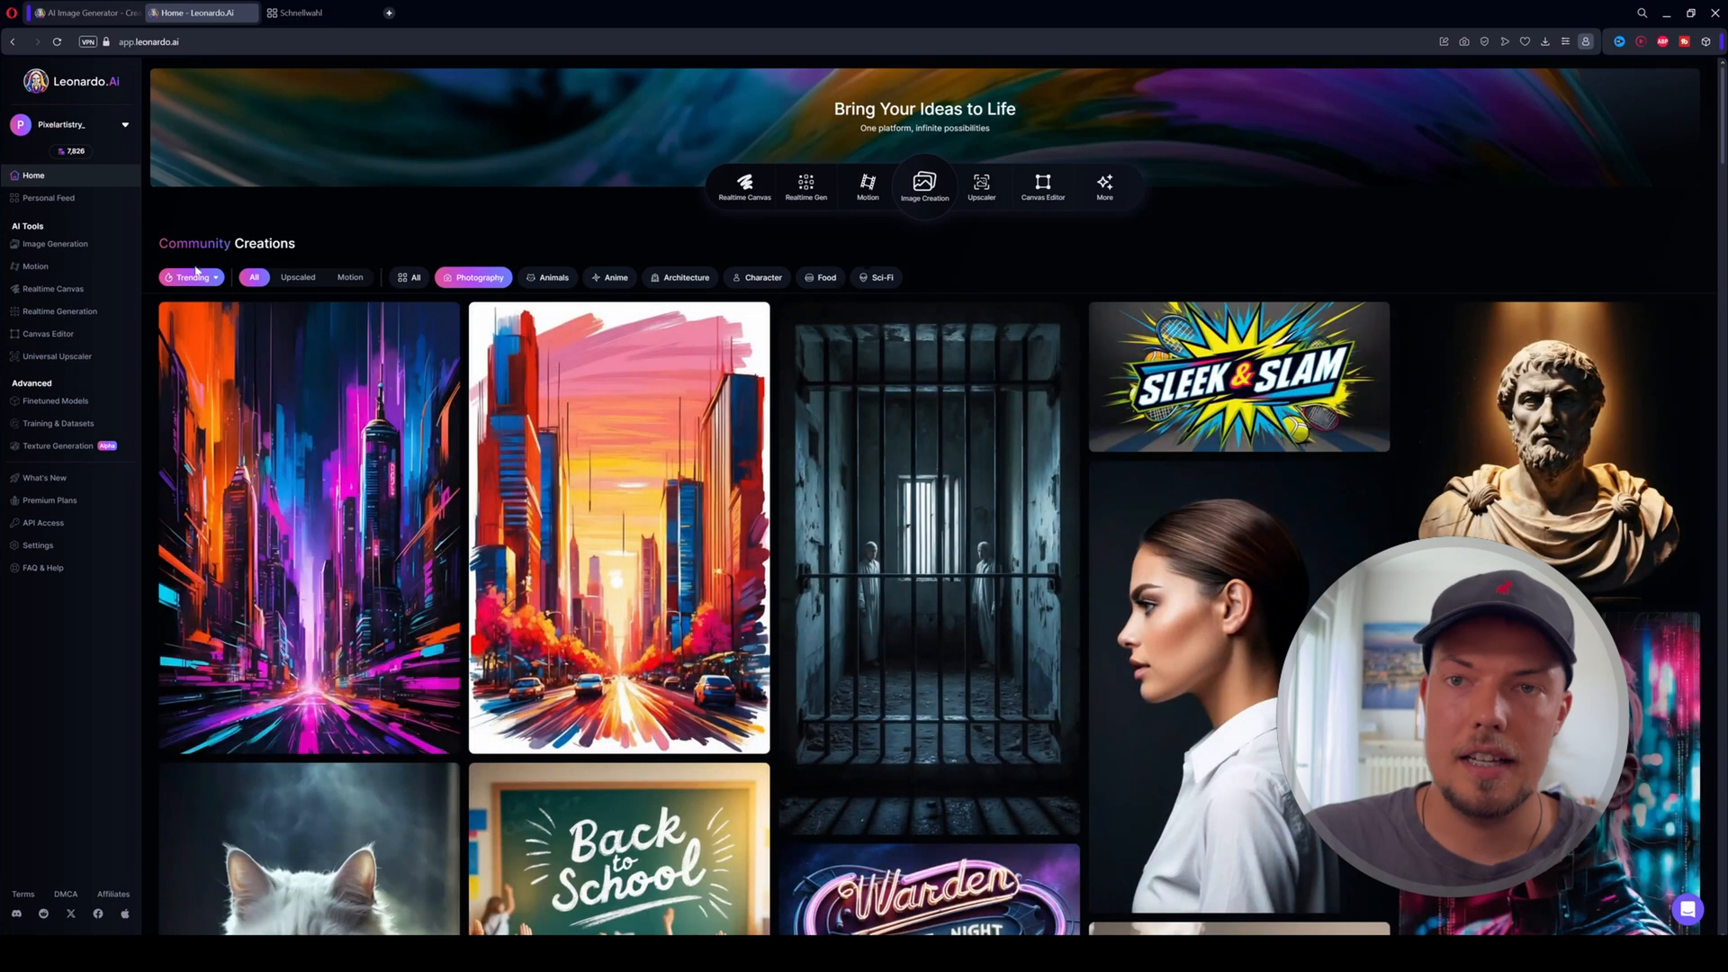
{"action": "left_click", "coordinate": [191, 277]}
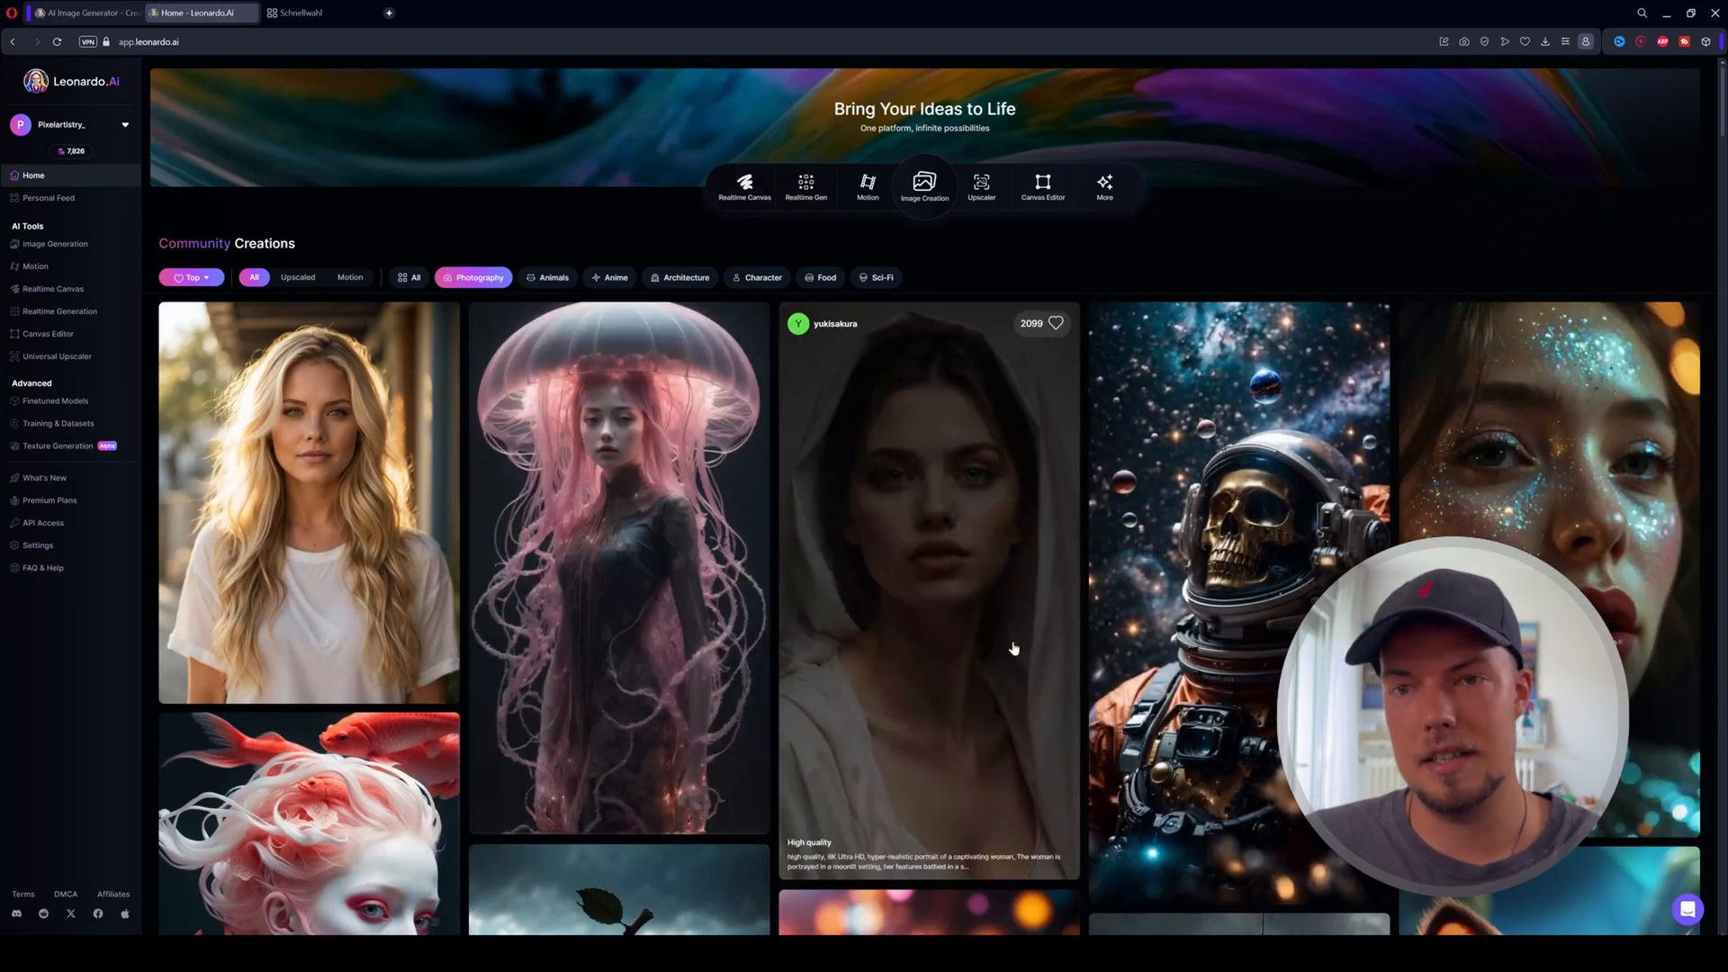
{"action": "scroll", "scroll_direction": "down", "scroll_amount": 3}
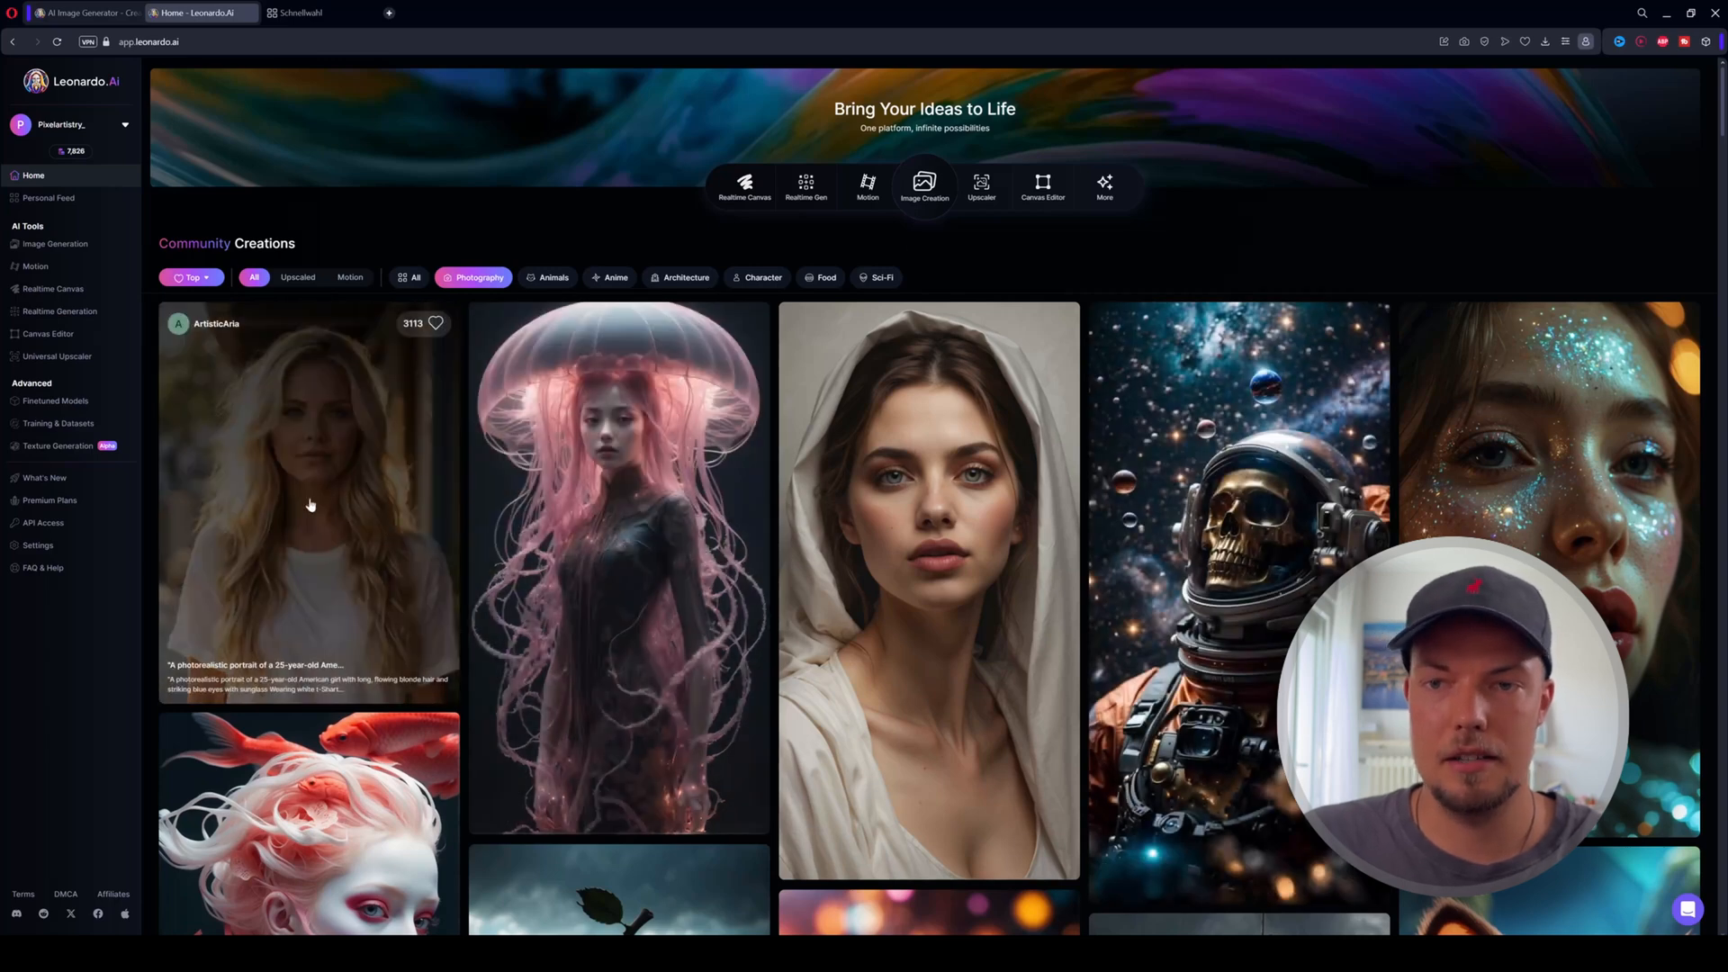
{"action": "mouse_move", "coordinate": [331, 545]}
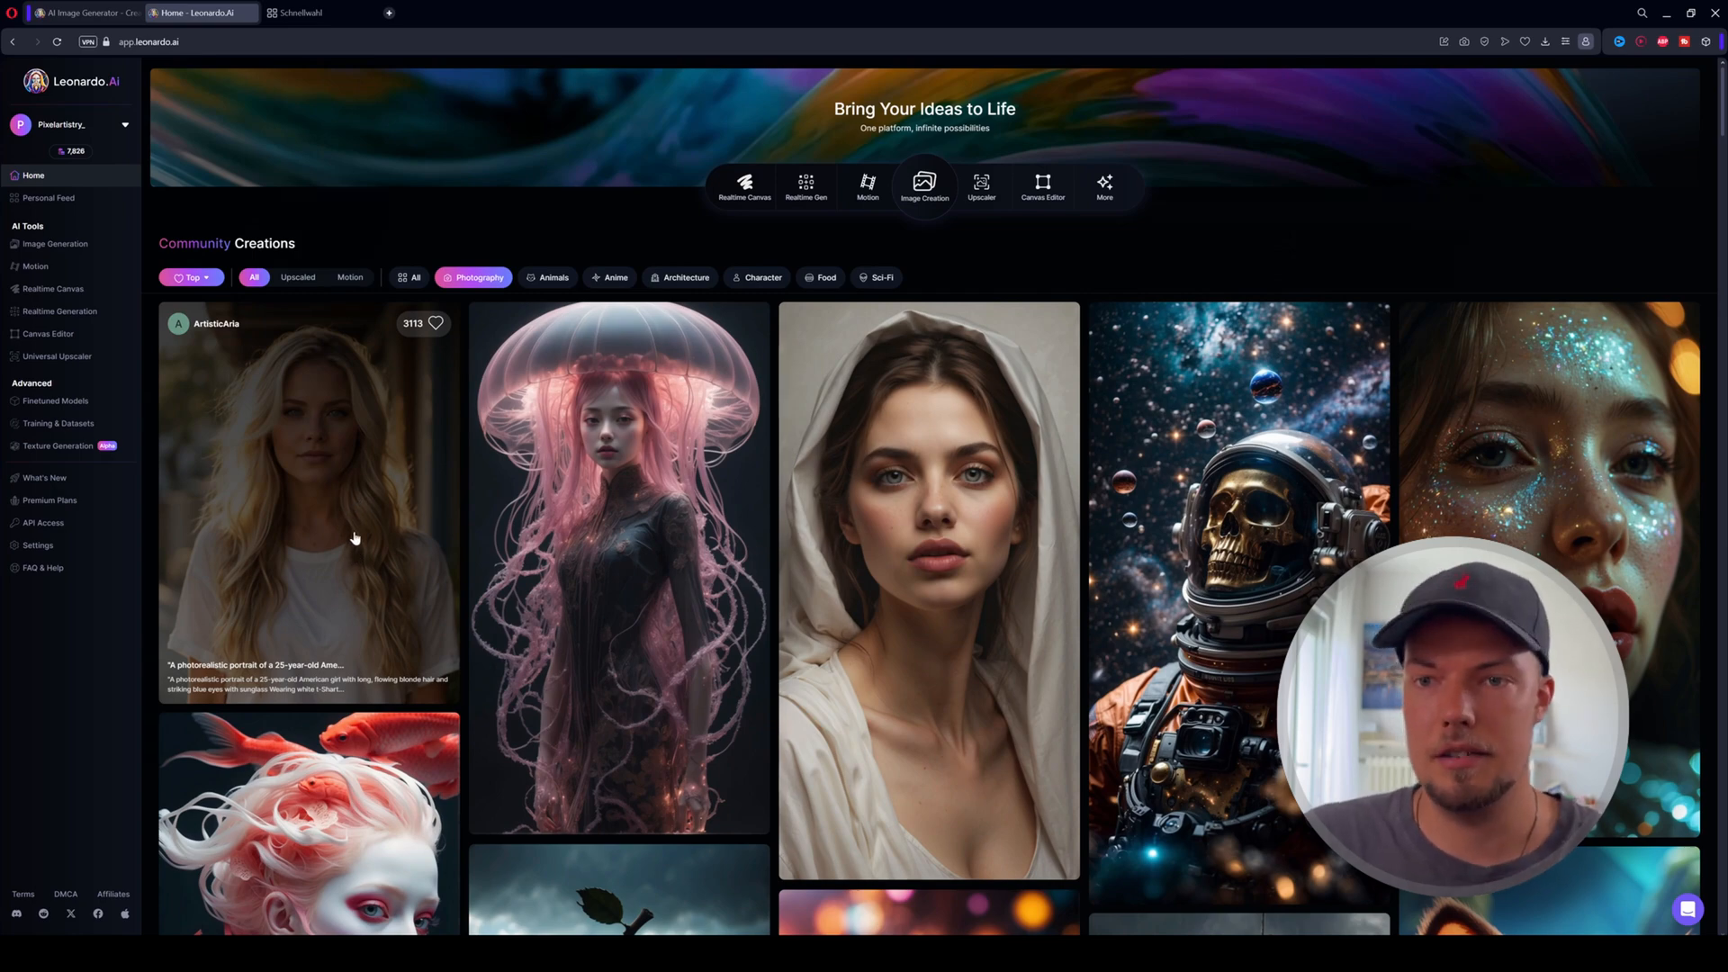
- Return to Image Generation and generate the PhotoReal 16:9 bench portrait batch
{"action": "left_click", "coordinate": [308, 497]}
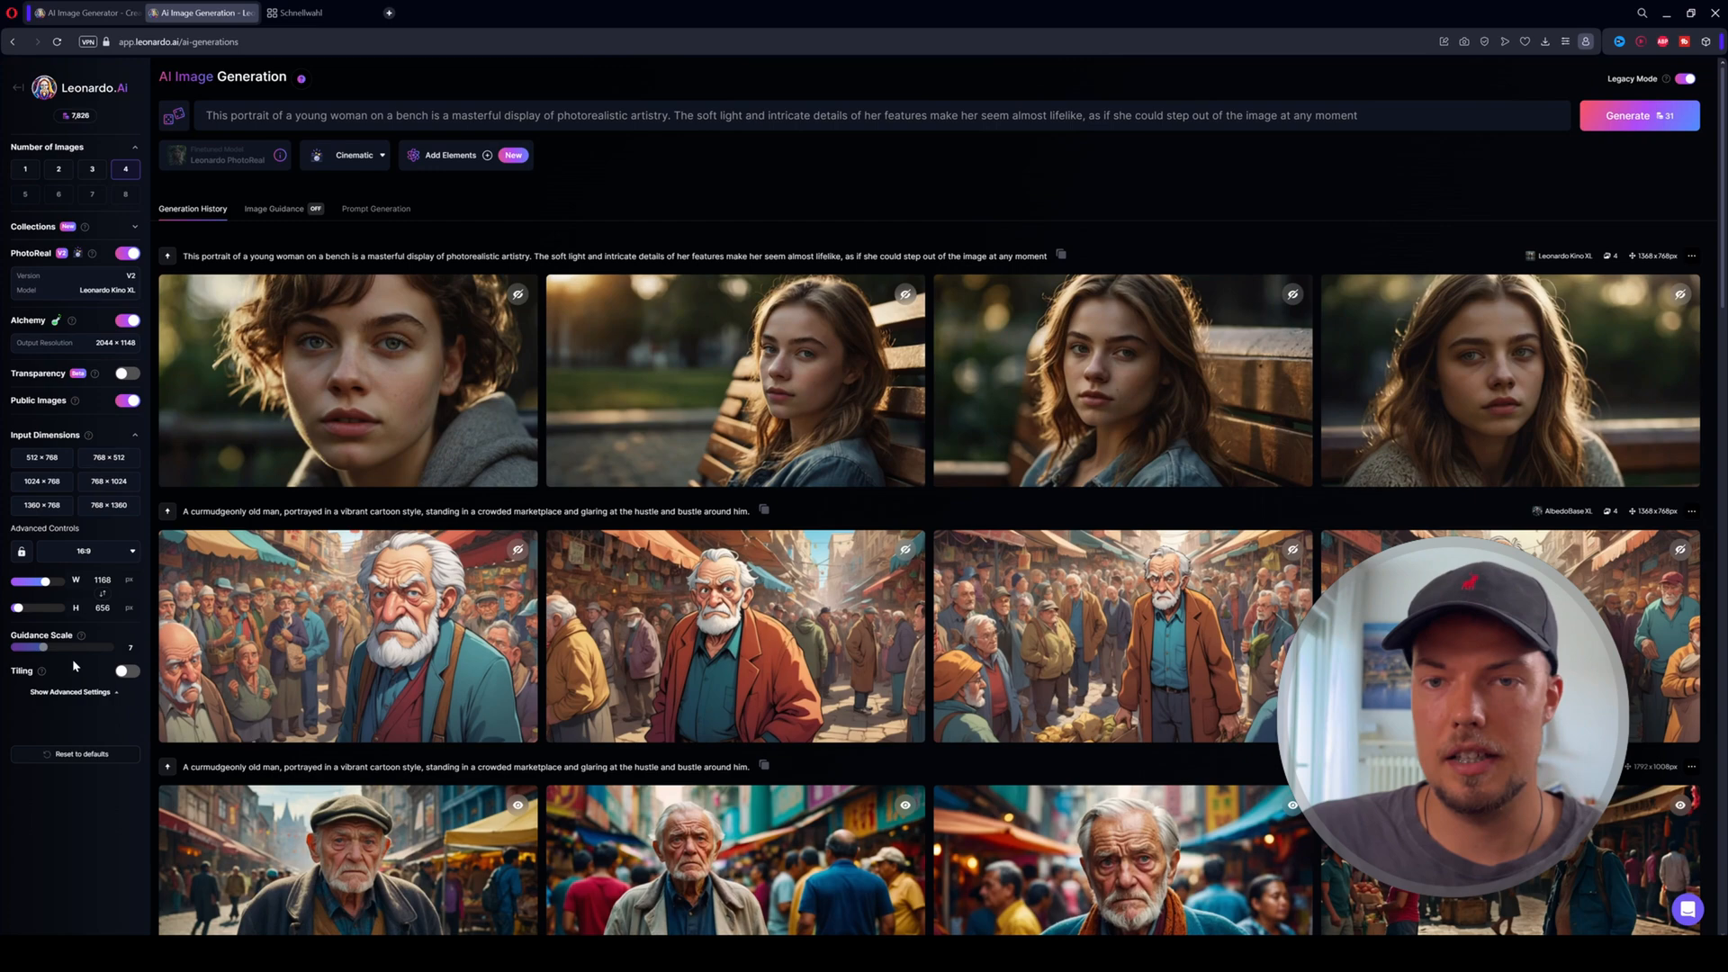
{"action": "mouse_move", "coordinate": [1639, 115]}
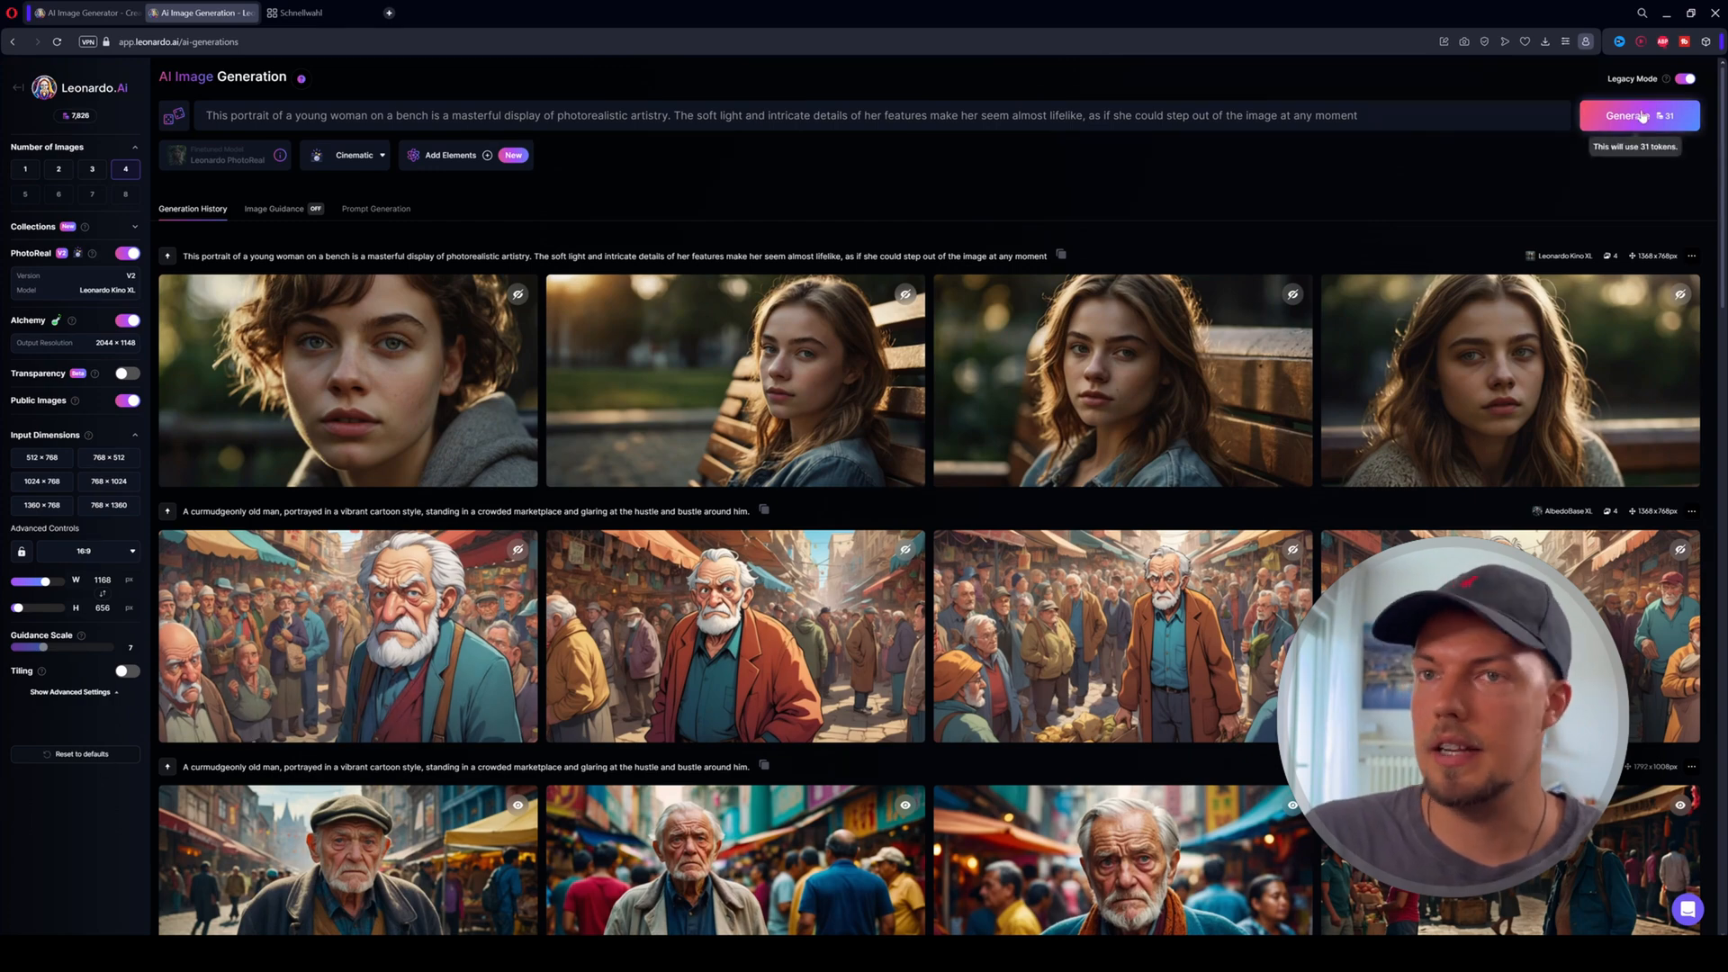
{"action": "left_click", "coordinate": [1638, 115]}
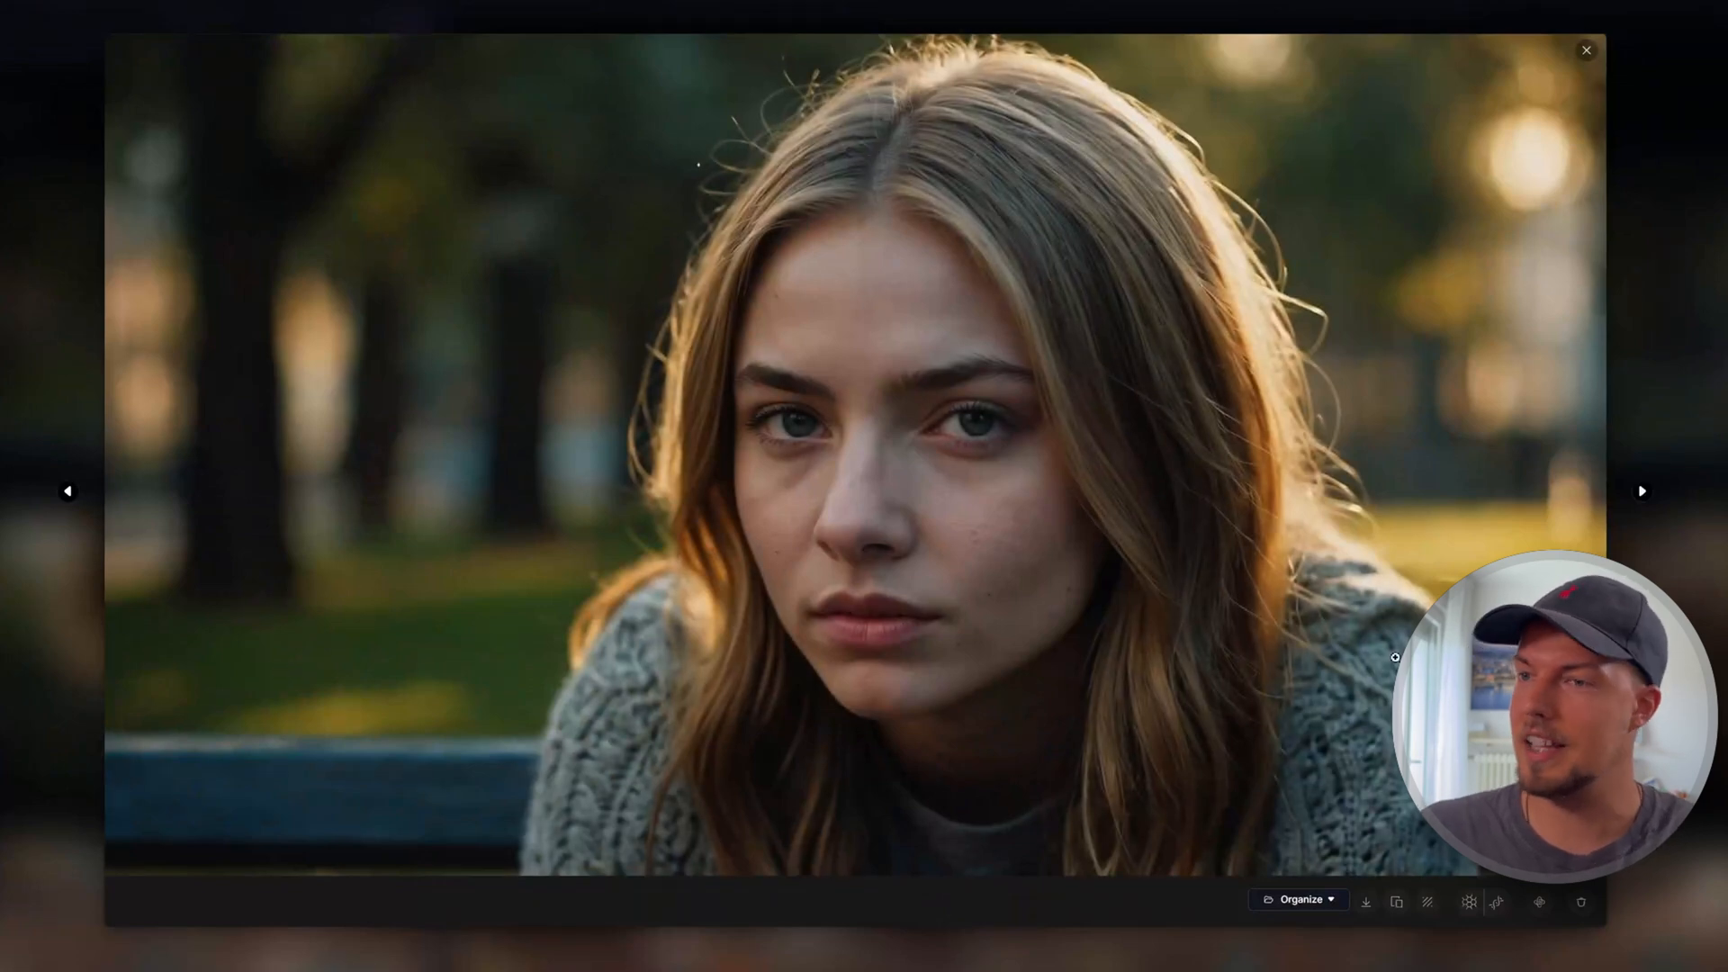
- Page through the enlarged bench portraits and return to the denim-jacket woman
{"action": "left_click", "coordinate": [1642, 491]}
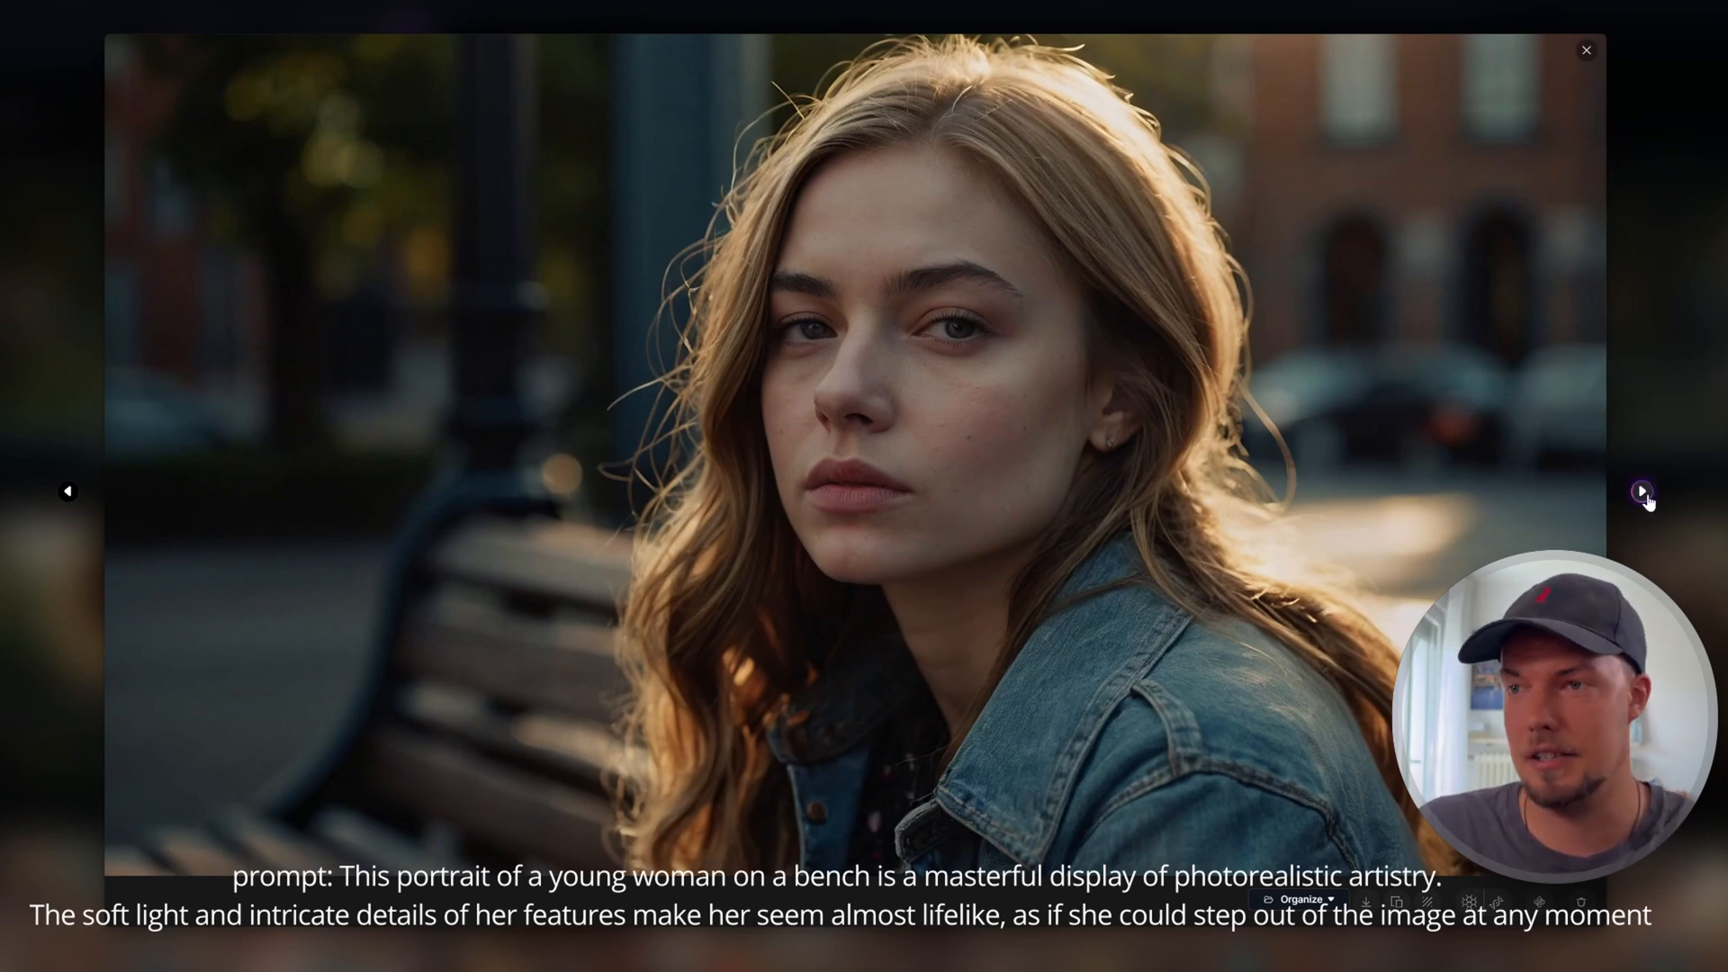
{"action": "left_click", "coordinate": [1641, 490]}
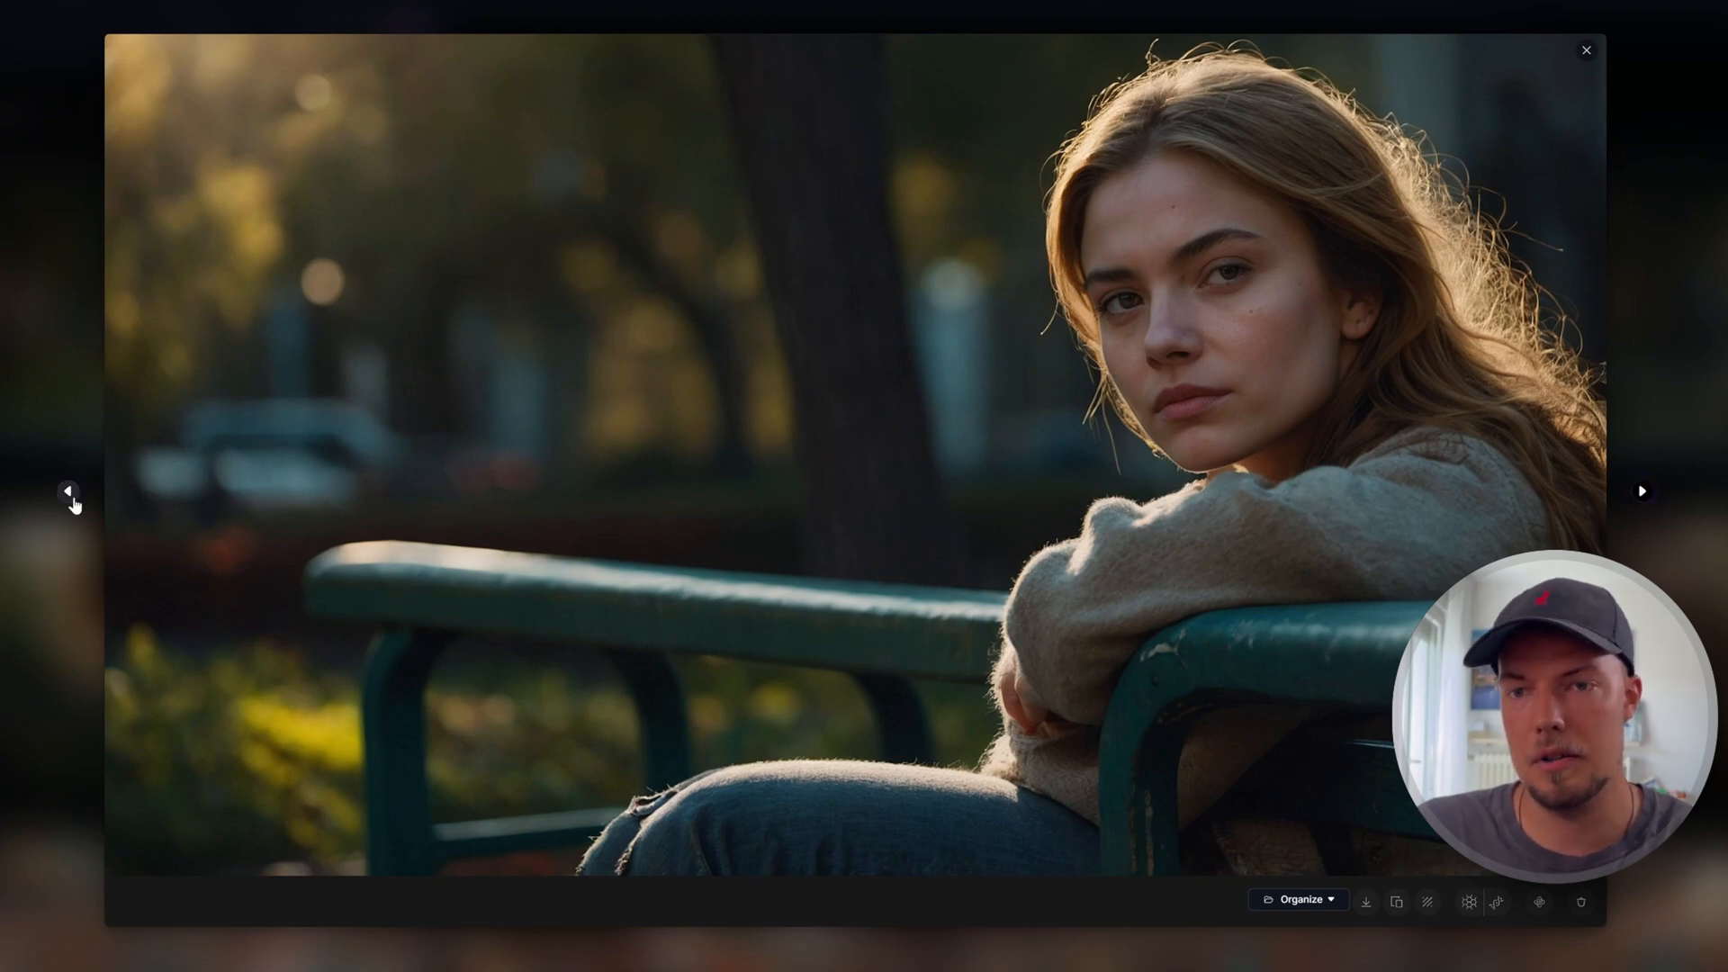
{"action": "left_click", "coordinate": [68, 492]}
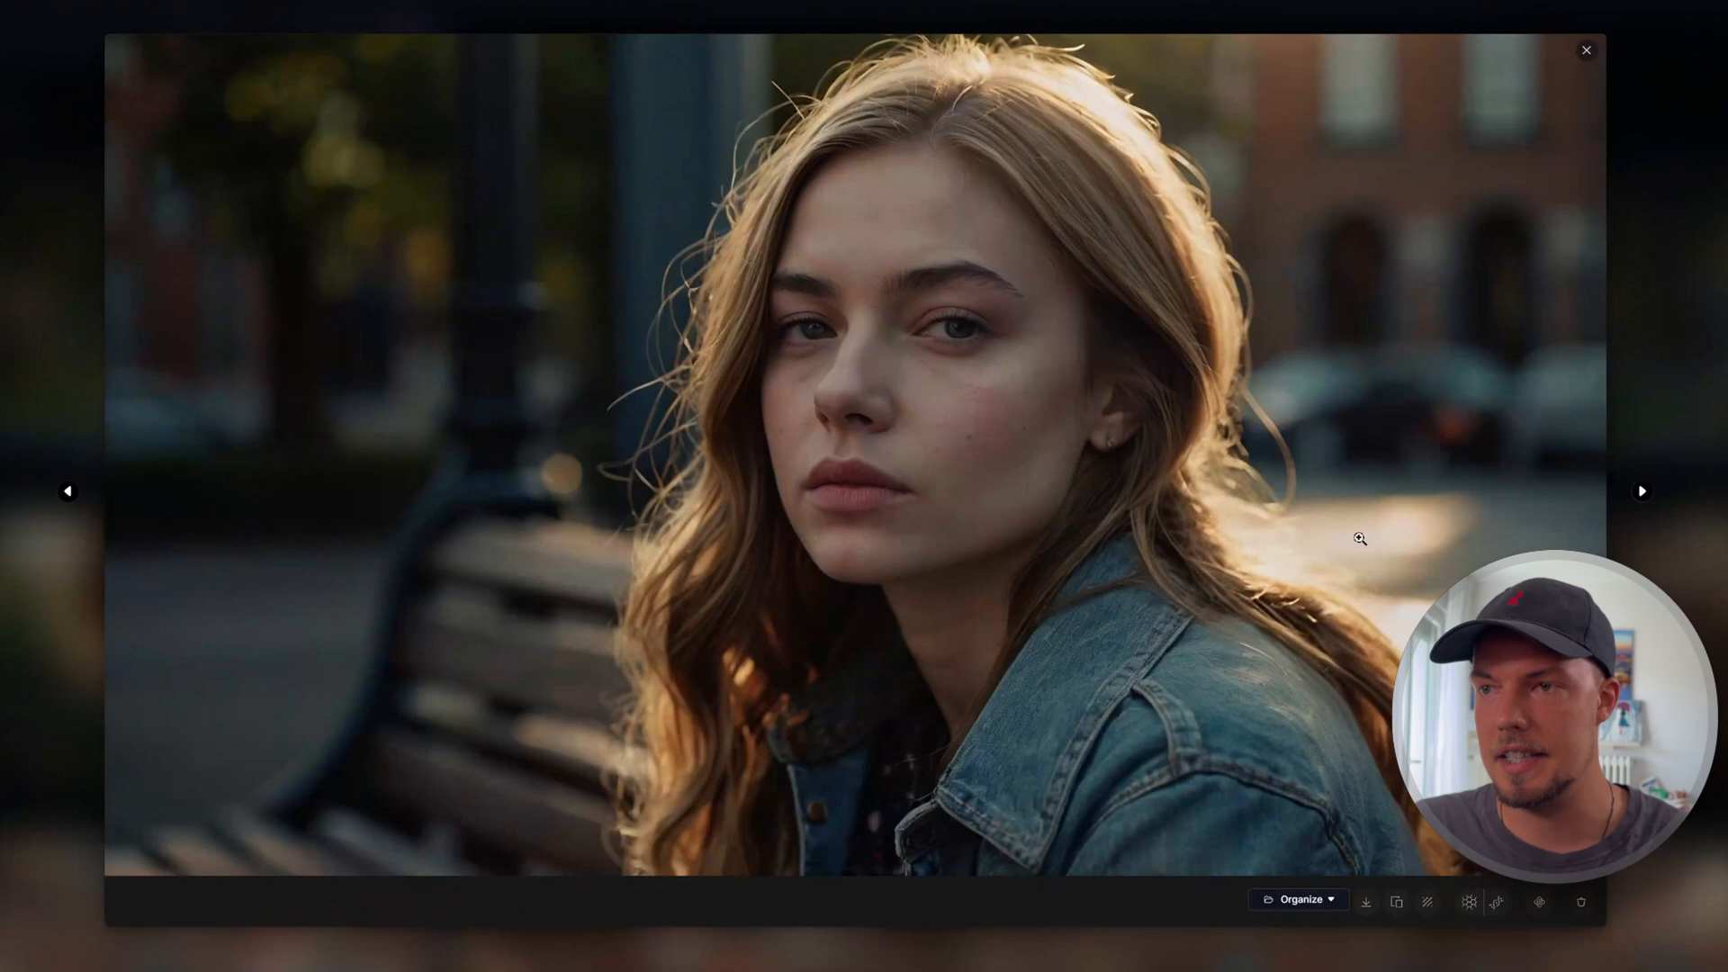
{"action": "mouse_move", "coordinate": [1377, 585]}
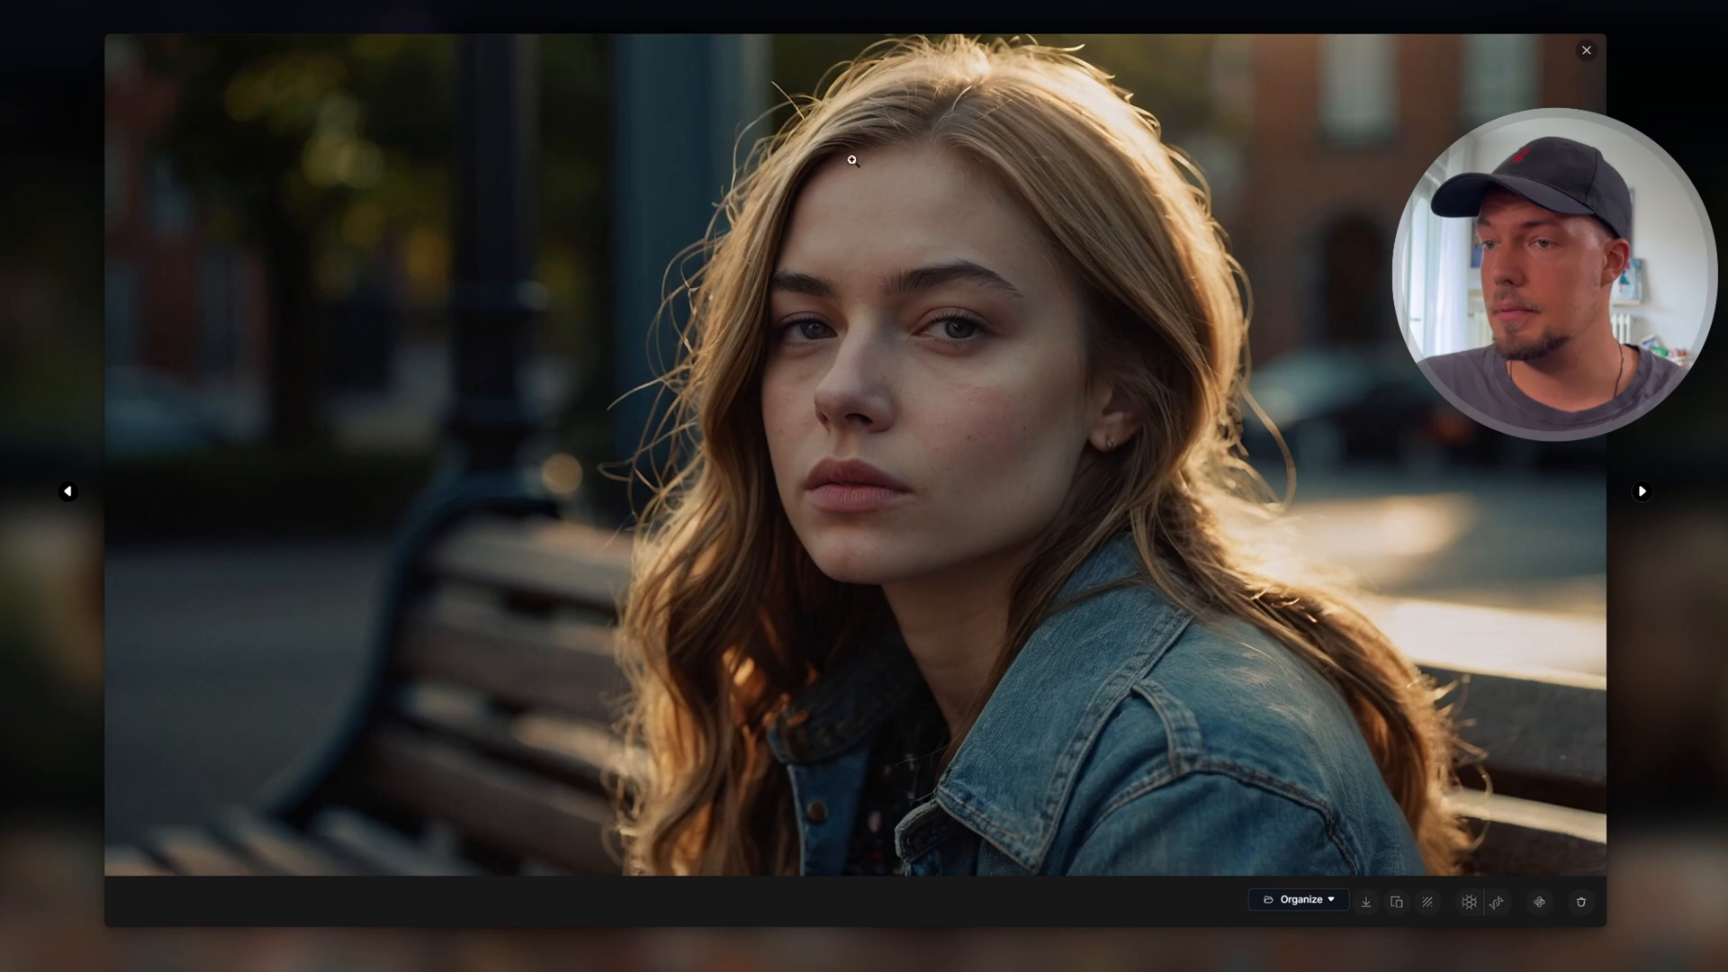
{"action": "mouse_move", "coordinate": [1366, 900]}
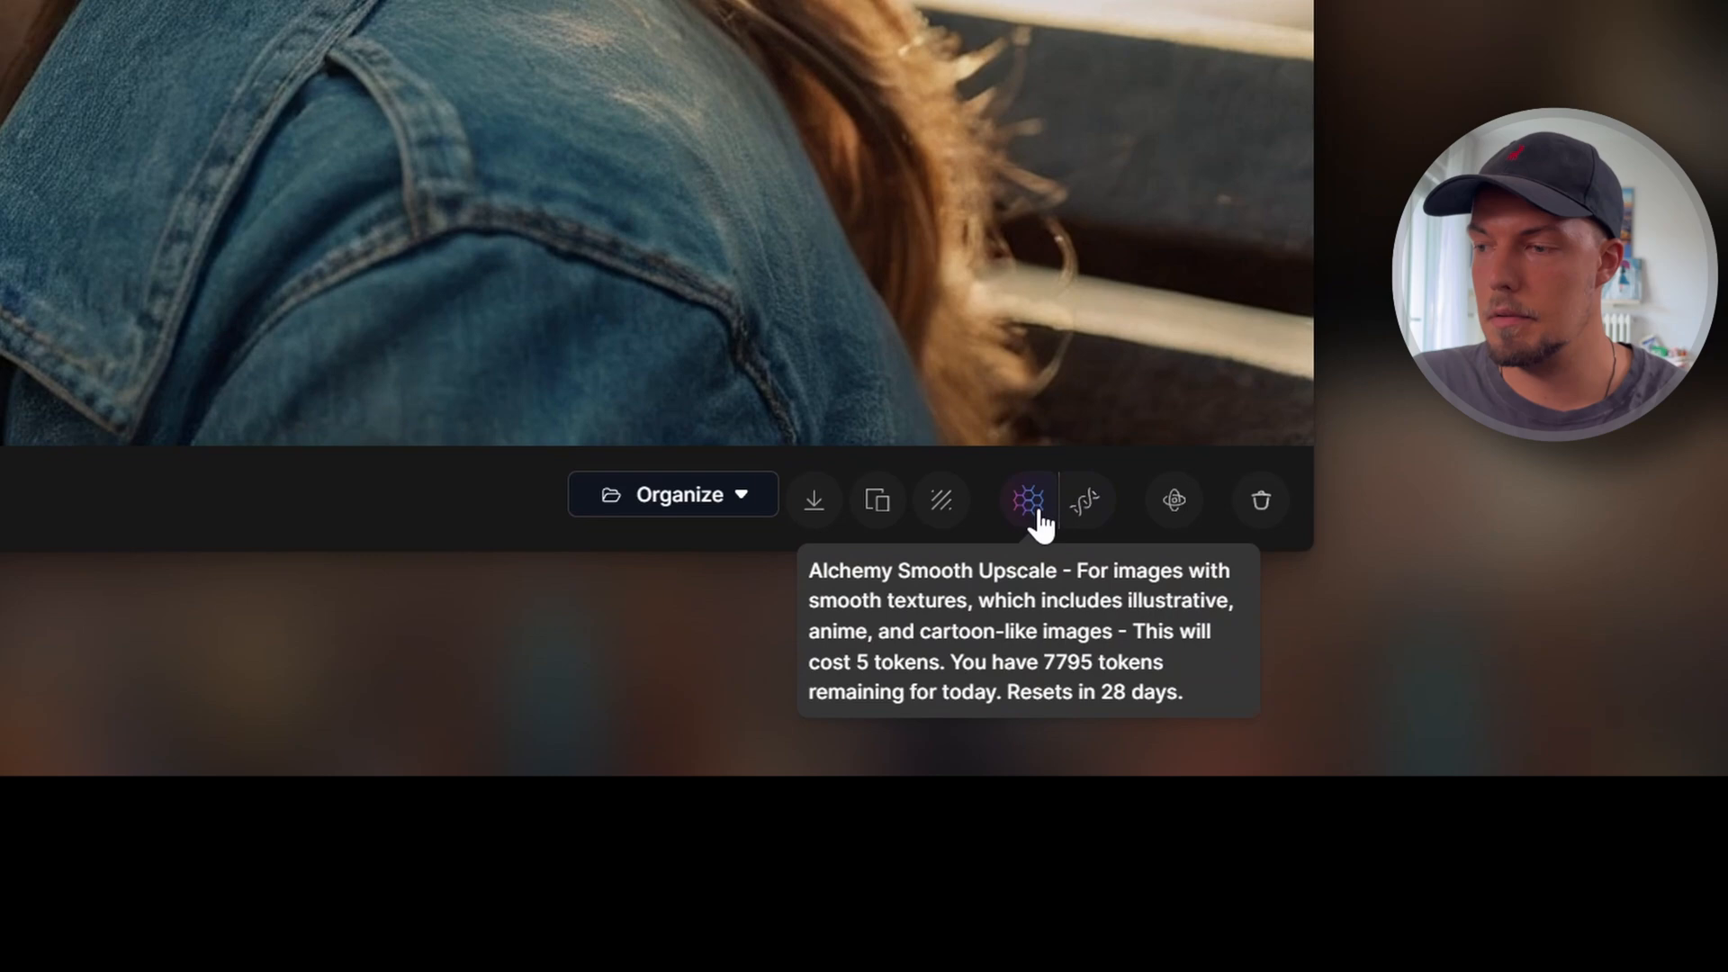
{"action": "mouse_move", "coordinate": [1087, 502]}
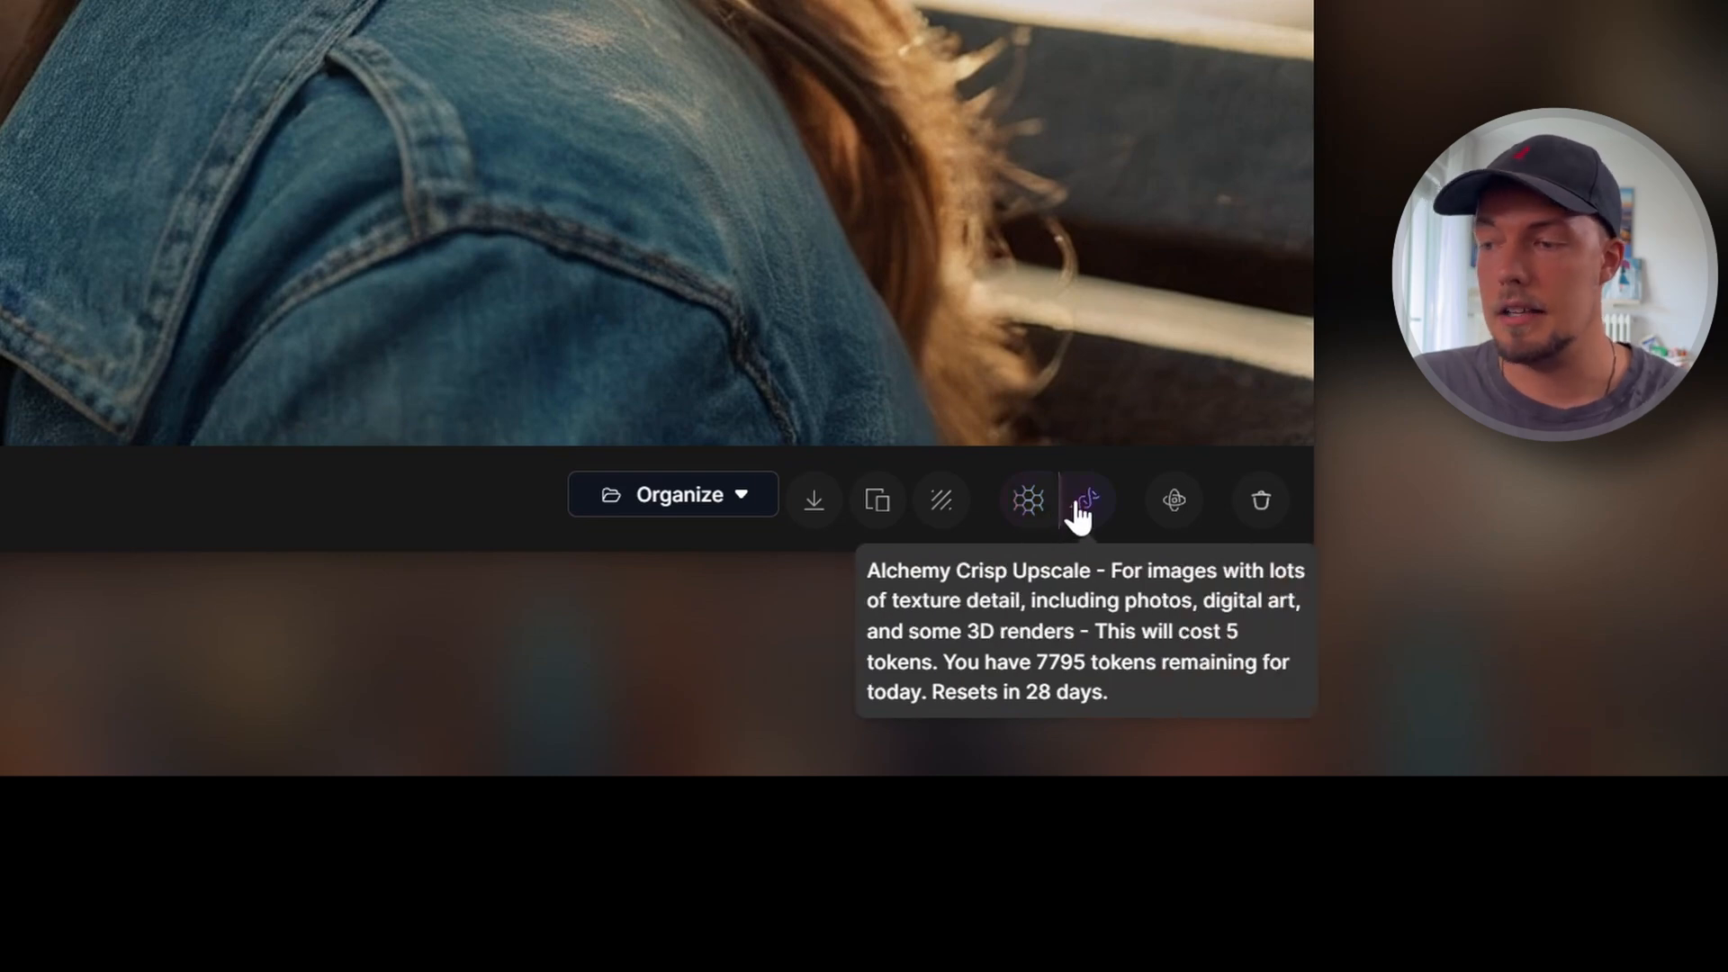
{"action": "mouse_move", "coordinate": [1028, 498]}
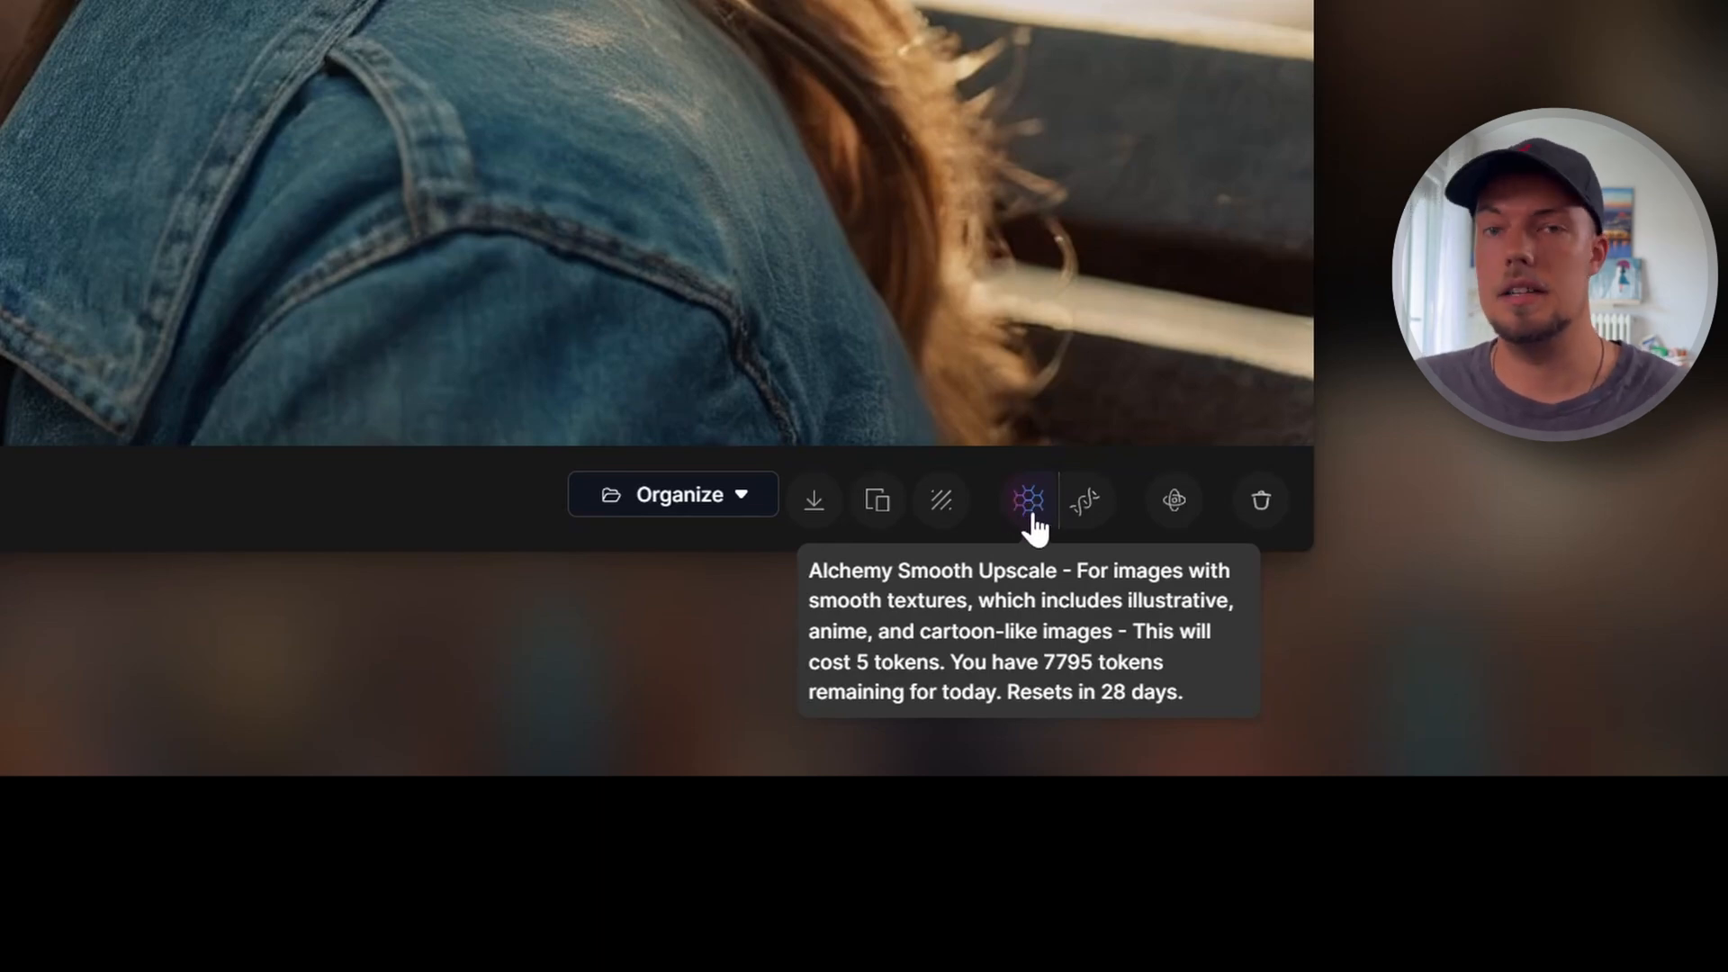
{"action": "mouse_move", "coordinate": [1087, 501]}
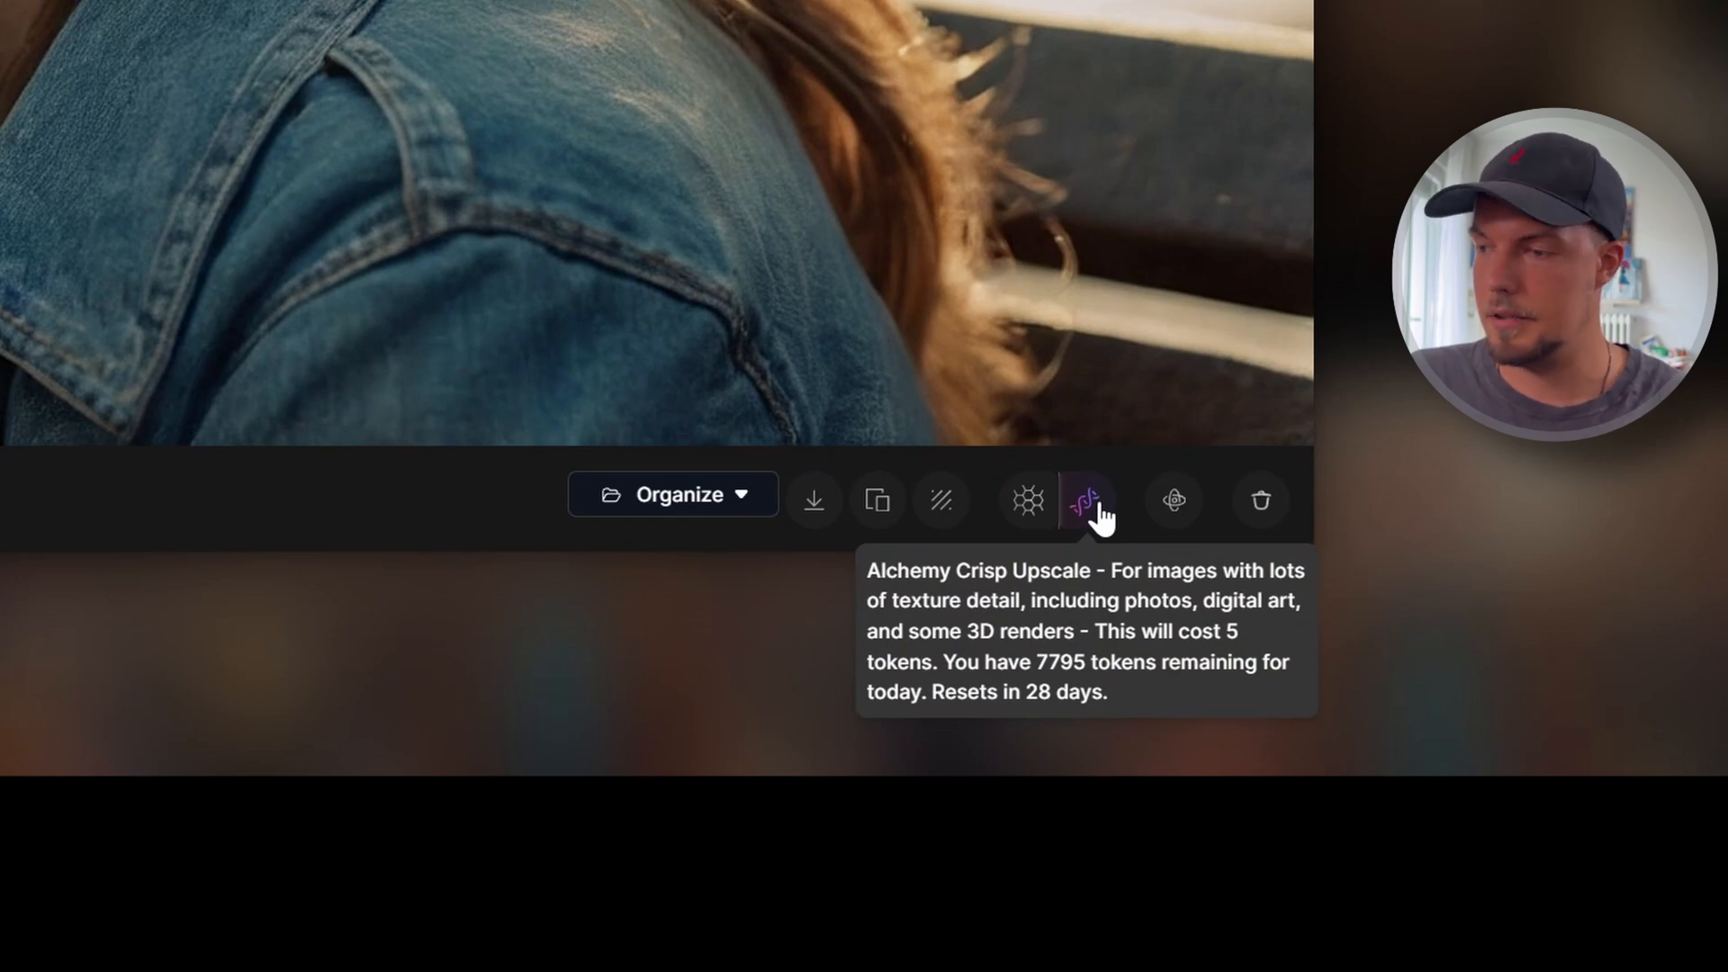
- Upscale the denim-jacket portrait with the 5-token Alchemy Crisp Upscale
{"action": "left_click", "coordinate": [1087, 500]}
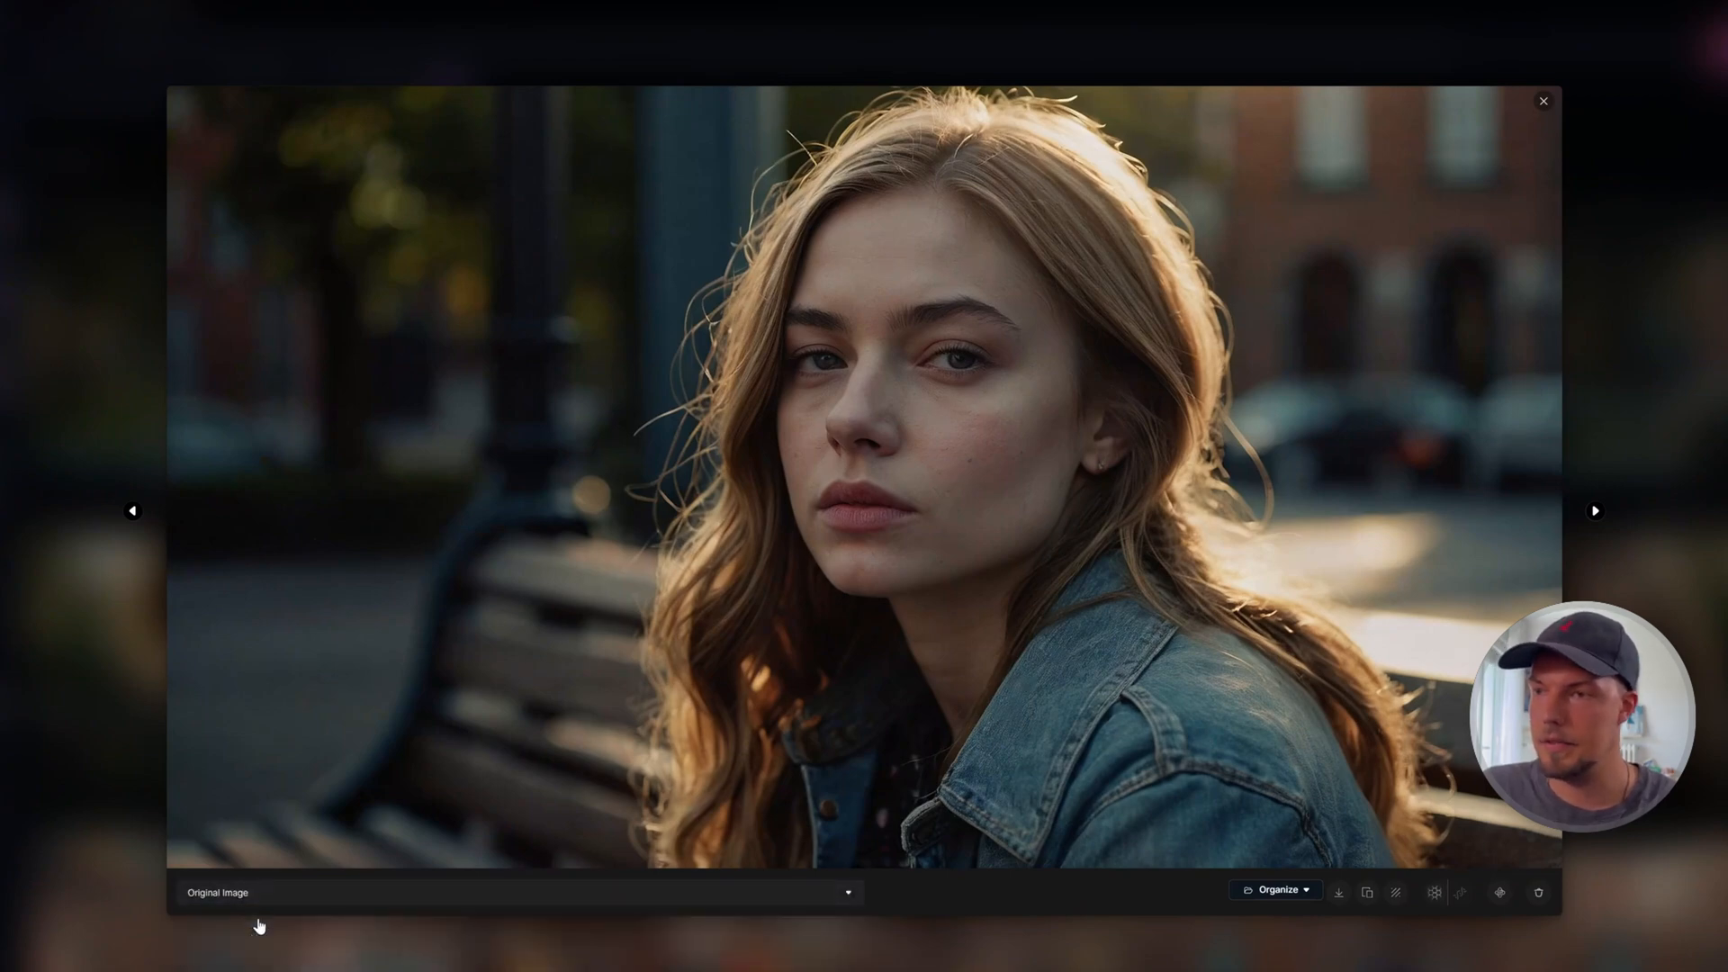
{"action": "left_click", "coordinate": [515, 891]}
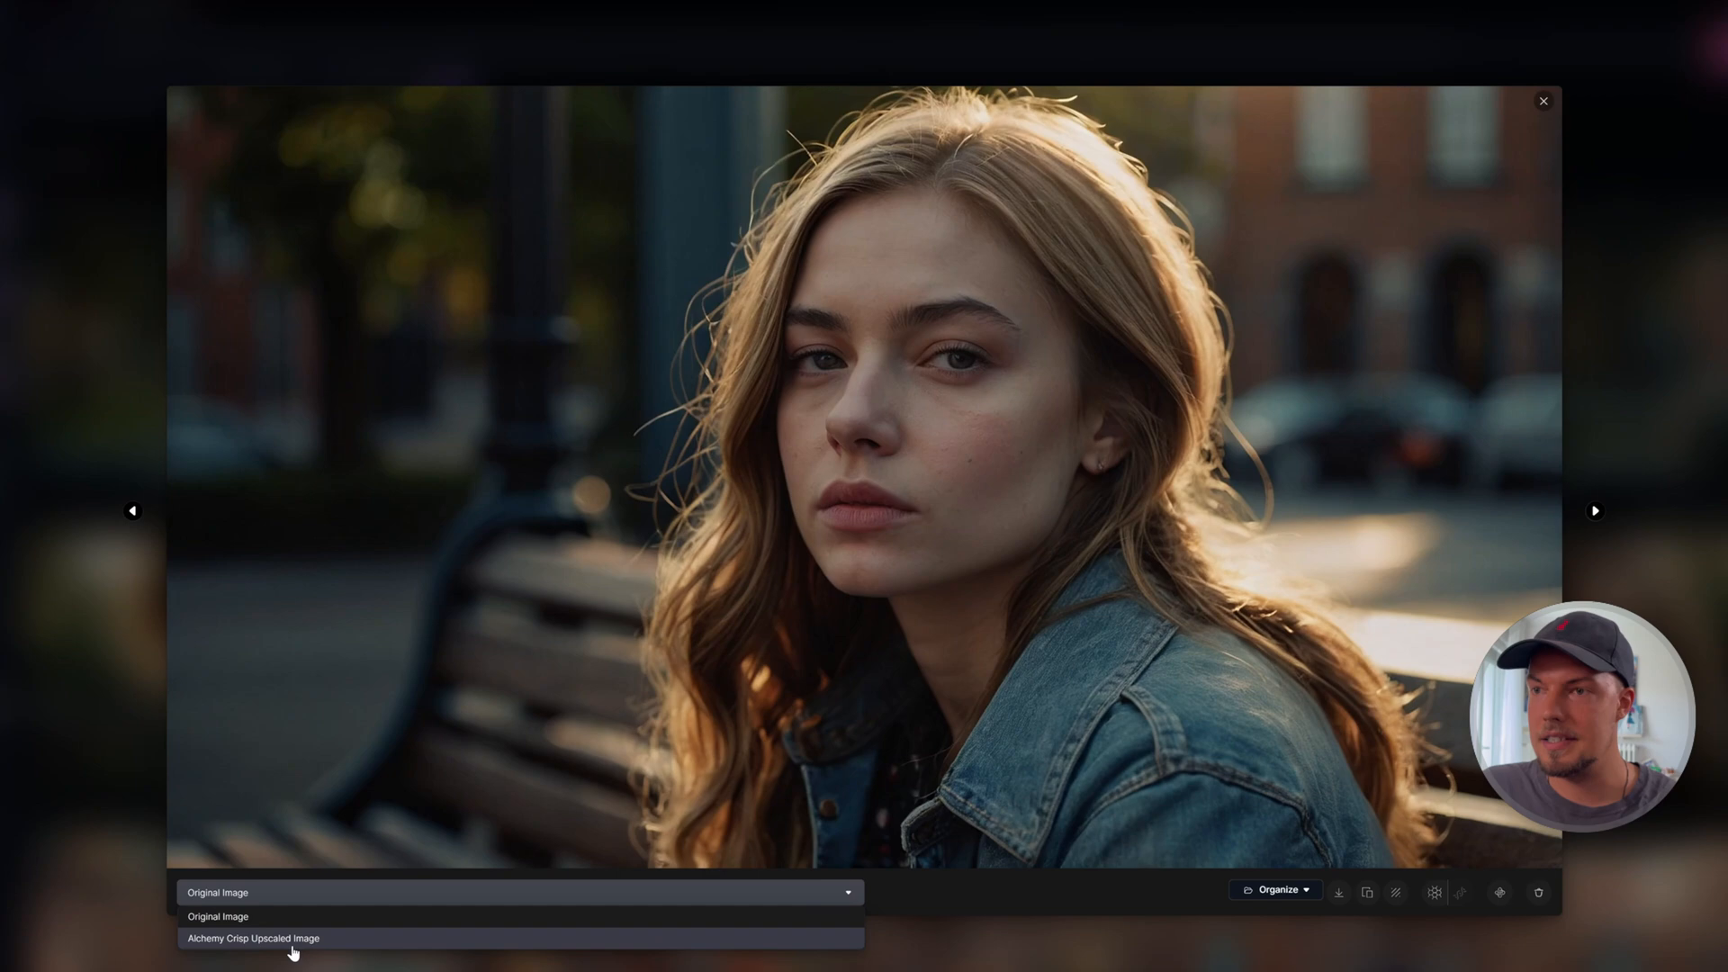
{"action": "left_click", "coordinate": [252, 938]}
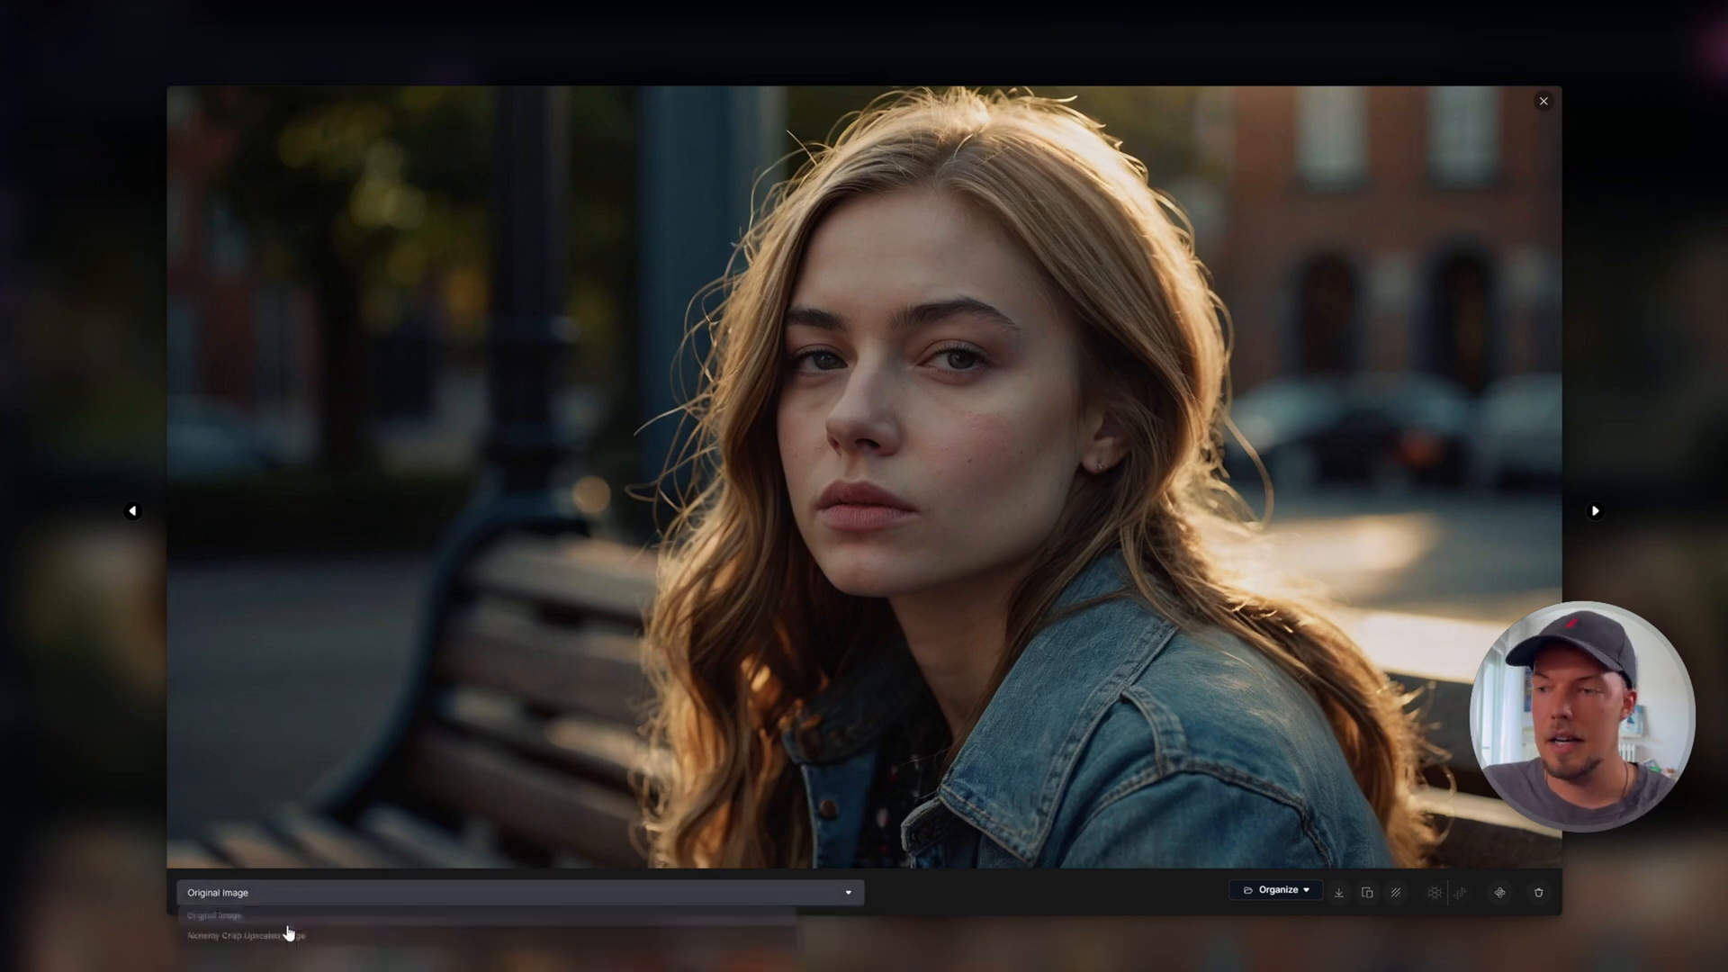
{"action": "left_click", "coordinate": [244, 934]}
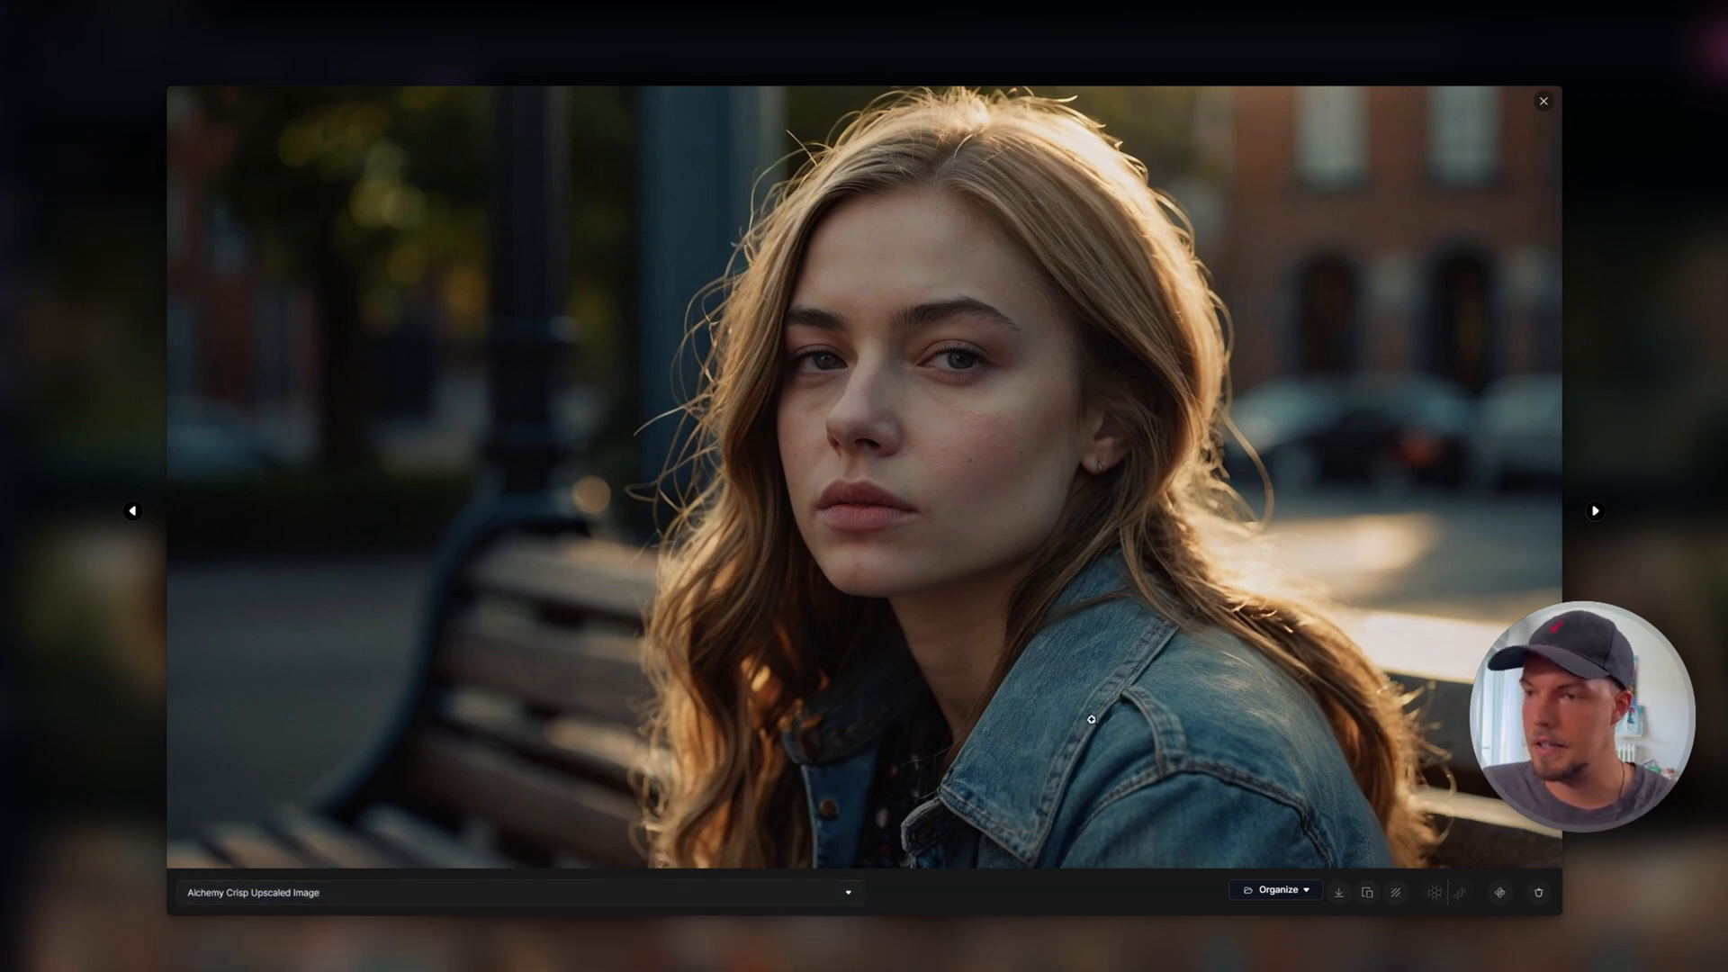
{"action": "left_click", "coordinate": [518, 893]}
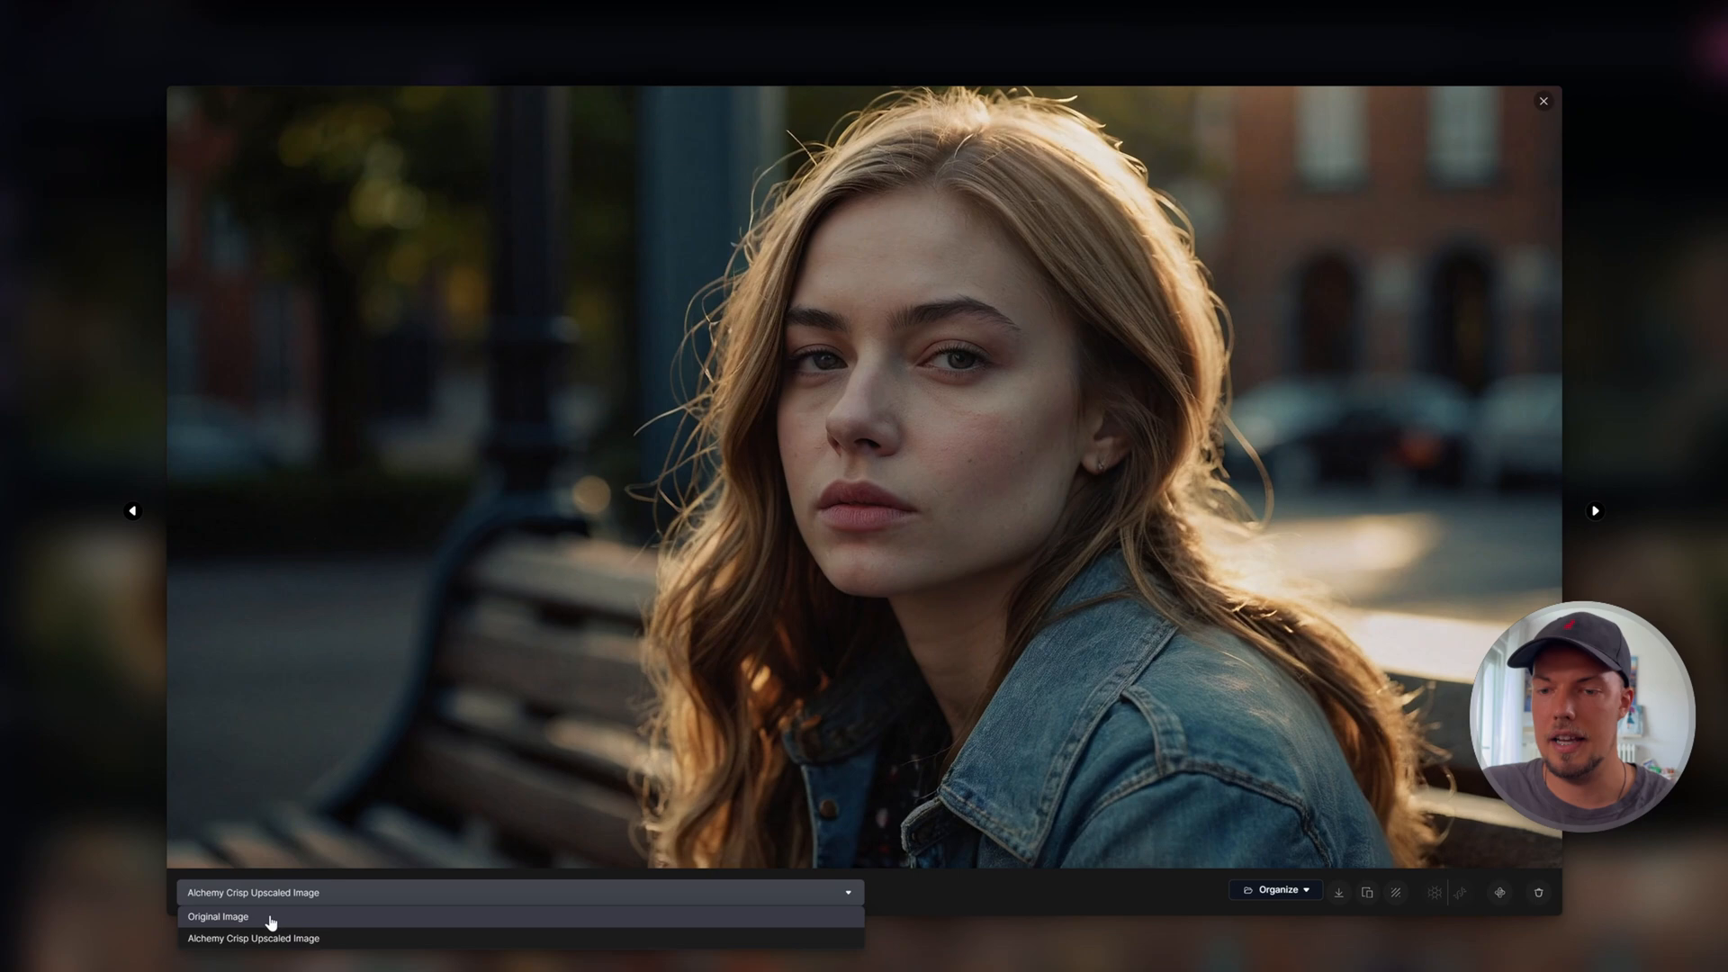
{"action": "left_click", "coordinate": [218, 916]}
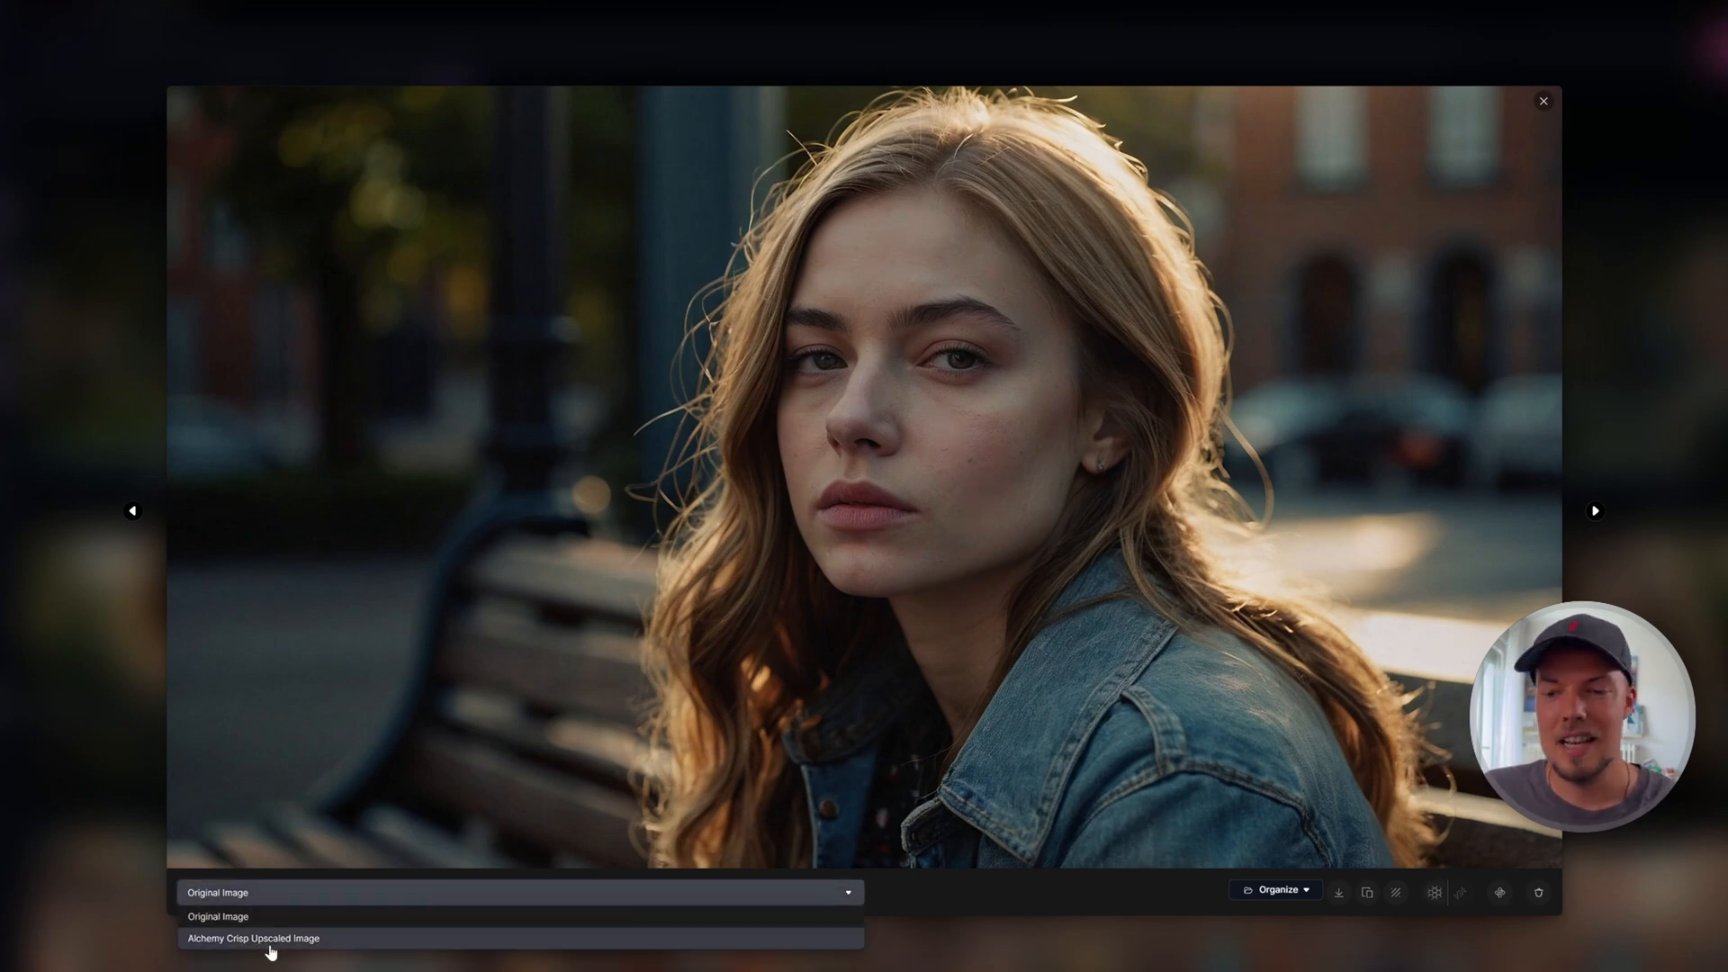
{"action": "left_click", "coordinate": [252, 938]}
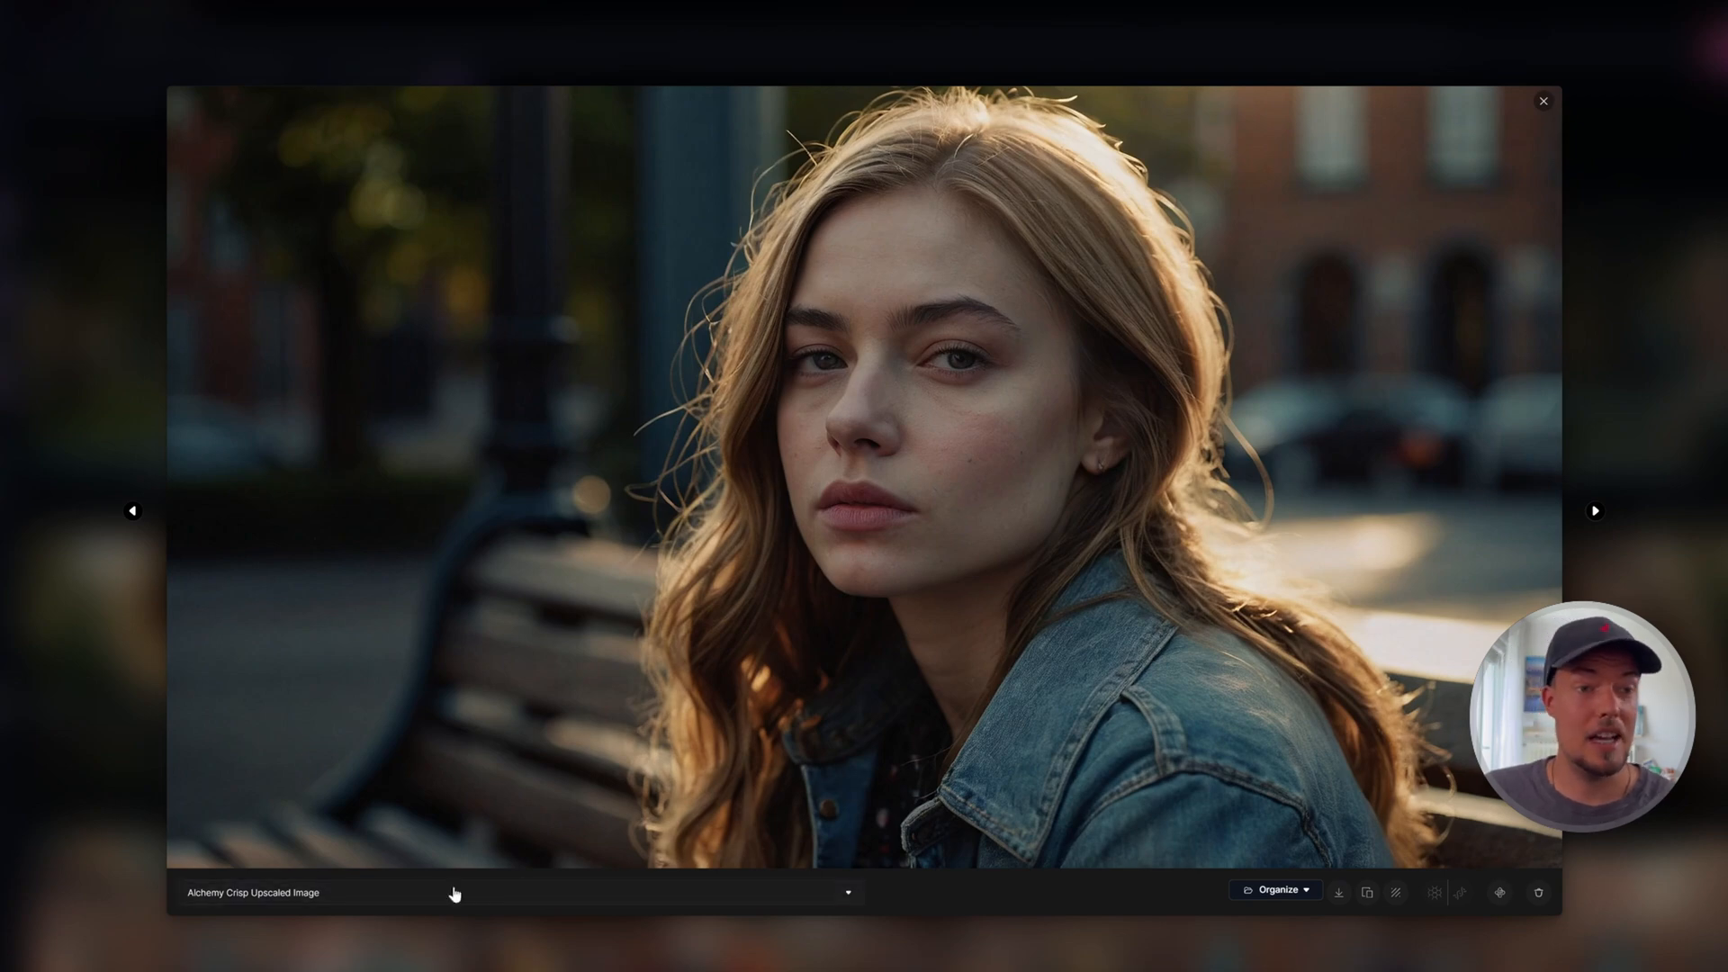
{"action": "left_click", "coordinate": [518, 891]}
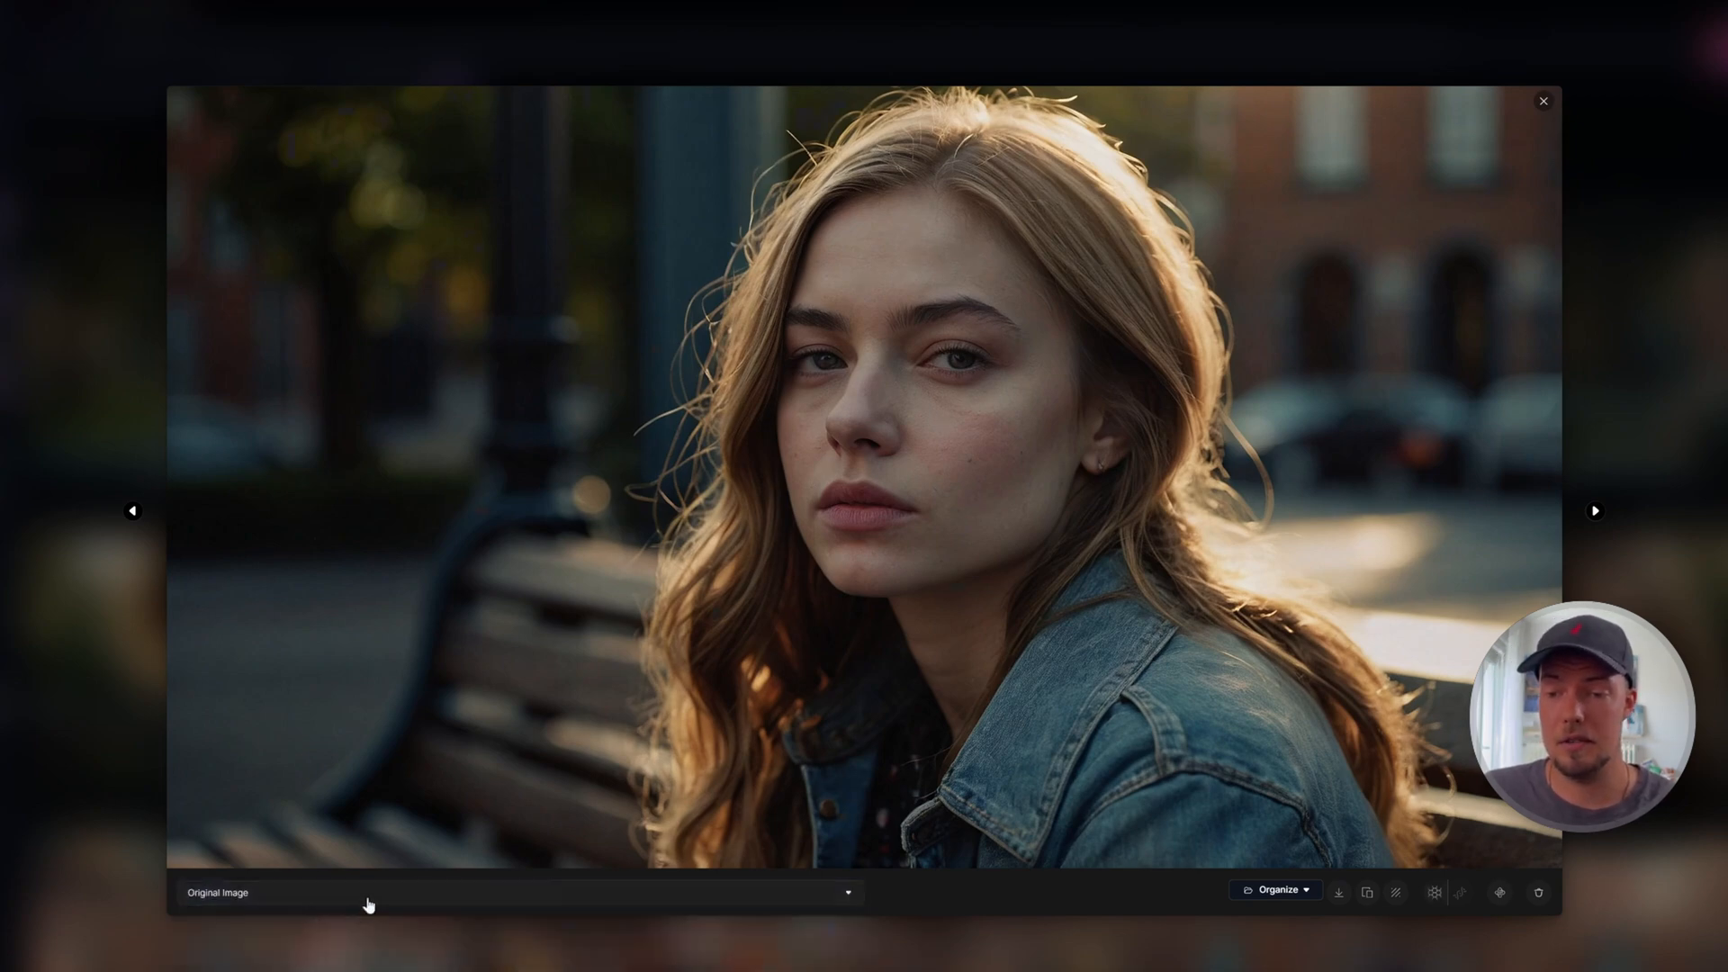